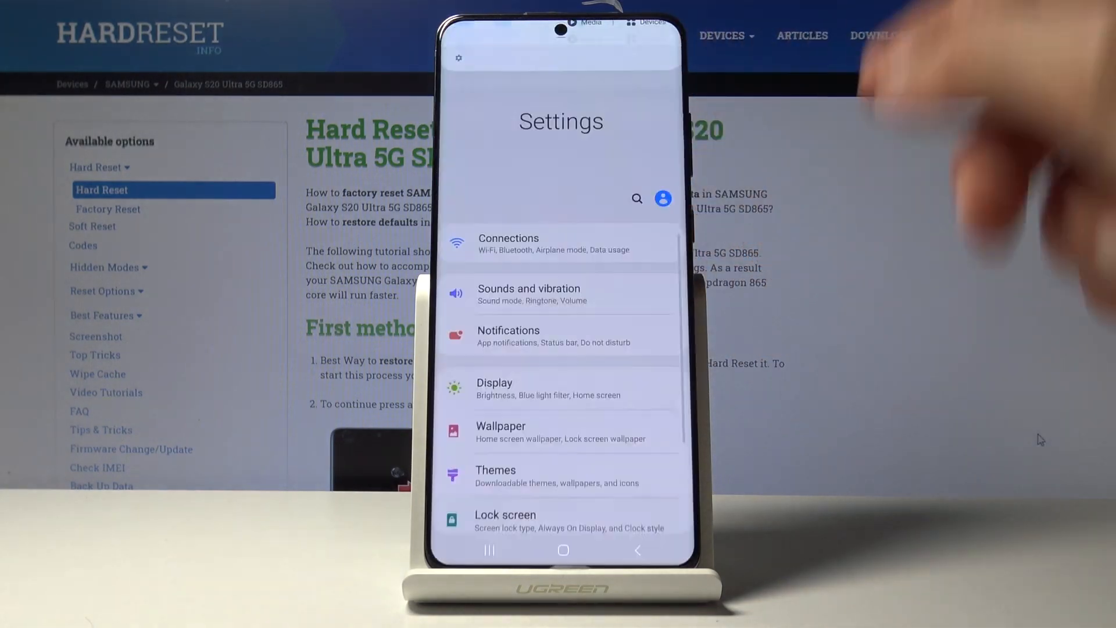
Review Display's Motion smoothness options and keep the High 120 Hz refresh rate.
{"action": "scroll", "scroll_direction": "down", "scroll_amount": 3}
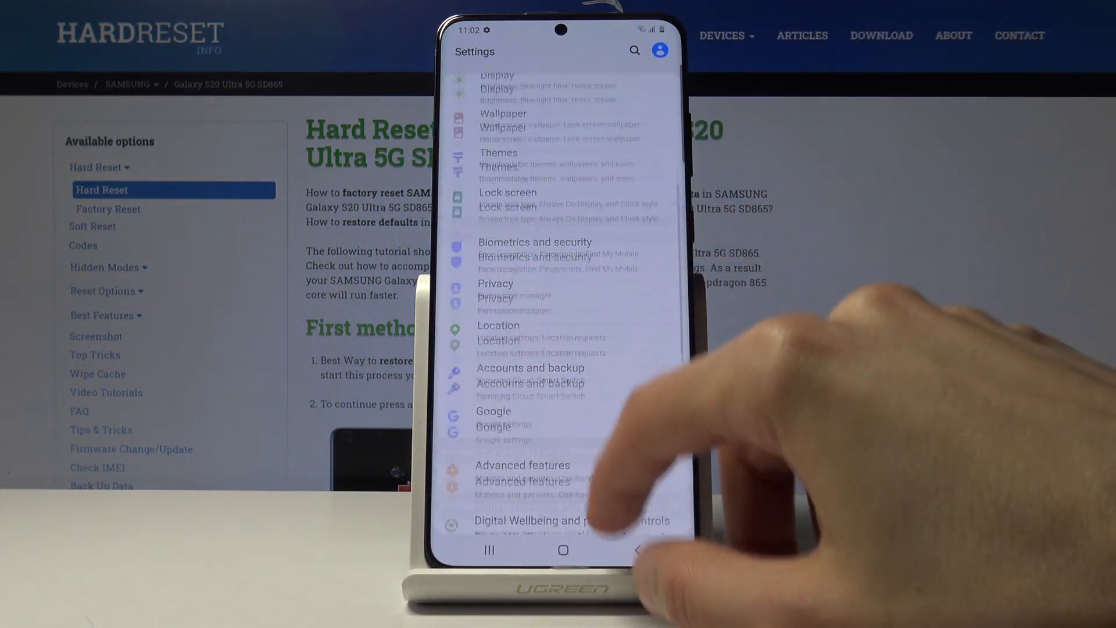
{"action": "left_click", "coordinate": [497, 75]}
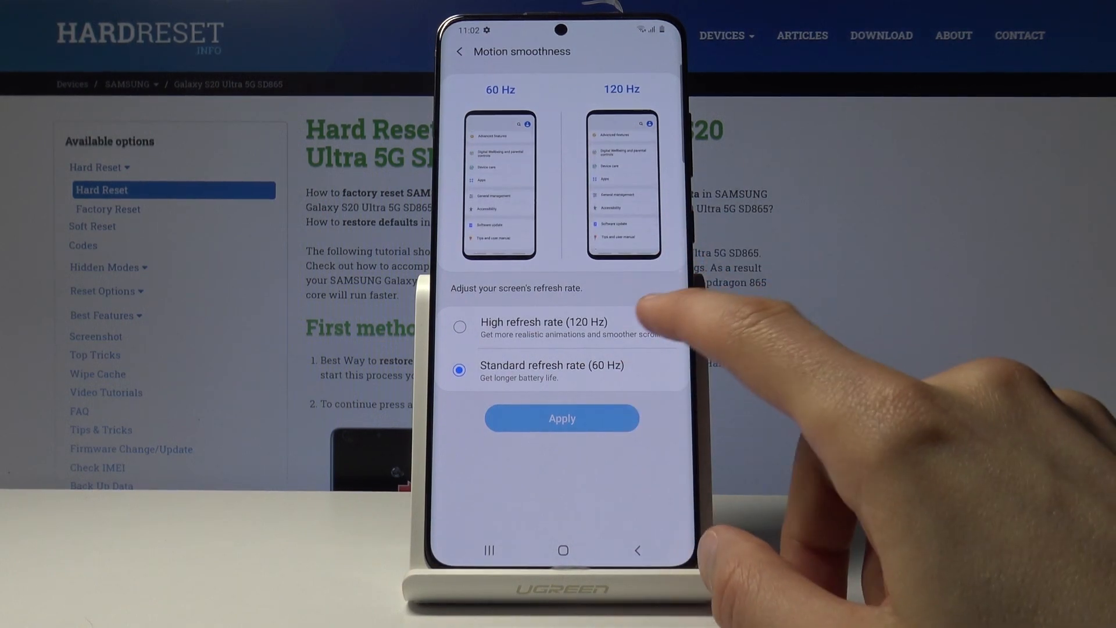
{"action": "left_click", "coordinate": [460, 327]}
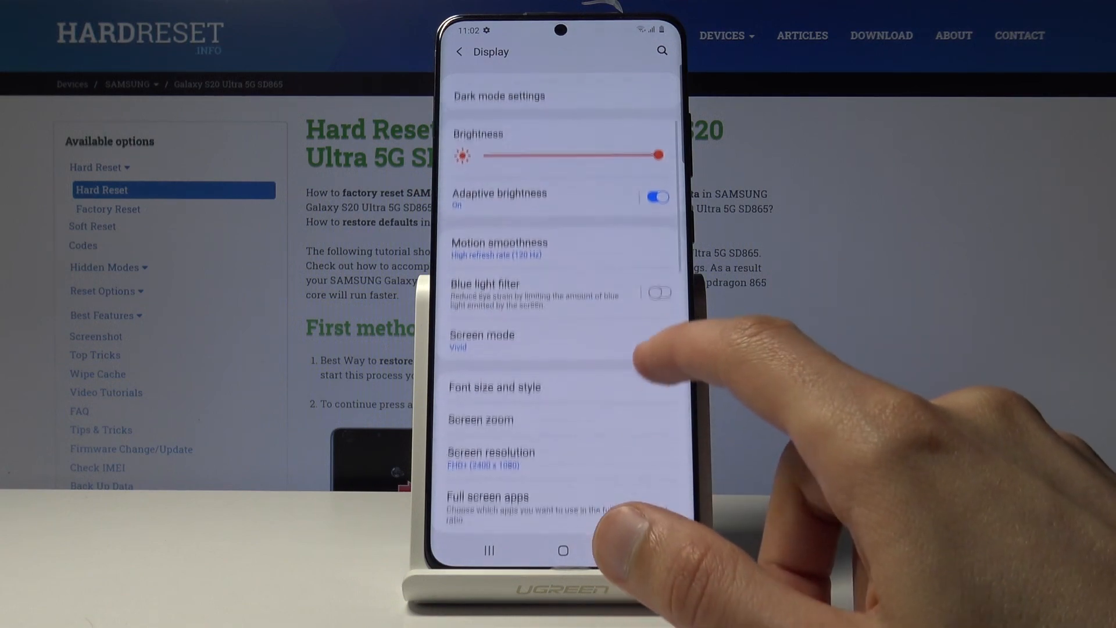
{"action": "scroll", "scroll_direction": "down", "scroll_amount": 3}
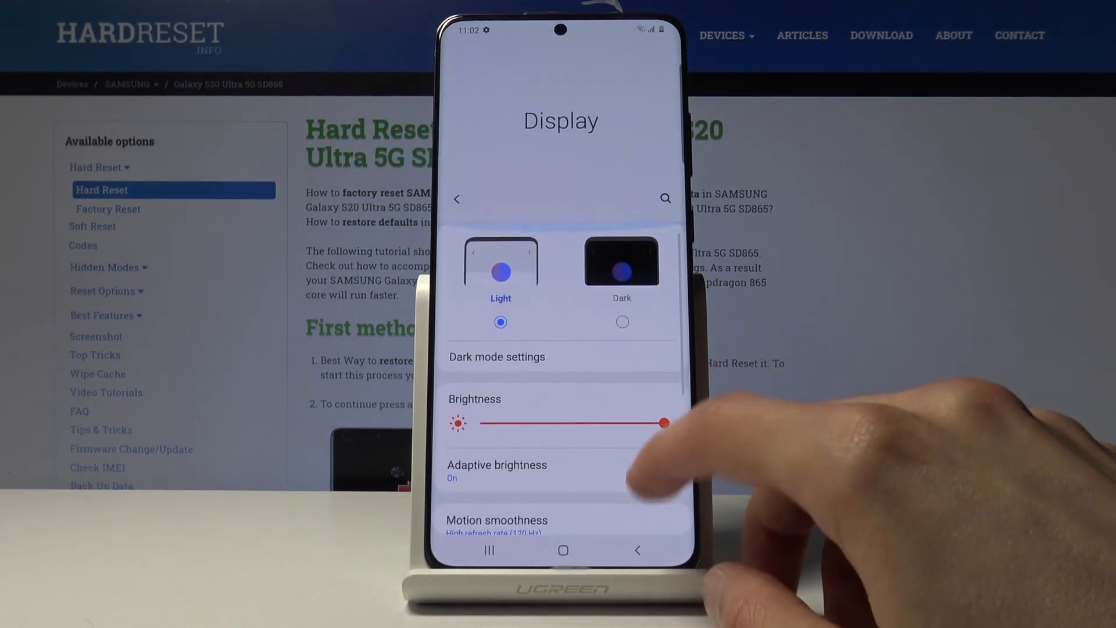
{"action": "scroll", "scroll_direction": "down", "scroll_amount": 3}
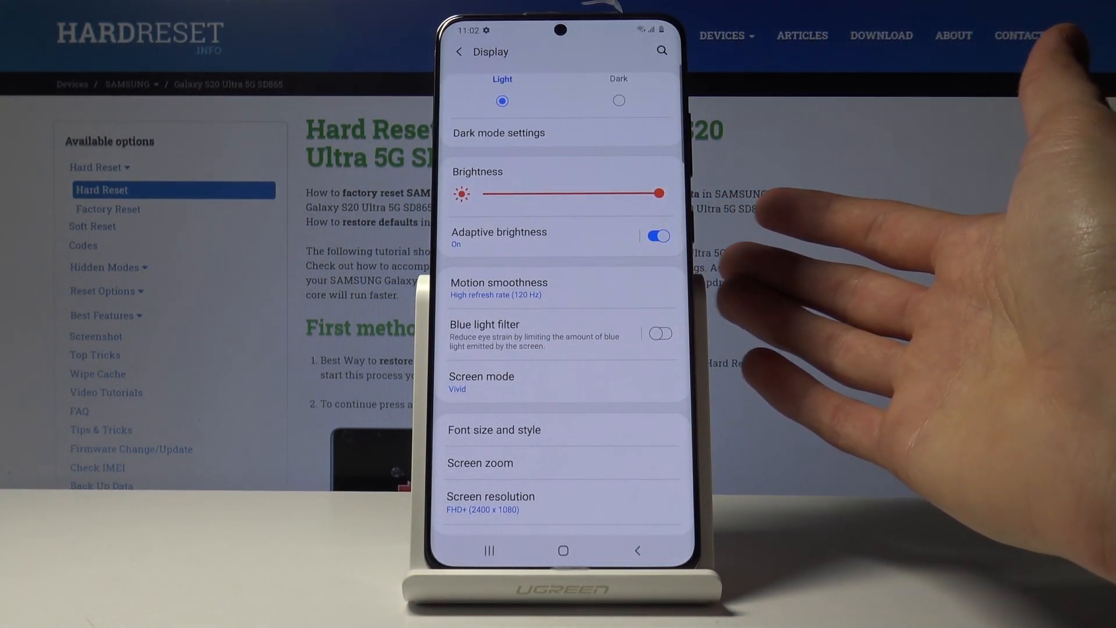
{"action": "scroll", "scroll_direction": "down", "scroll_amount": 3}
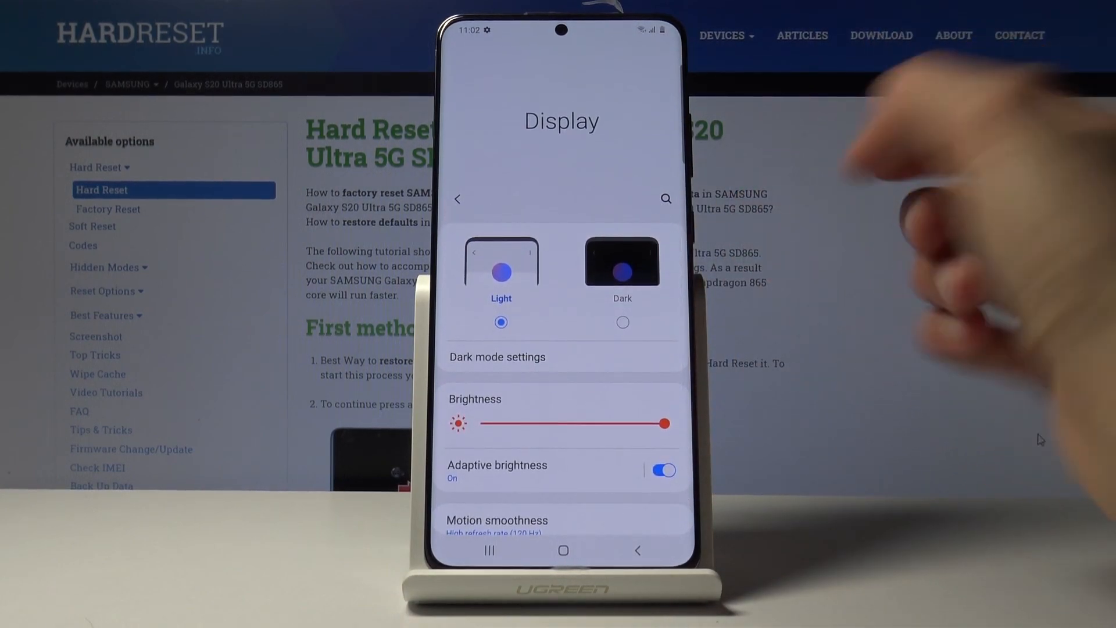
{"action": "scroll", "scroll_direction": "down", "scroll_amount": 3}
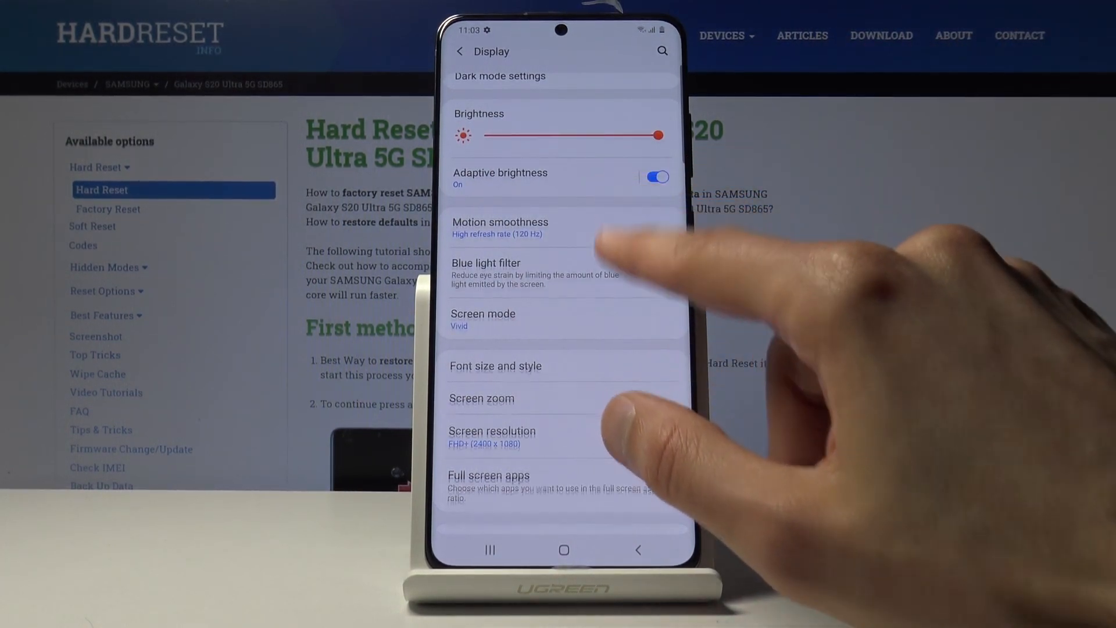
{"action": "scroll", "scroll_direction": "down", "scroll_amount": 3}
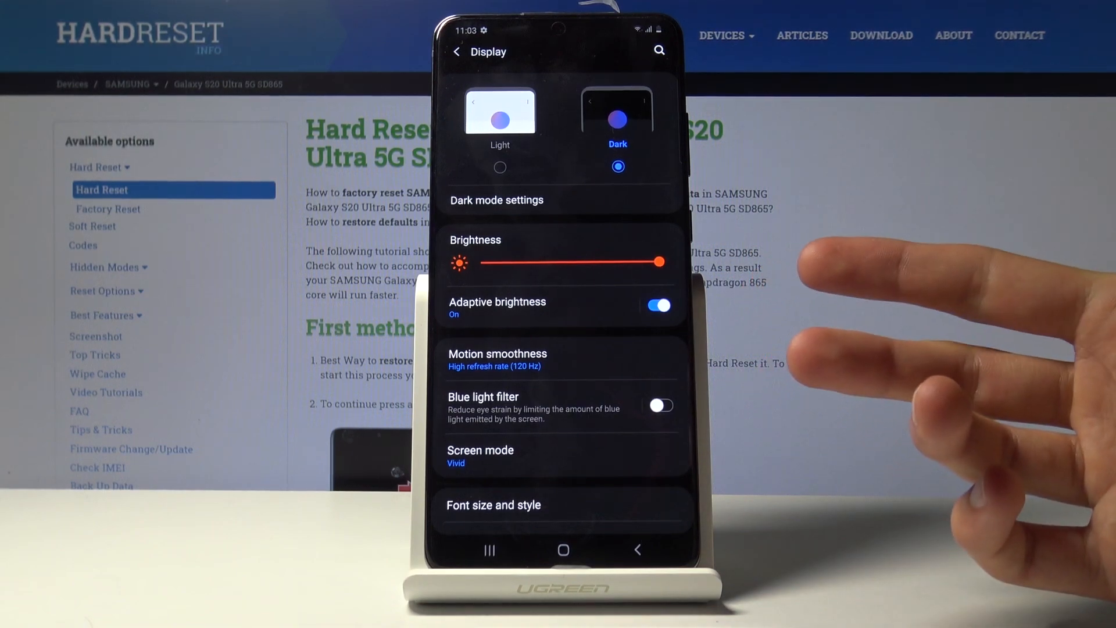
Select the Dark theme in Display and return to the main Settings list.
{"action": "left_click", "coordinate": [659, 406]}
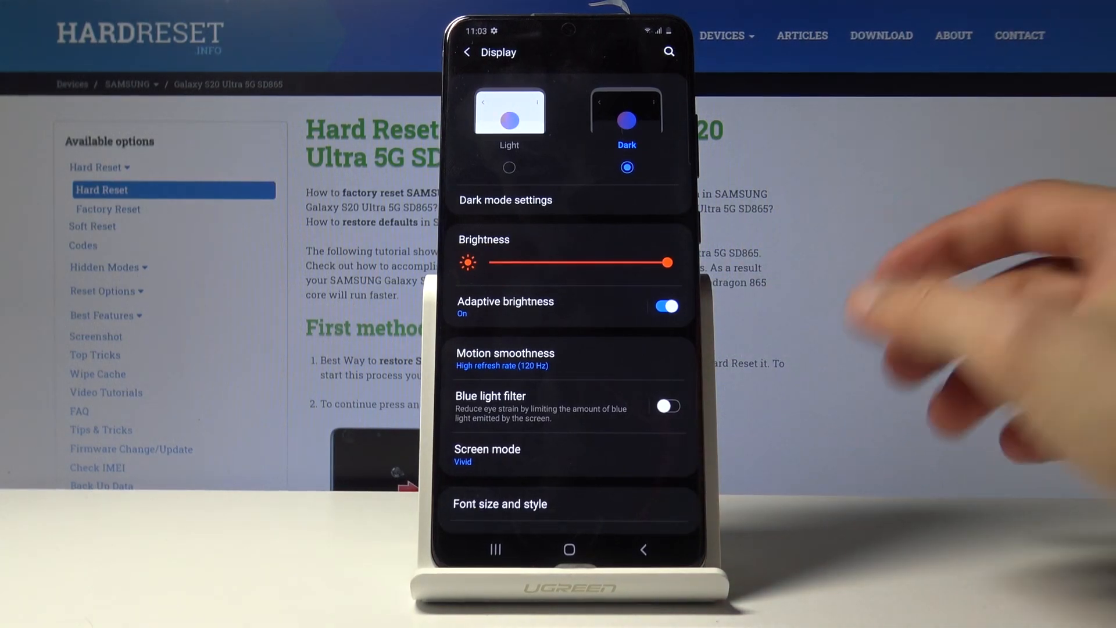
{"action": "scroll", "scroll_direction": "down", "scroll_amount": 3}
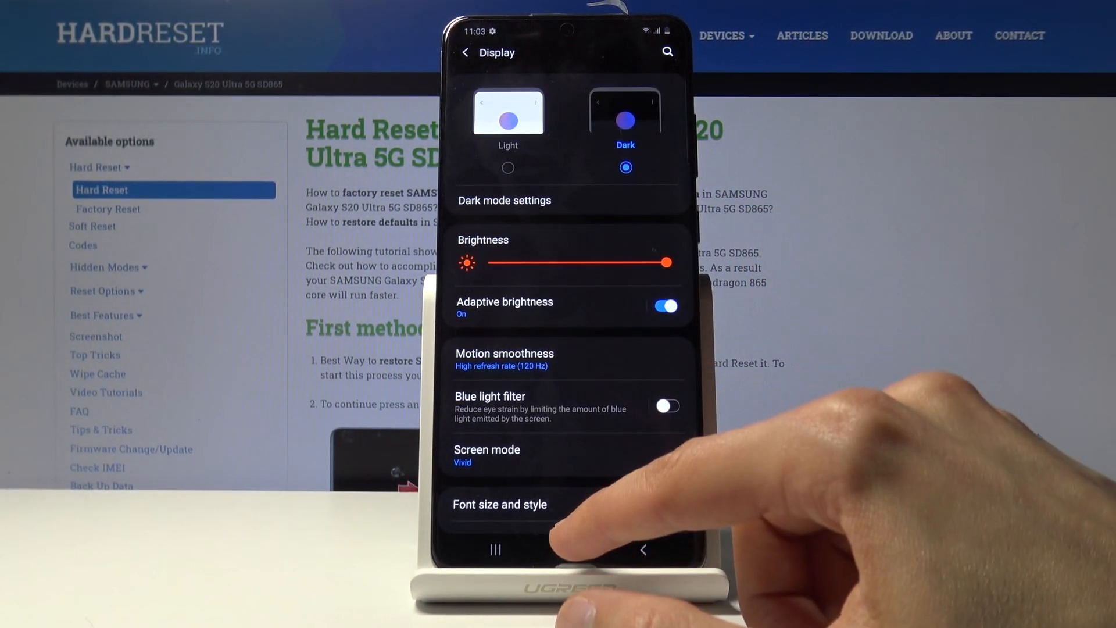
{"action": "left_click", "coordinate": [568, 549]}
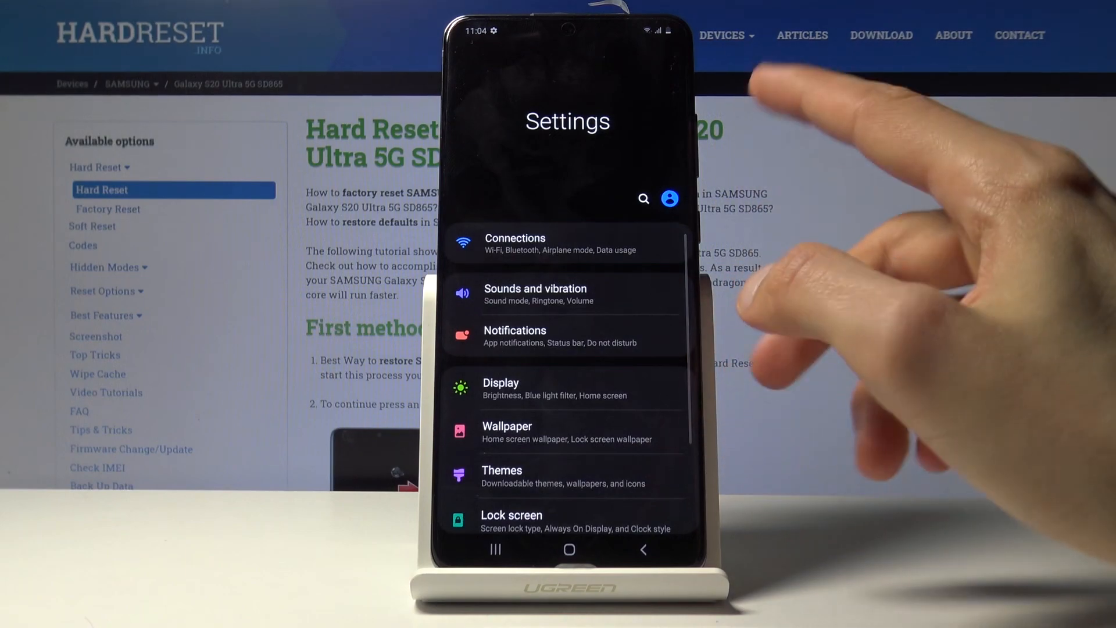
Apply WQHD+ (3200 x 1440) resolution and accept the drop to standard 60 Hz.
{"action": "left_click", "coordinate": [501, 388]}
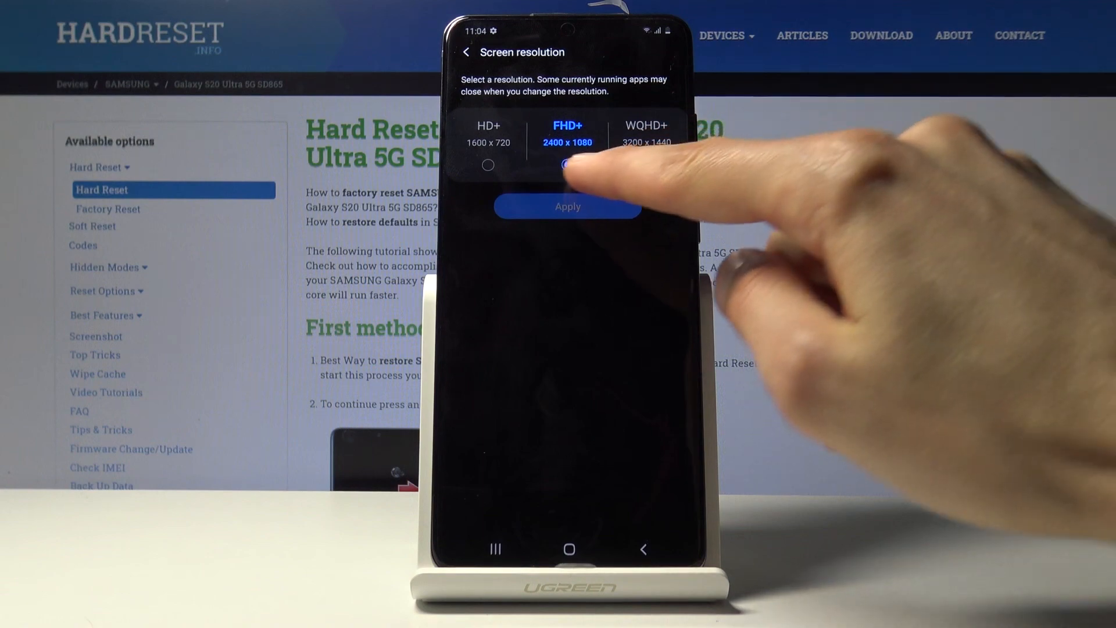
{"action": "left_click", "coordinate": [646, 164]}
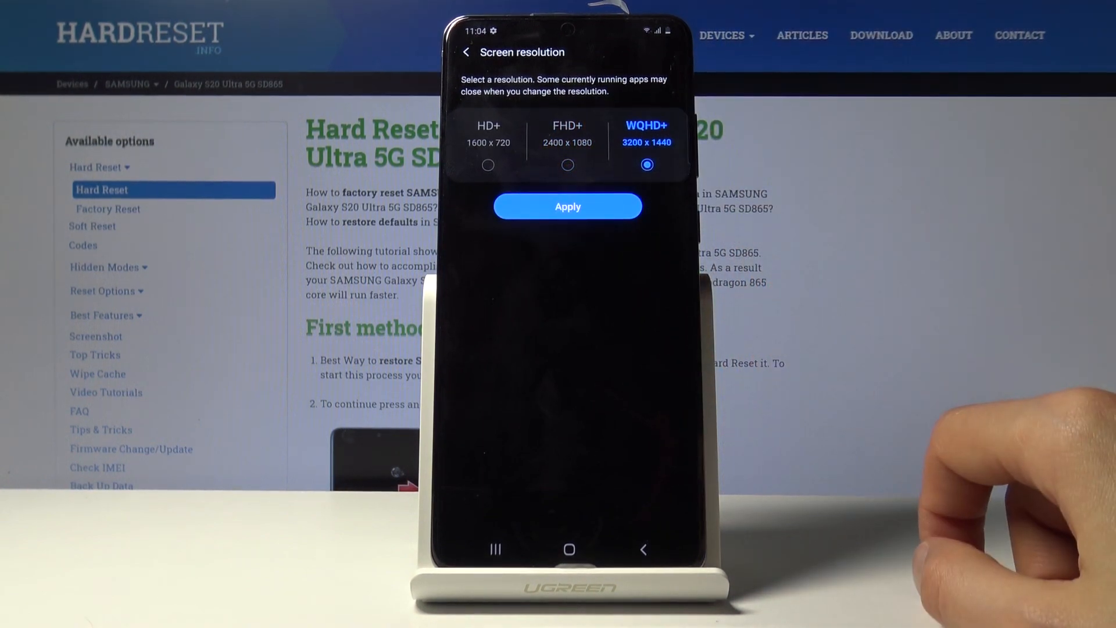
{"action": "left_click", "coordinate": [567, 206]}
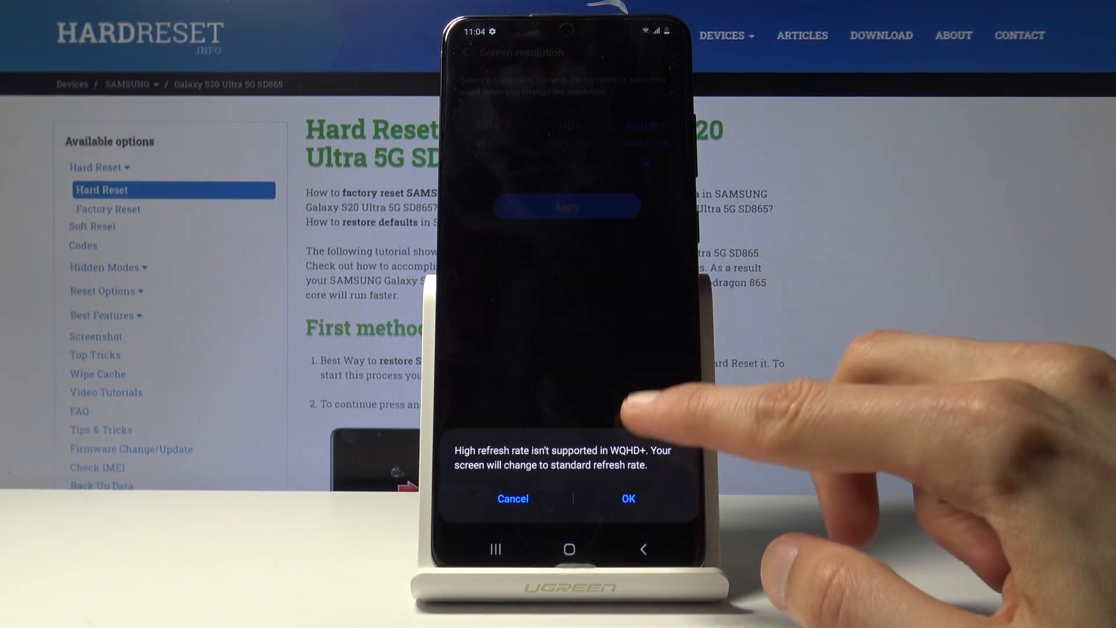
{"action": "left_click", "coordinate": [627, 499]}
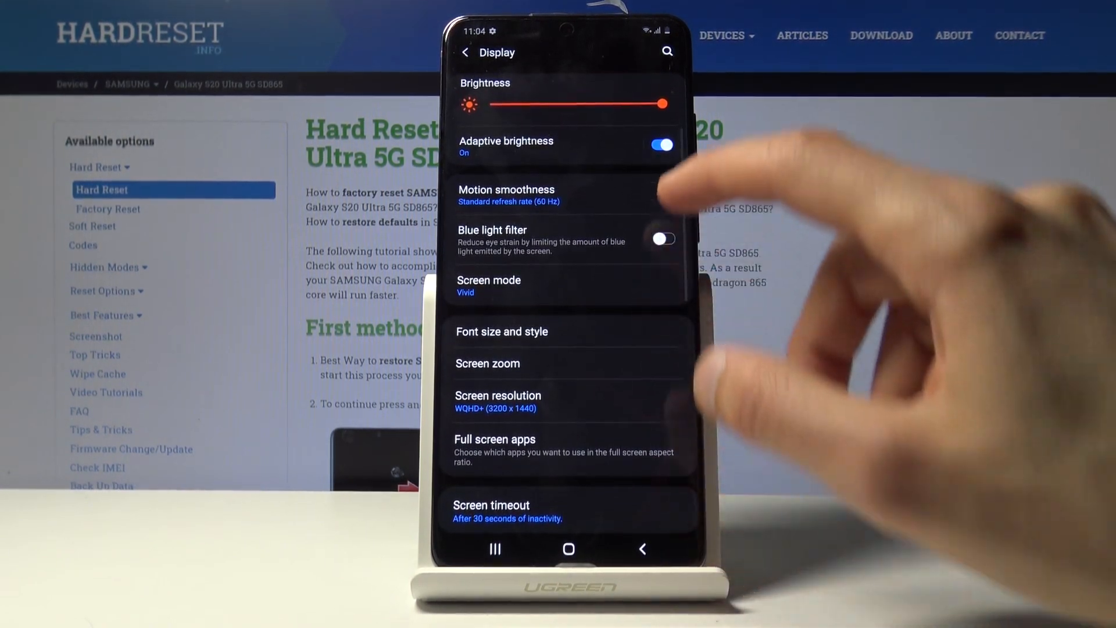
{"action": "left_click", "coordinate": [506, 194]}
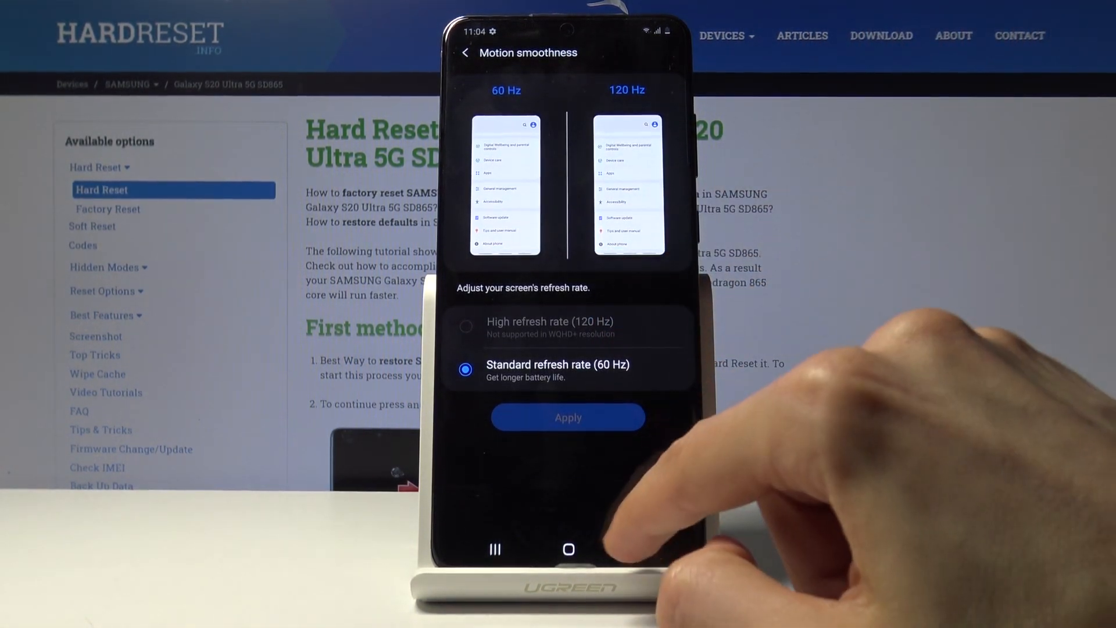
{"action": "left_click", "coordinate": [466, 53]}
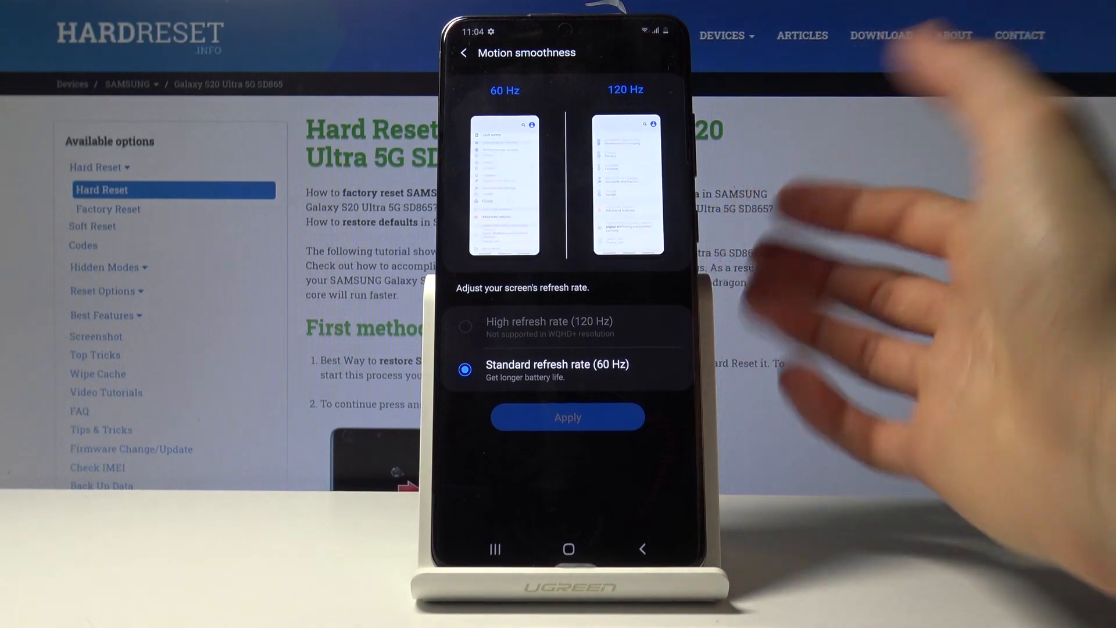
{"action": "left_click", "coordinate": [464, 53]}
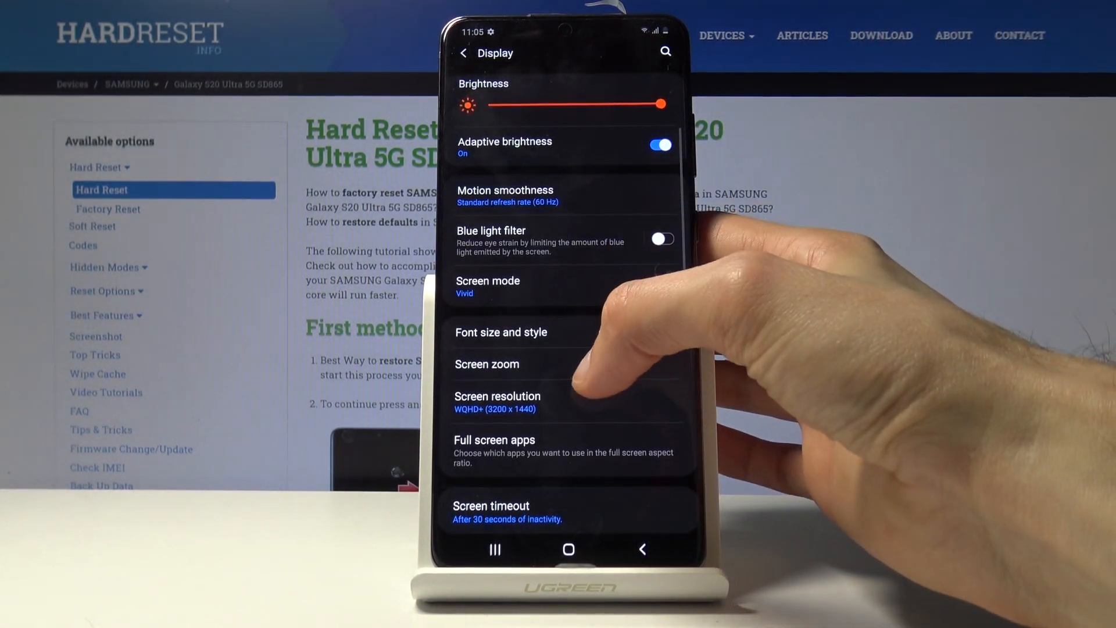
{"action": "left_click", "coordinate": [497, 402]}
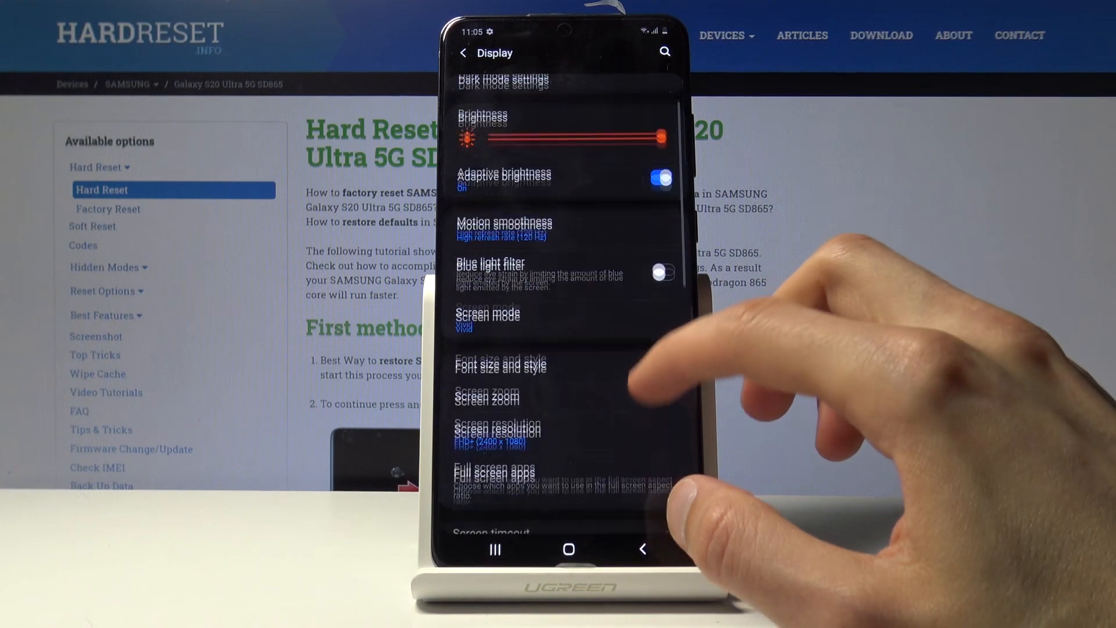
Exit Settings to the home screen to reach the app drawer.
{"action": "left_click", "coordinate": [498, 430]}
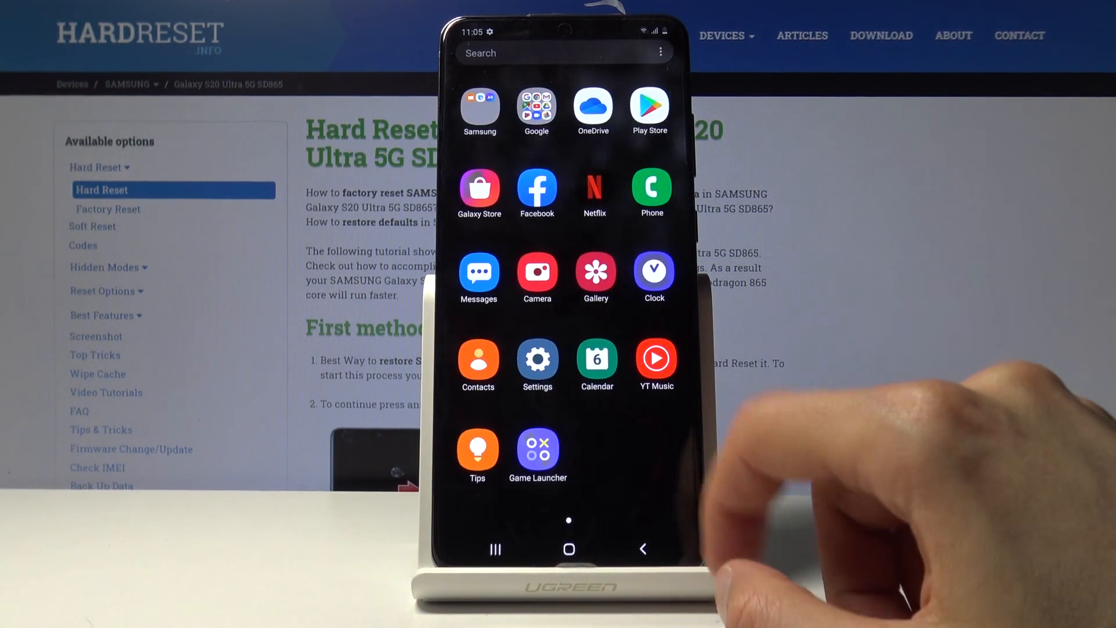
Go through Settings > Display down to the Home screen settings page.
{"action": "left_click_drag", "start_coordinate": [568, 21], "coordinate": [568, 214]}
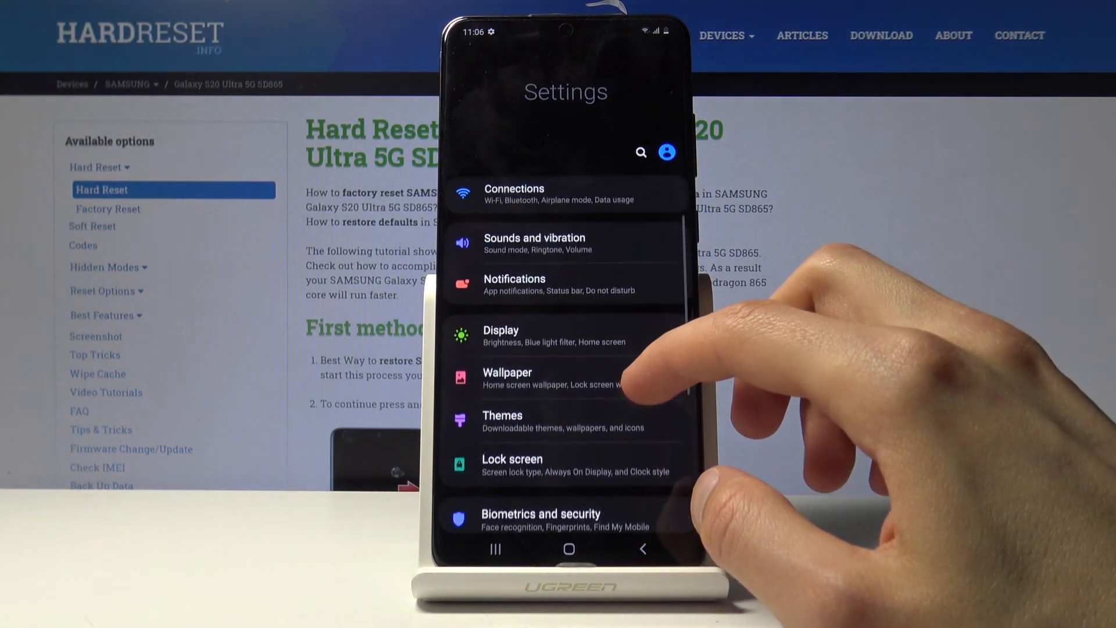
{"action": "scroll", "scroll_direction": "down", "scroll_amount": 3}
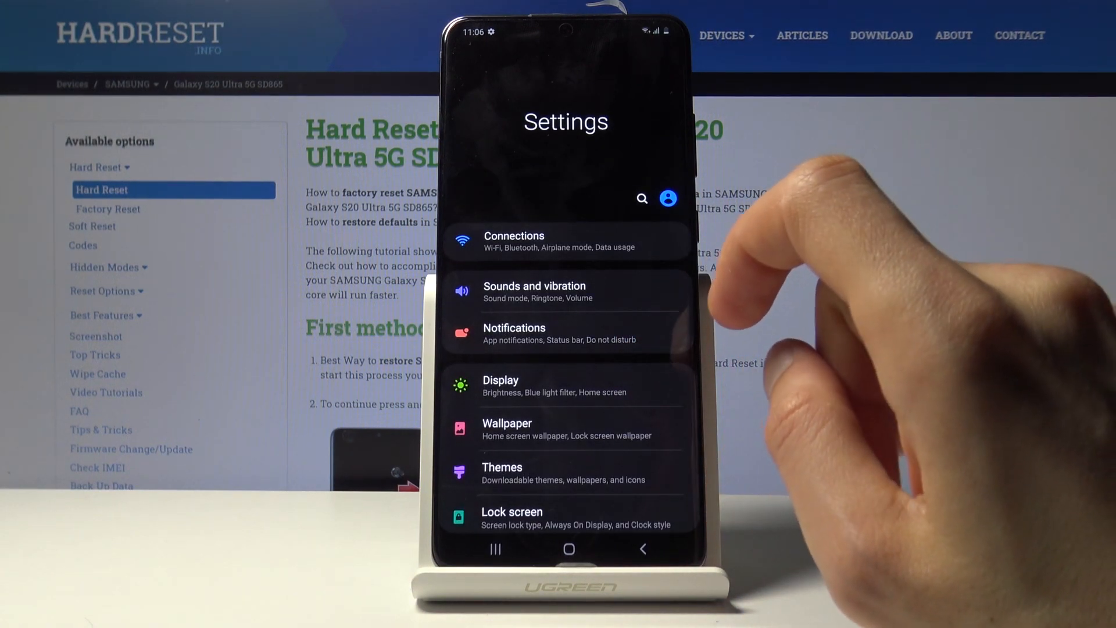
{"action": "left_click", "coordinate": [501, 380]}
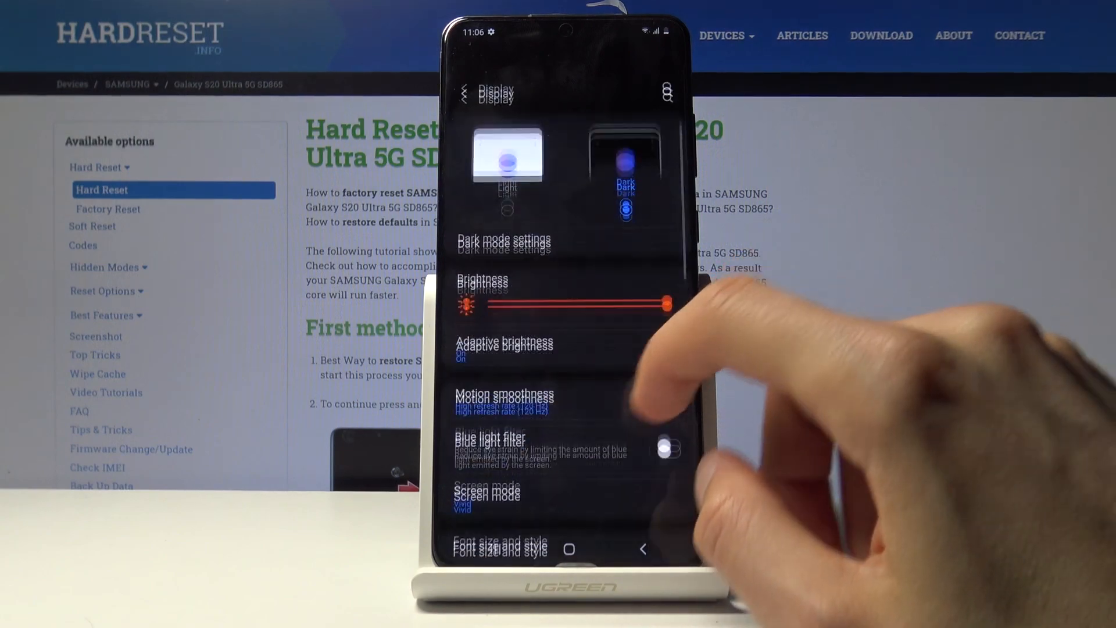
{"action": "scroll", "scroll_direction": "down", "scroll_amount": 3}
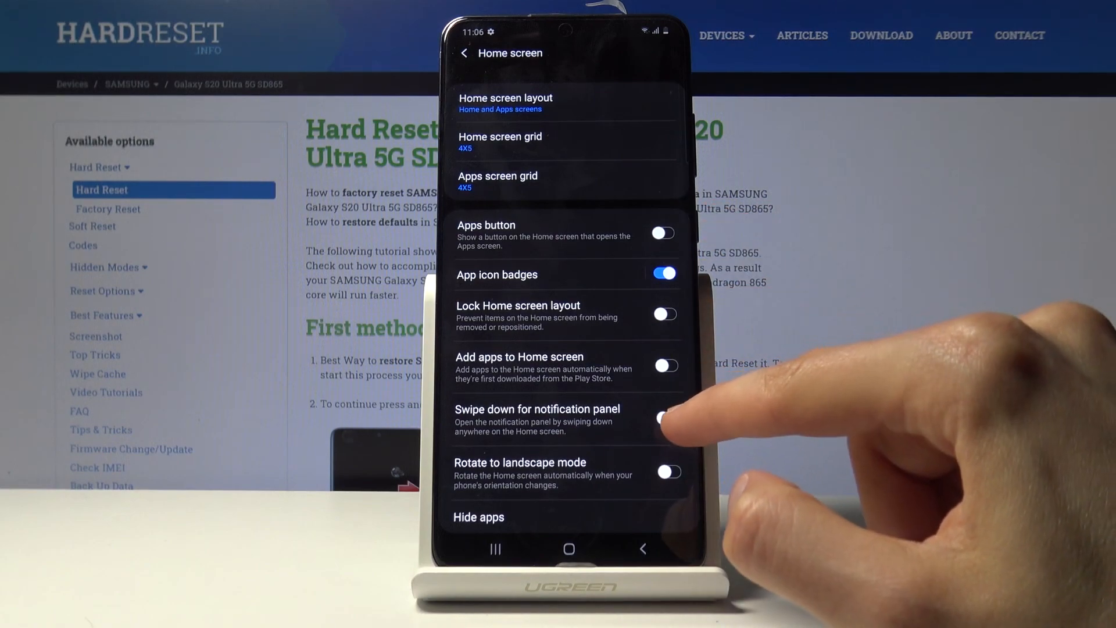
{"action": "left_click", "coordinate": [567, 548]}
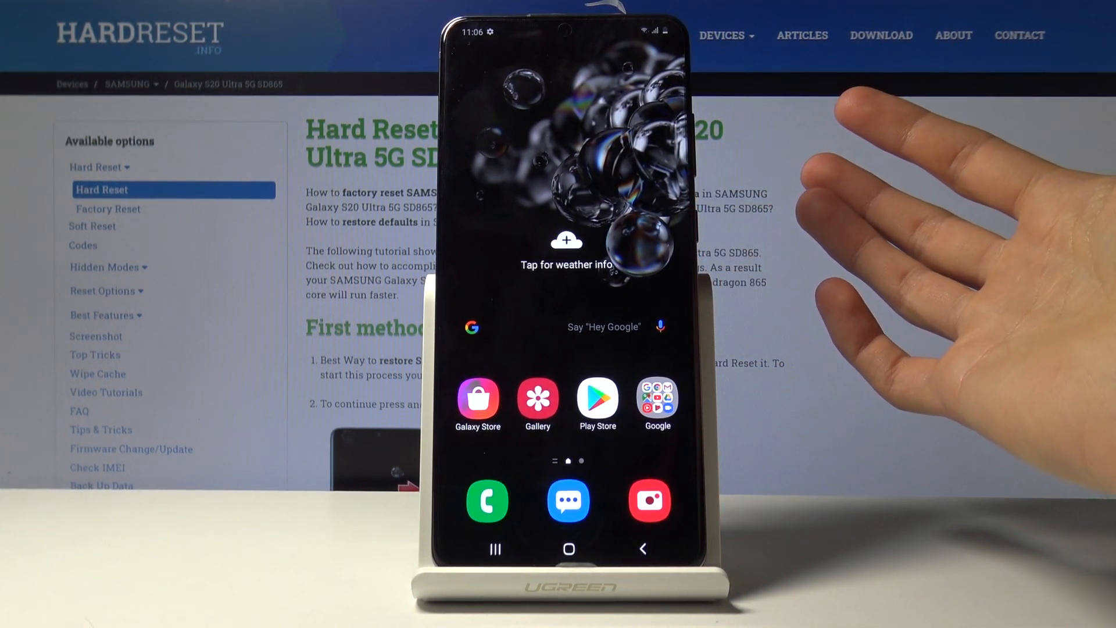
{"action": "mouse_move", "coordinate": [1040, 440]}
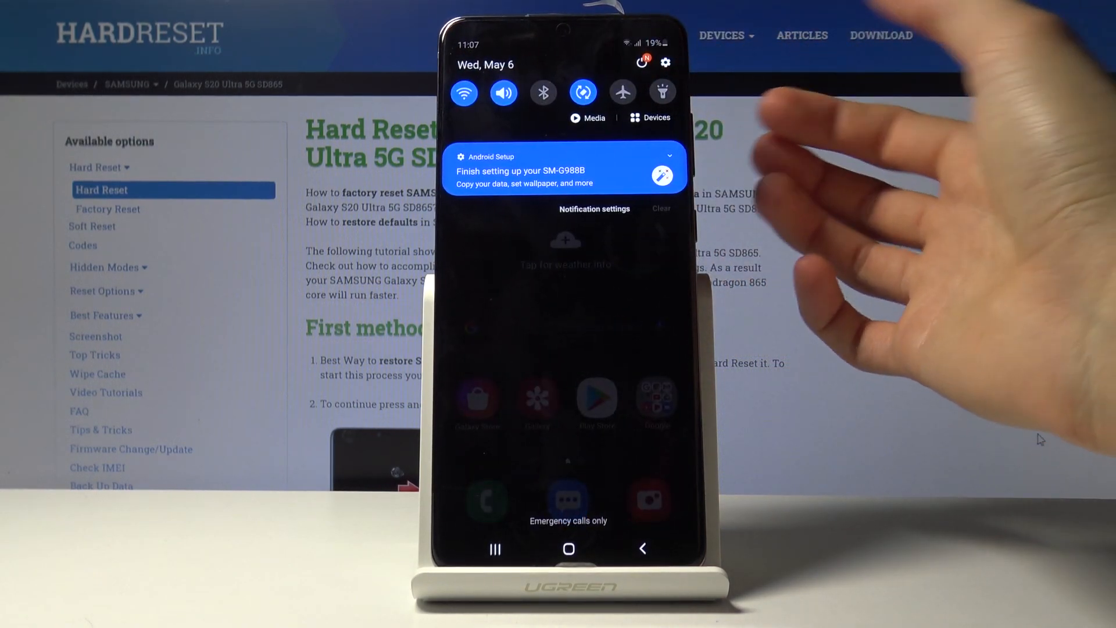
Navigate to Settings > Advanced features > Side key.
{"action": "left_click", "coordinate": [666, 62]}
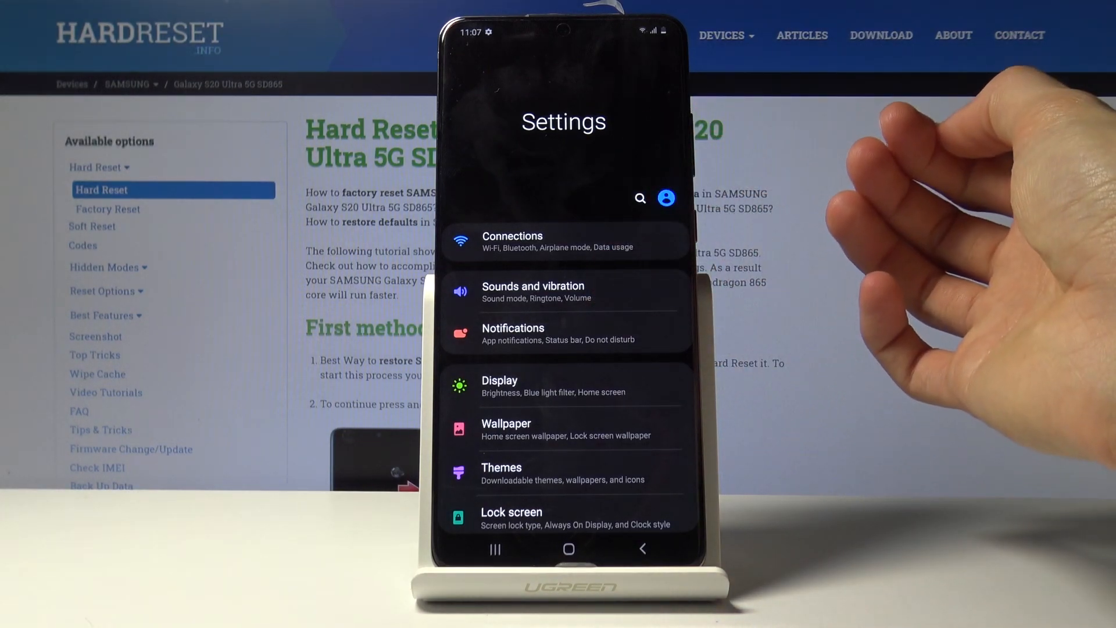
{"action": "scroll", "scroll_direction": "down", "scroll_amount": 3}
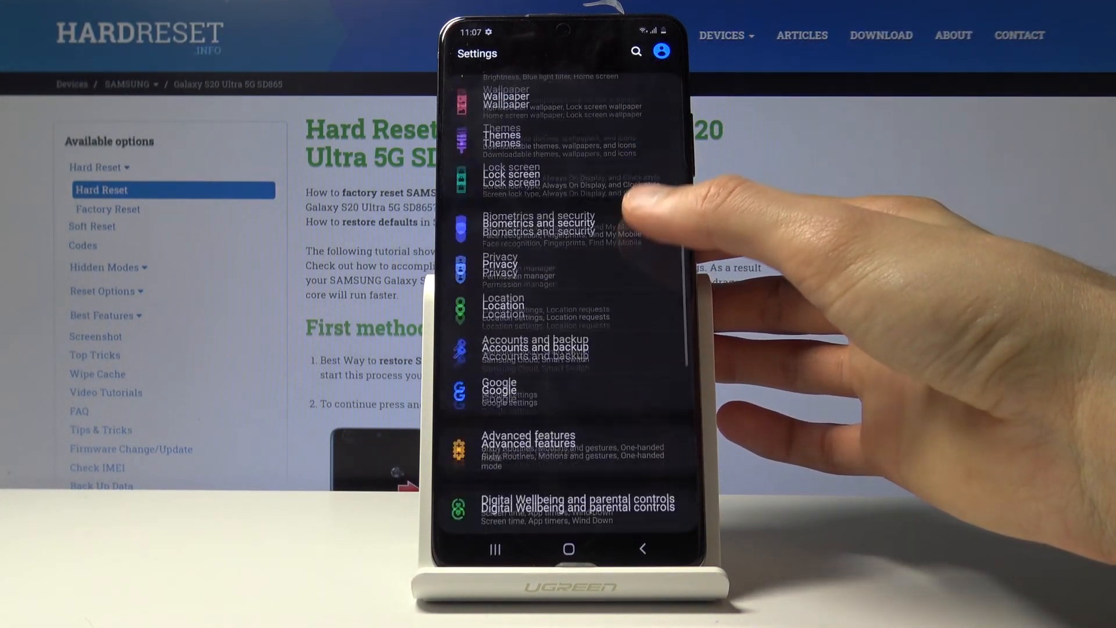
{"action": "left_click", "coordinate": [528, 434]}
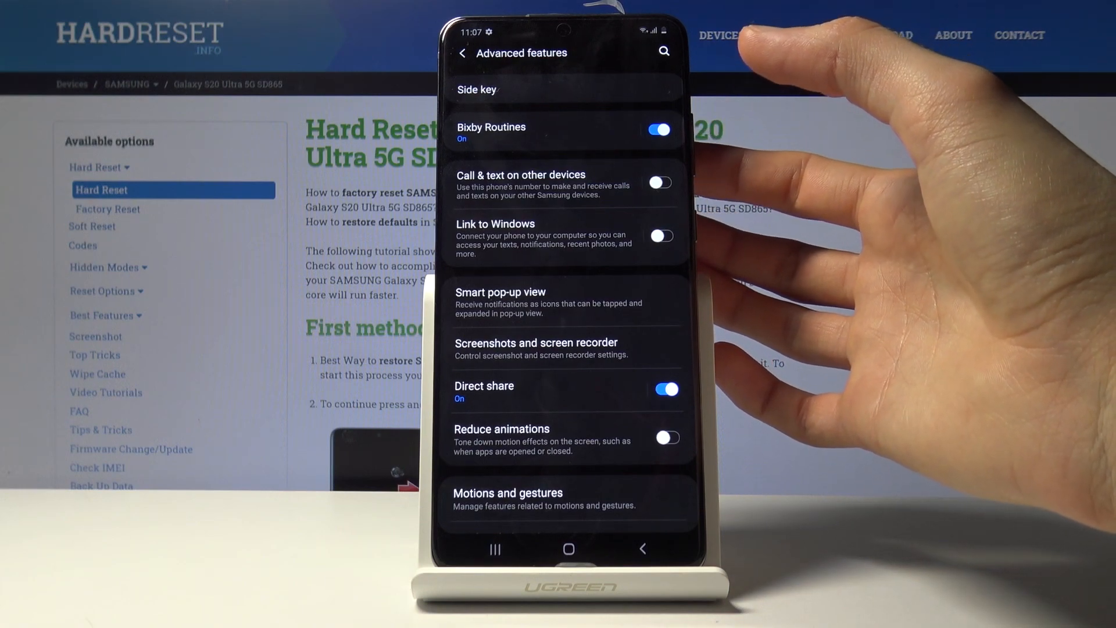
{"action": "scroll", "scroll_direction": "down", "scroll_amount": 3}
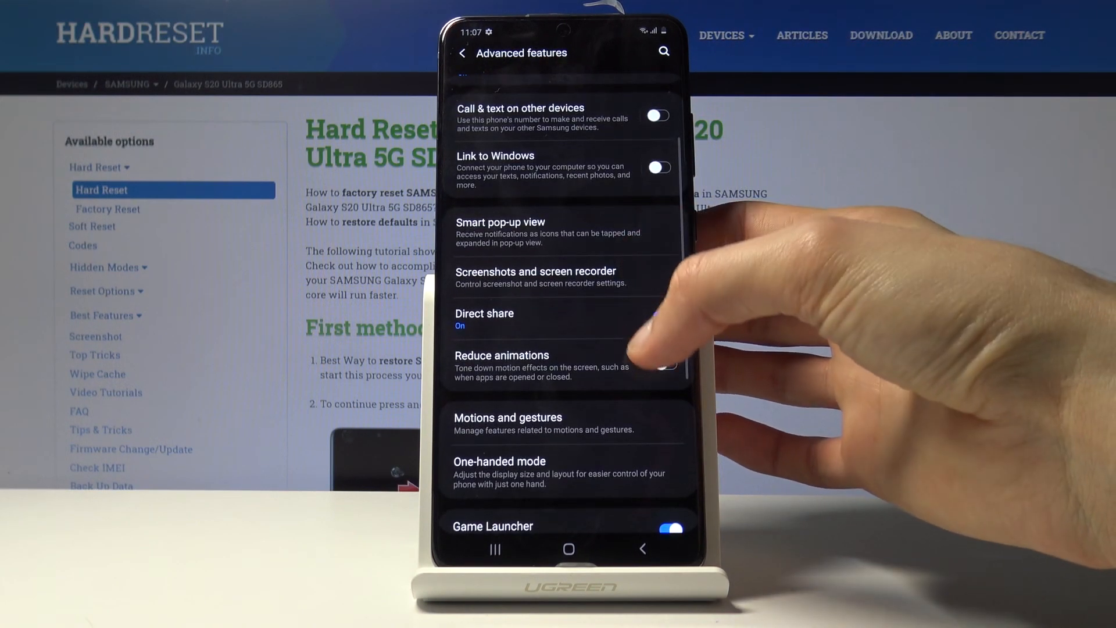
{"action": "scroll", "scroll_direction": "down", "scroll_amount": 3}
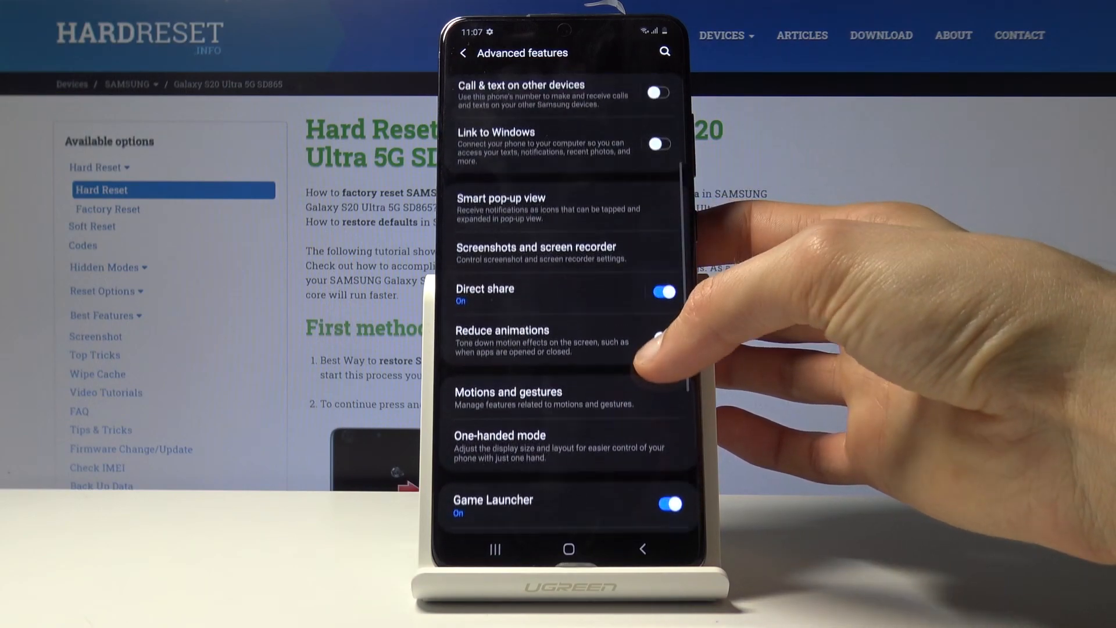
{"action": "scroll", "scroll_direction": "down", "scroll_amount": 3}
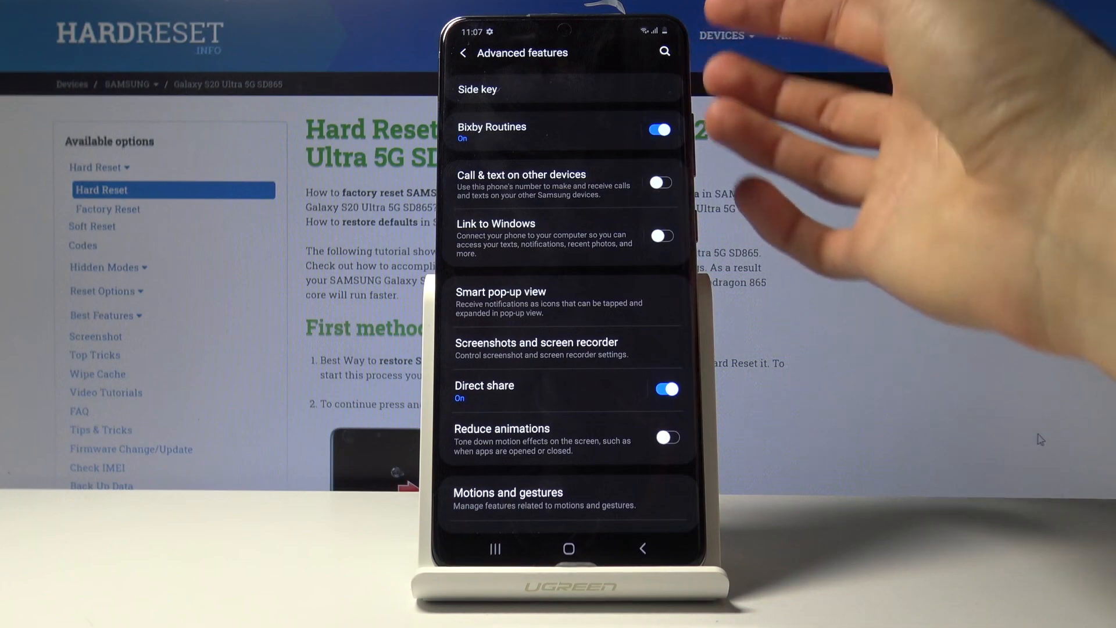
{"action": "left_click", "coordinate": [477, 89]}
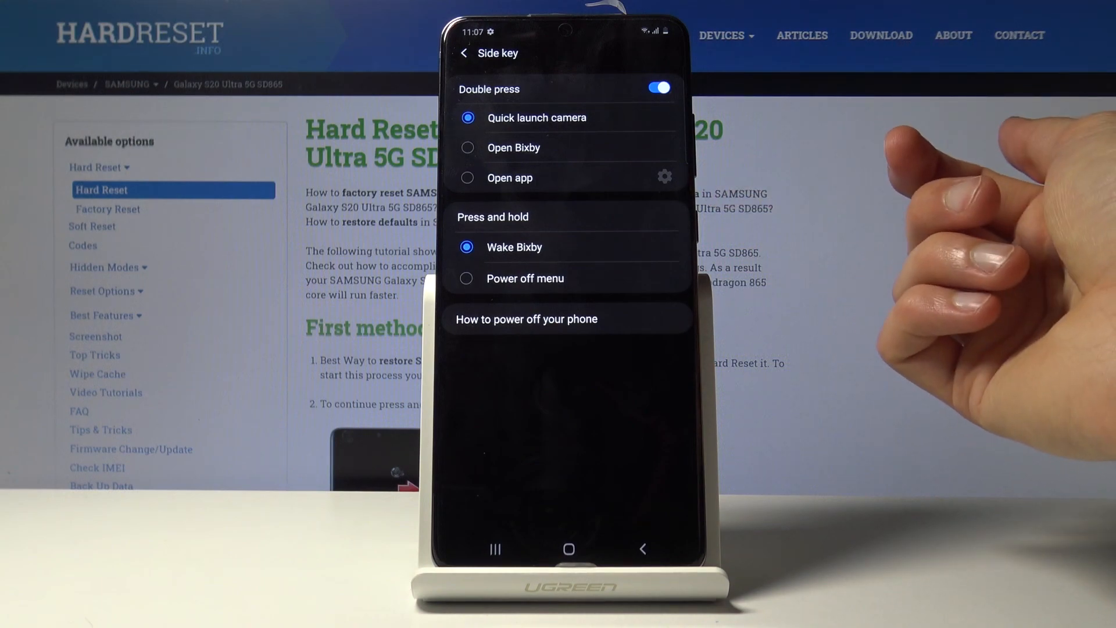
Set press-and-hold to Power off menu and double press to open YouTube.
{"action": "left_click", "coordinate": [467, 278]}
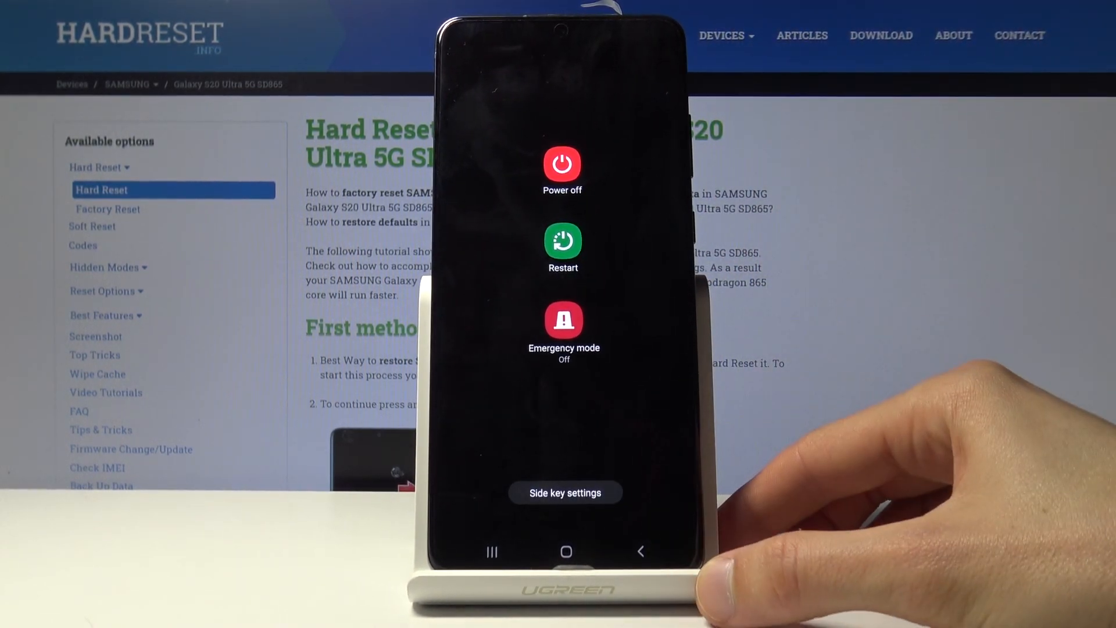
{"action": "left_click", "coordinate": [565, 492]}
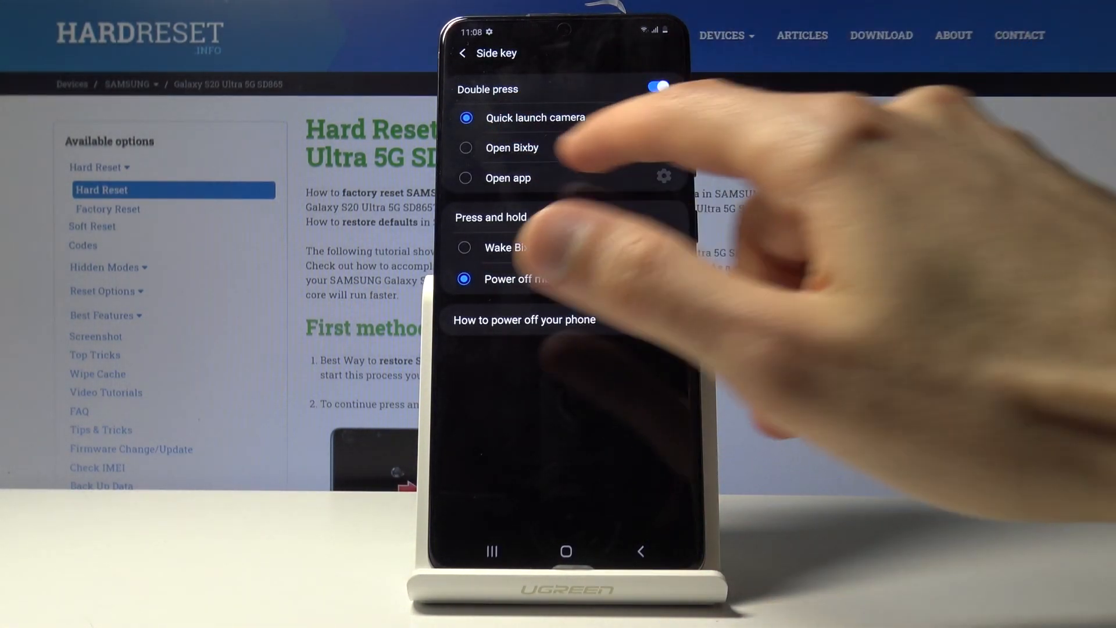
{"action": "left_click", "coordinate": [508, 178]}
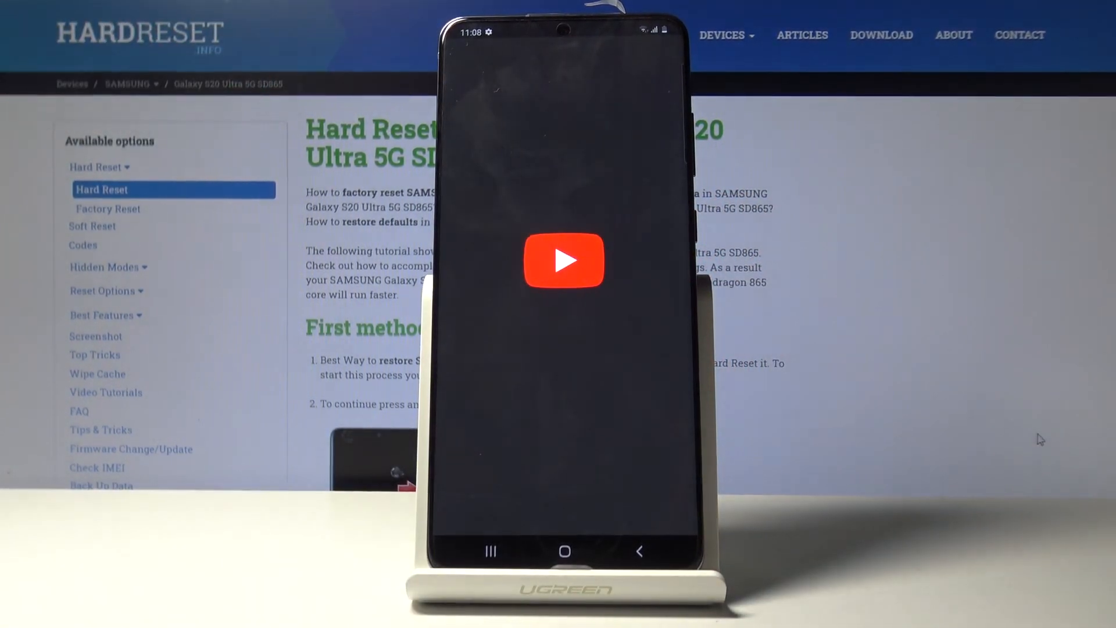
{"action": "left_click", "coordinate": [564, 259]}
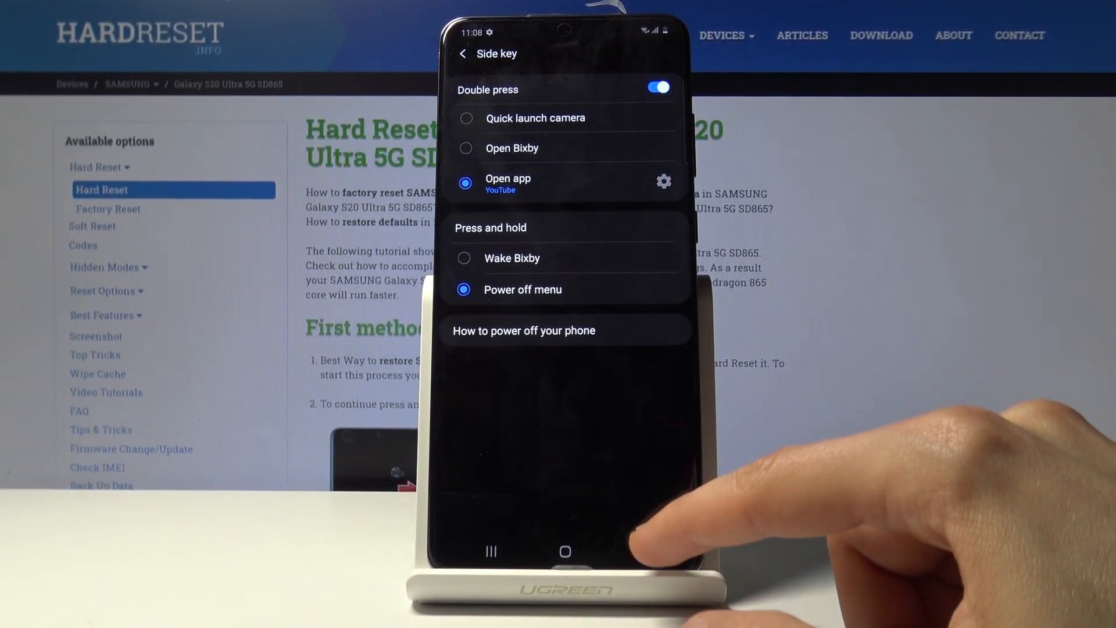
{"action": "left_click", "coordinate": [464, 53]}
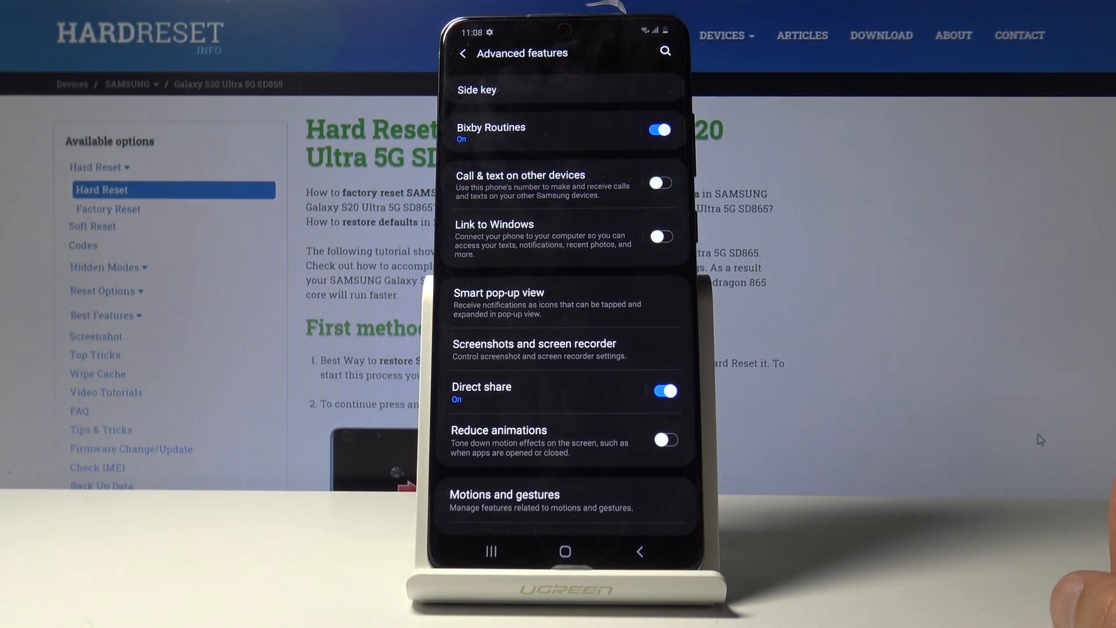
Open Link to Windows, view the Microsoft sign-in page, then back out.
{"action": "scroll", "scroll_direction": "down", "scroll_amount": 3}
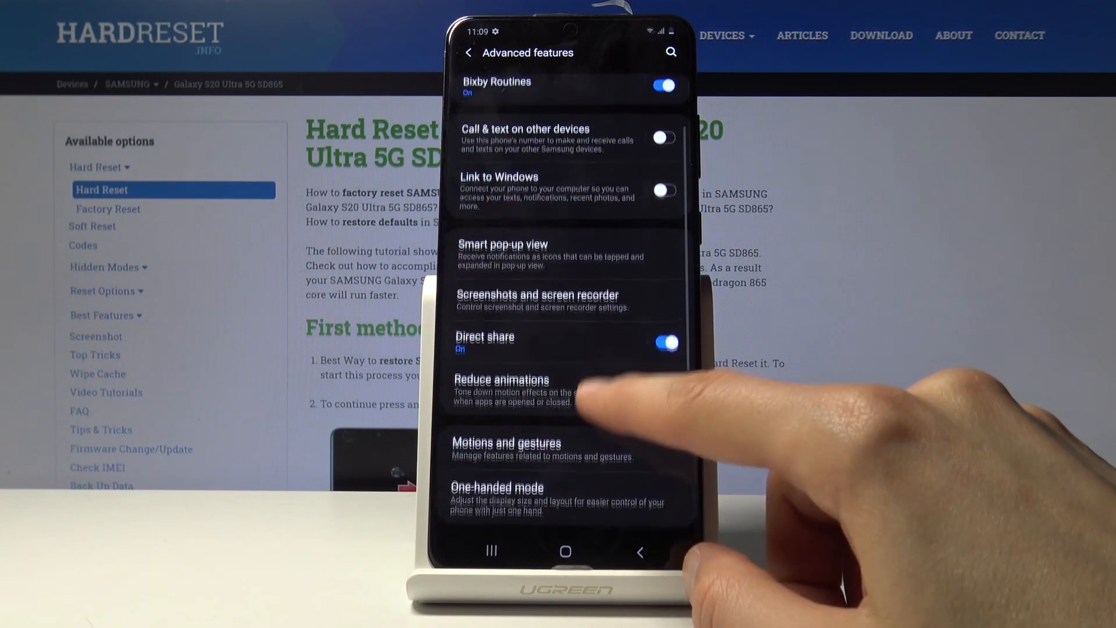
{"action": "scroll", "scroll_direction": "down", "scroll_amount": 3}
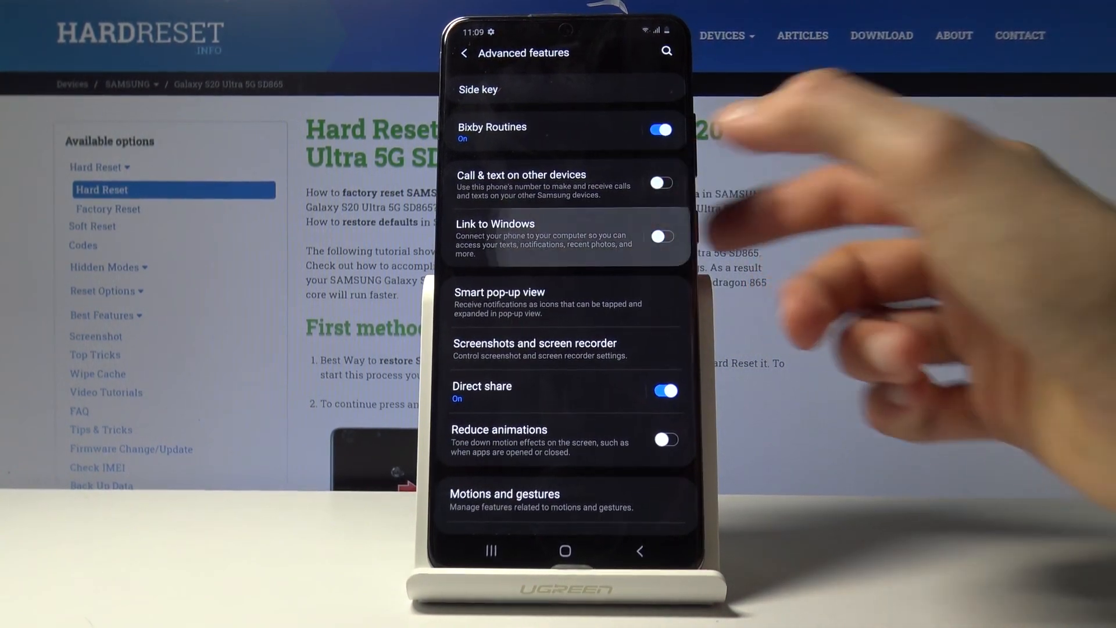
{"action": "left_click", "coordinate": [564, 235]}
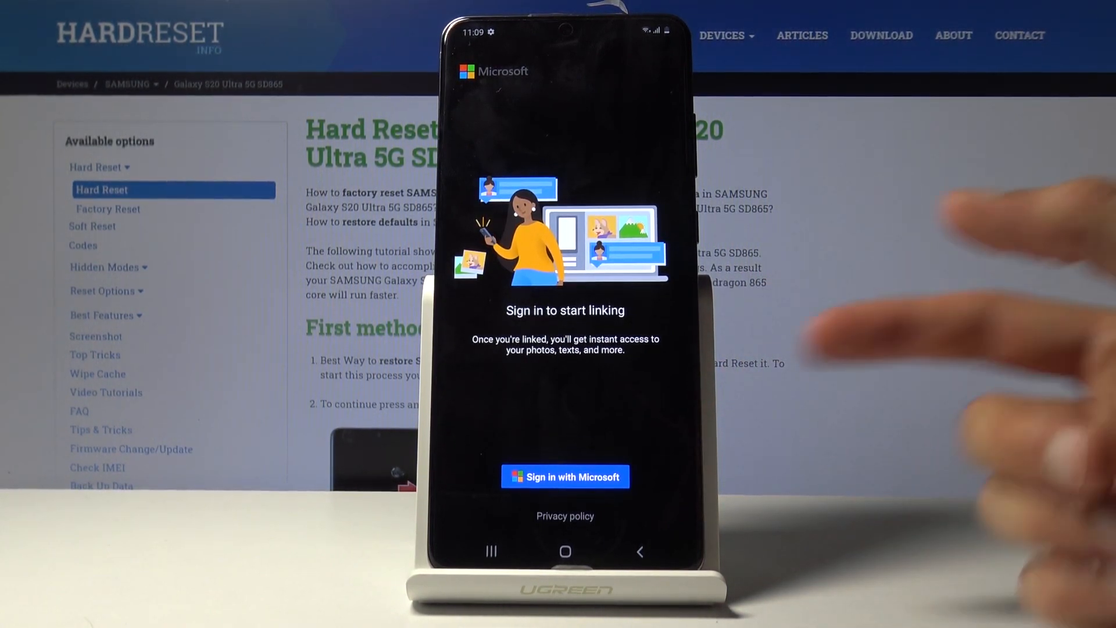
{"action": "mouse_move", "coordinate": [1040, 439]}
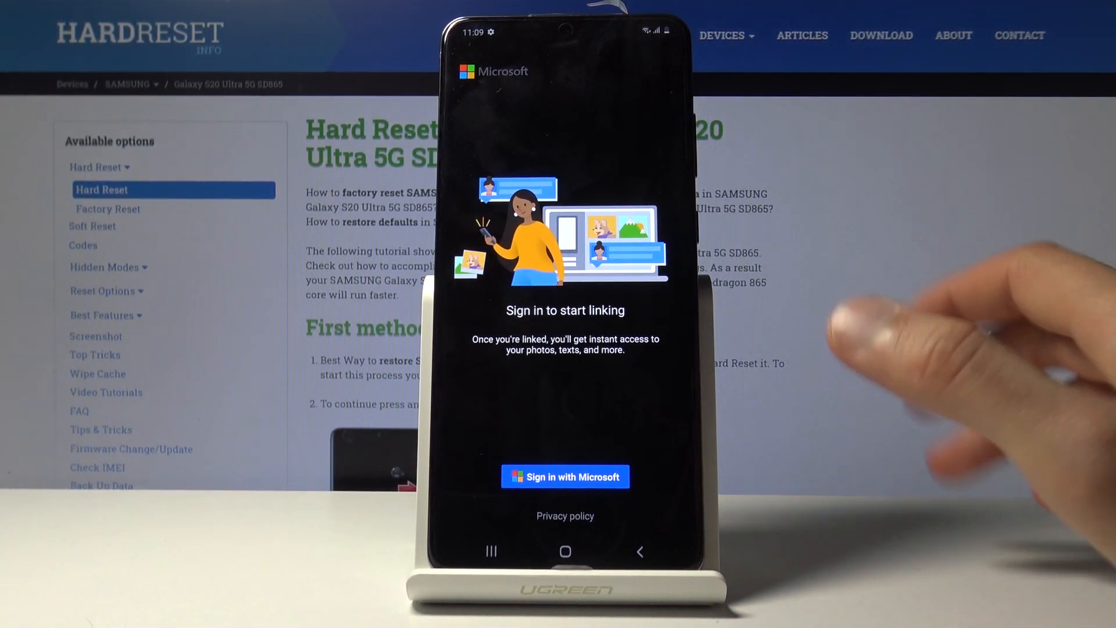
{"action": "mouse_move", "coordinate": [996, 413]}
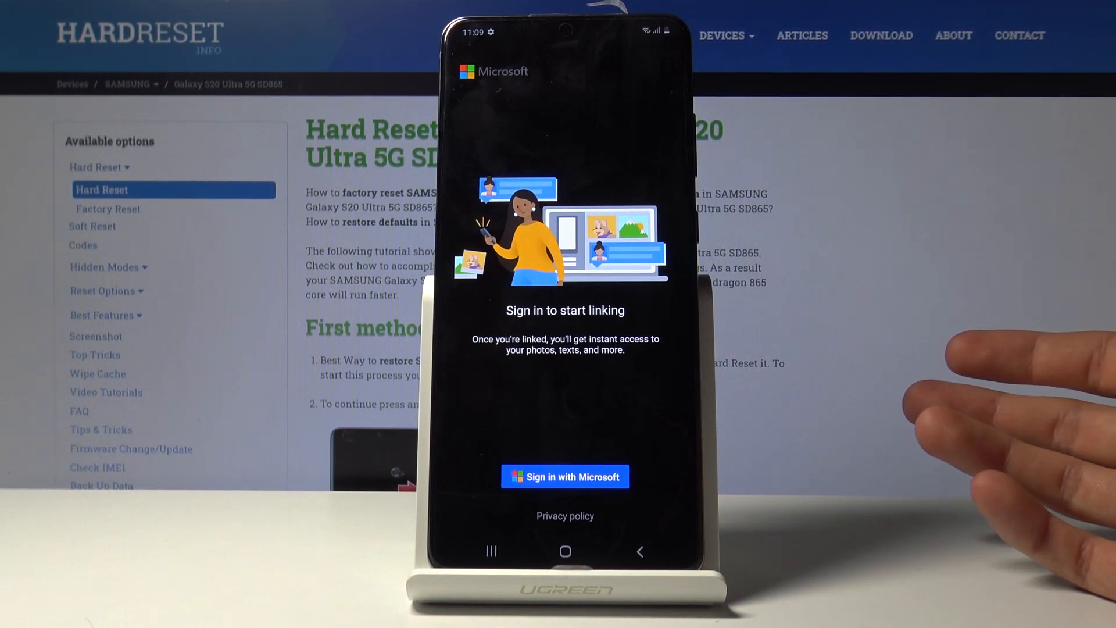
{"action": "left_click", "coordinate": [565, 476]}
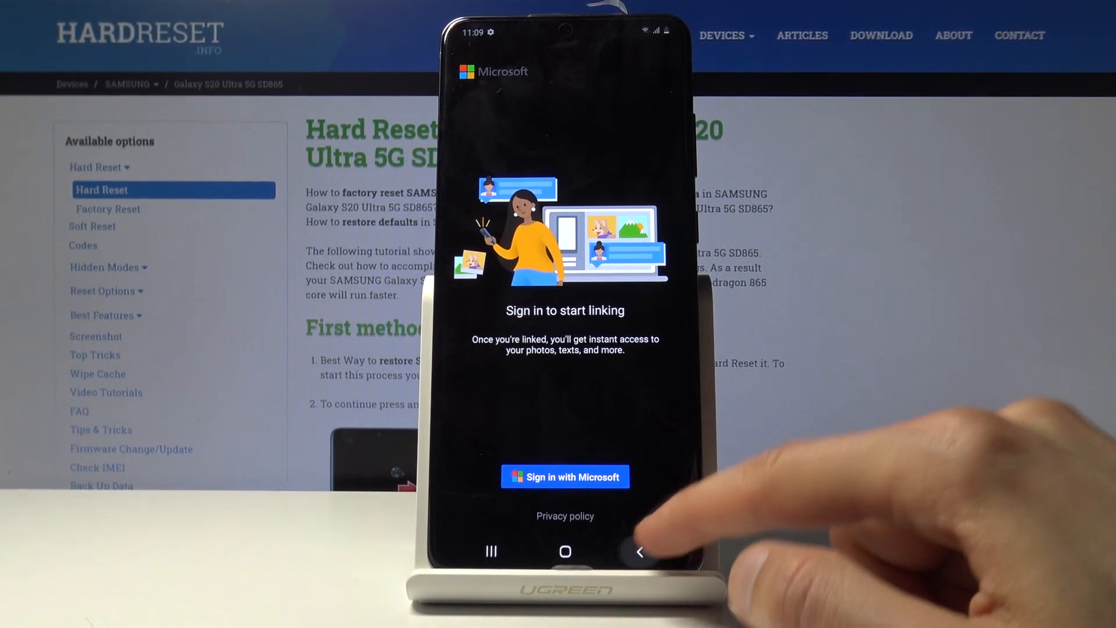
{"action": "left_click", "coordinate": [638, 552]}
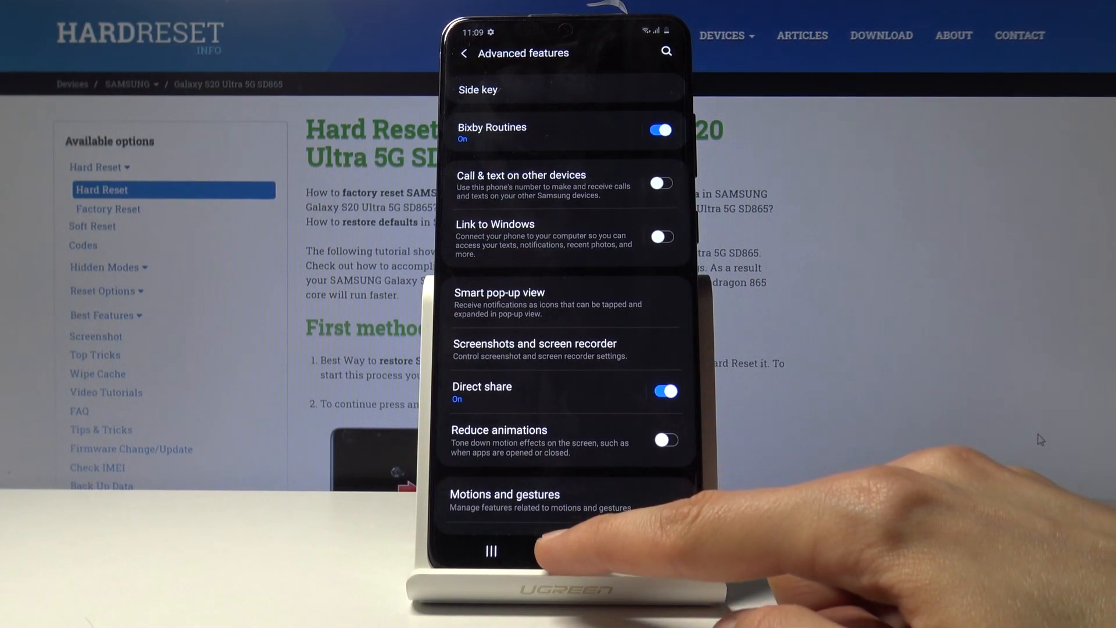
{"action": "left_click", "coordinate": [565, 550]}
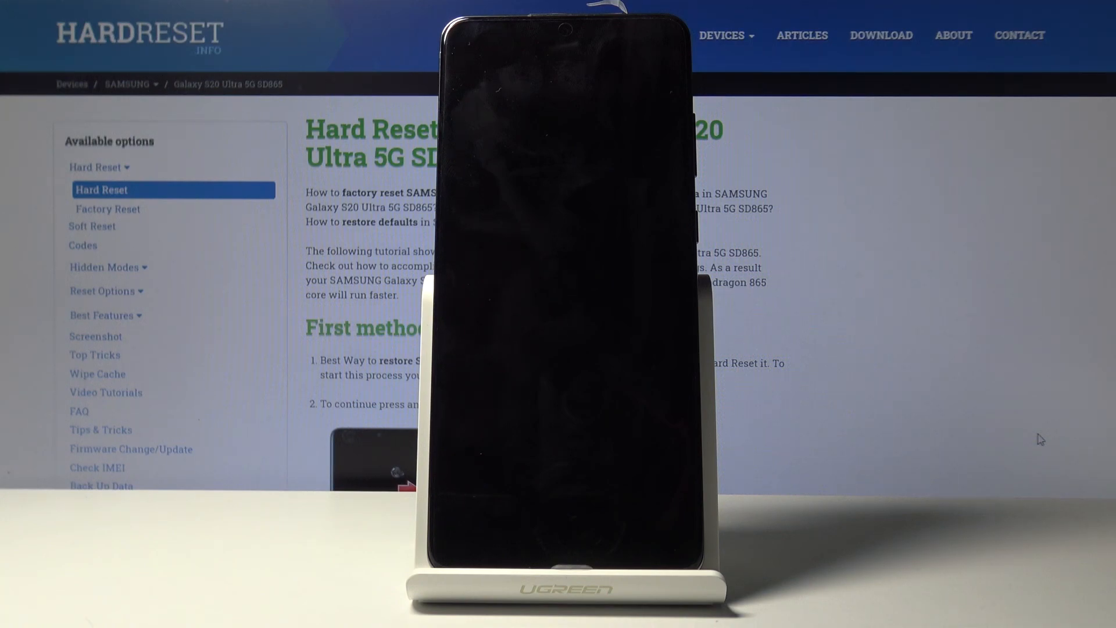
Wake the phone's screen, showing the app drawer.
{"action": "left_click", "coordinate": [691, 285]}
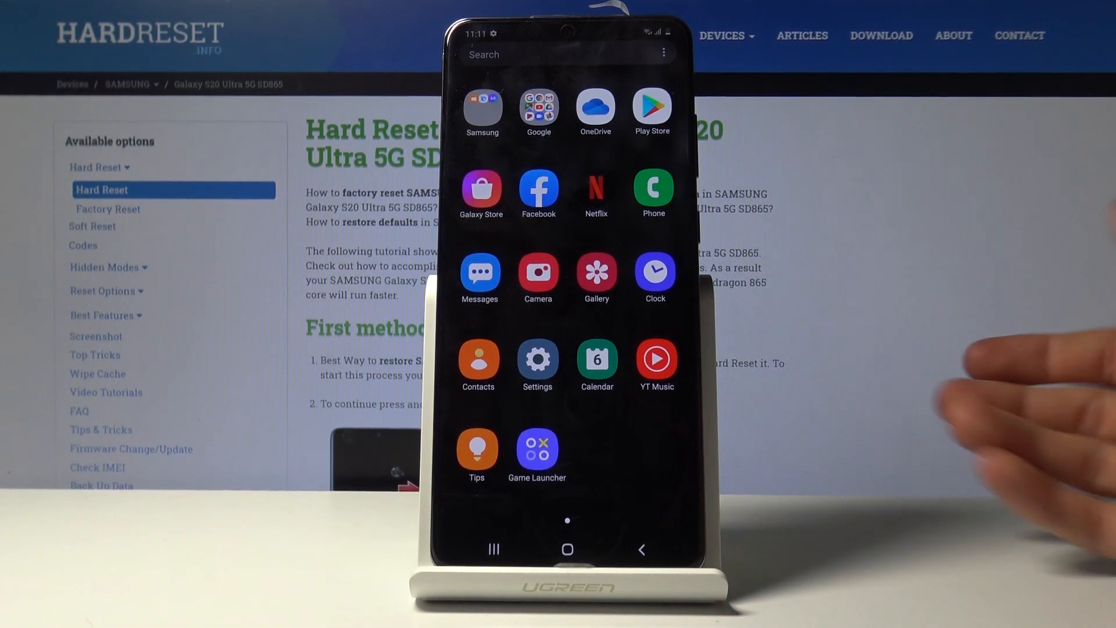
Launch Game Launcher, accepting its terms, postponing the update and dismissing the swipe-up tip.
{"action": "left_click", "coordinate": [536, 449]}
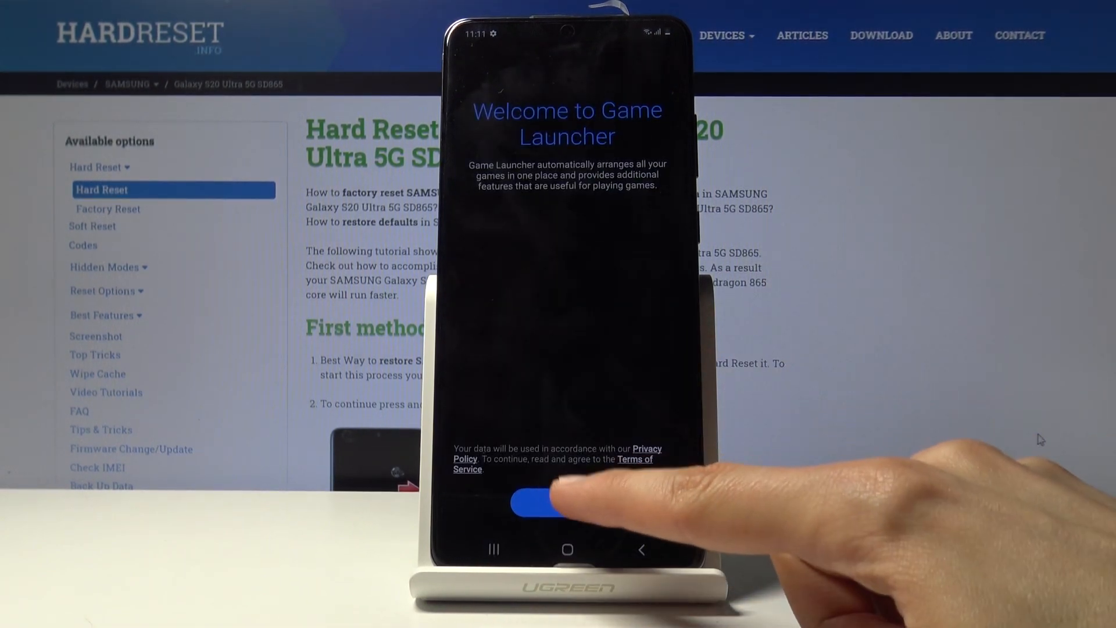
{"action": "left_click", "coordinate": [549, 503]}
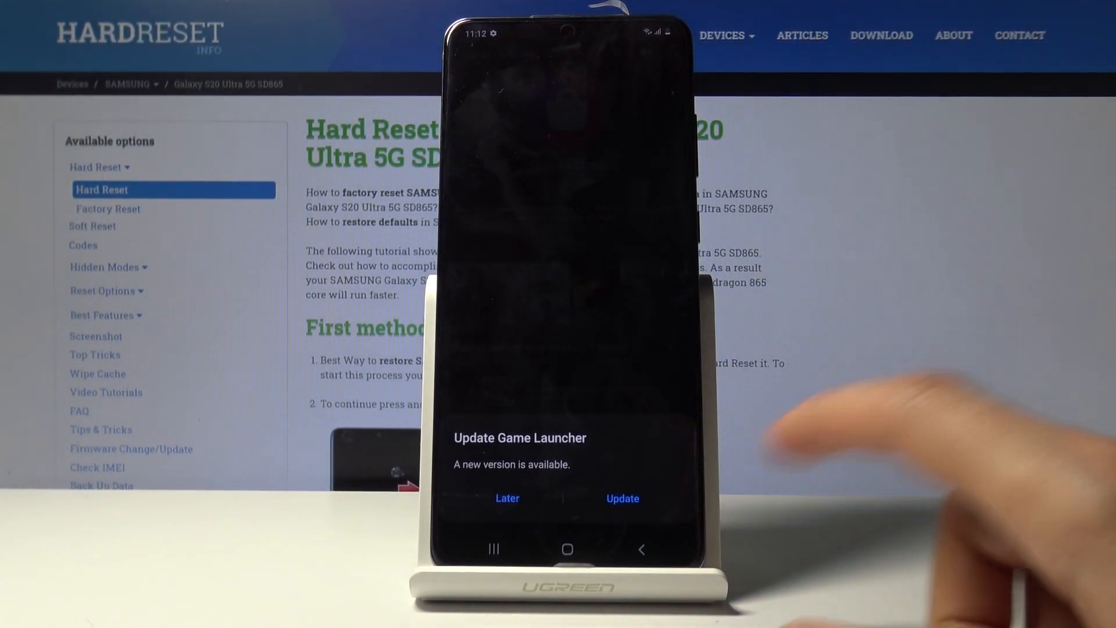
{"action": "left_click", "coordinate": [507, 498]}
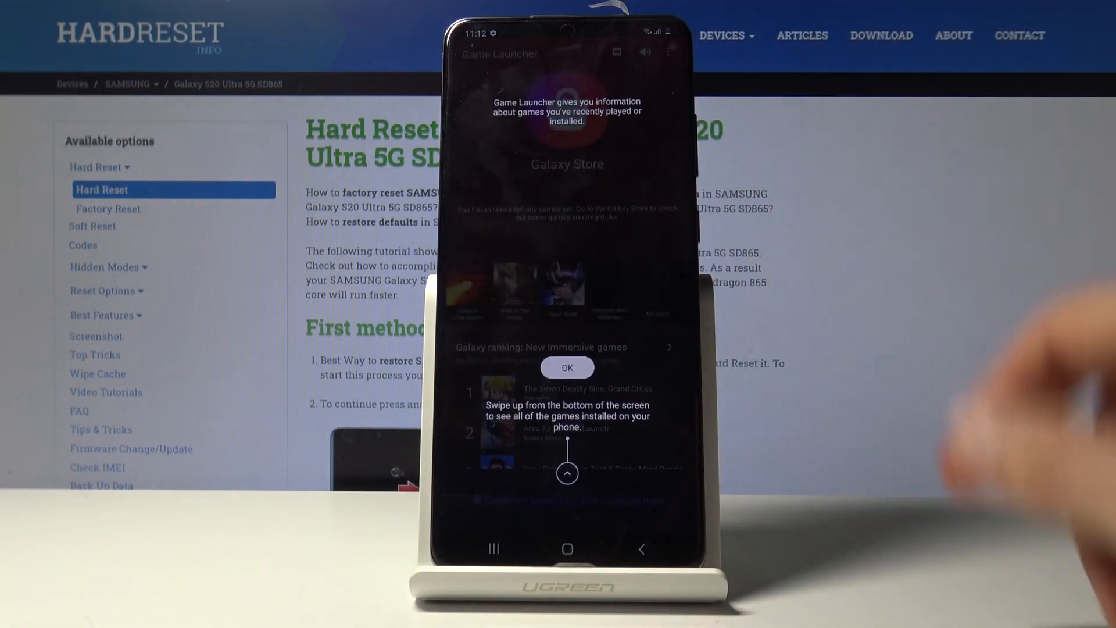
{"action": "left_click", "coordinate": [567, 368]}
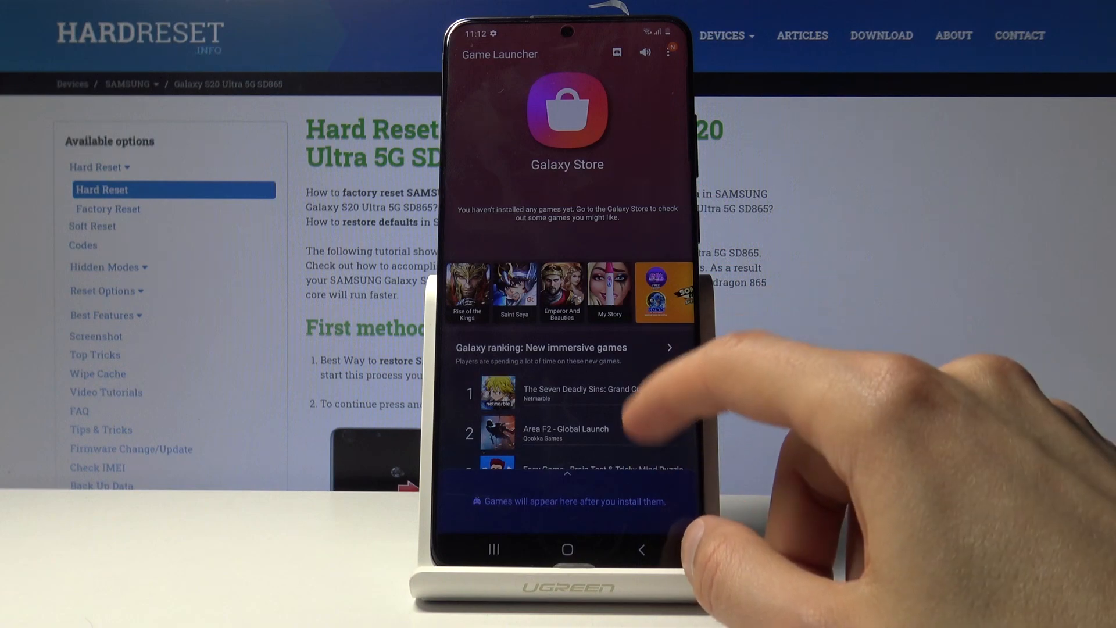
Leave the empty game library and reopen Game Launcher.
{"action": "left_click", "coordinate": [476, 127]}
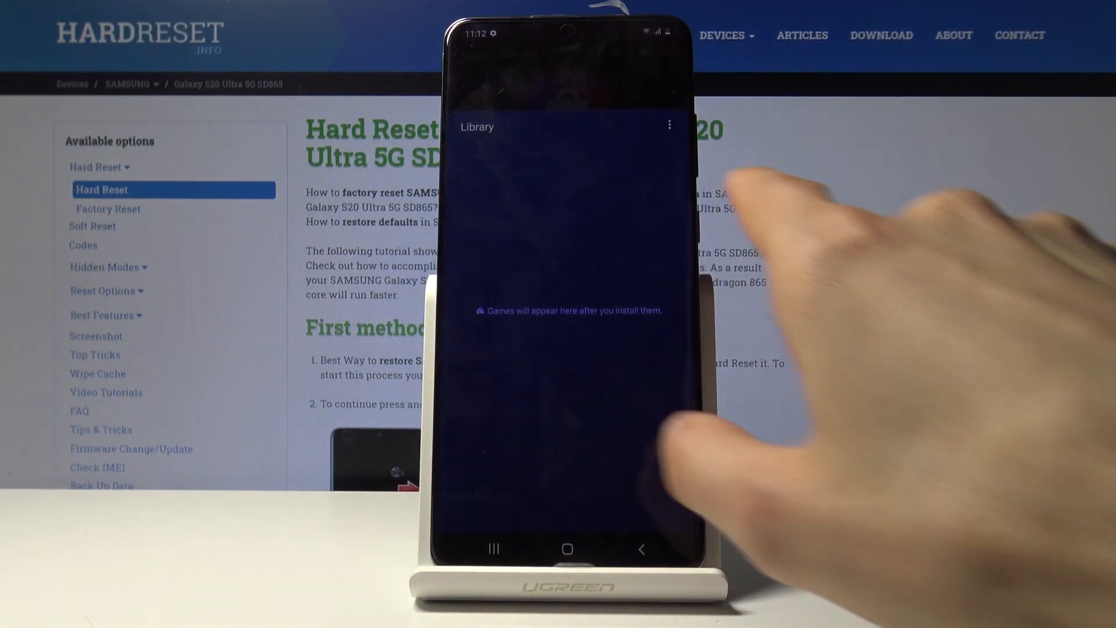
{"action": "left_click", "coordinate": [567, 548]}
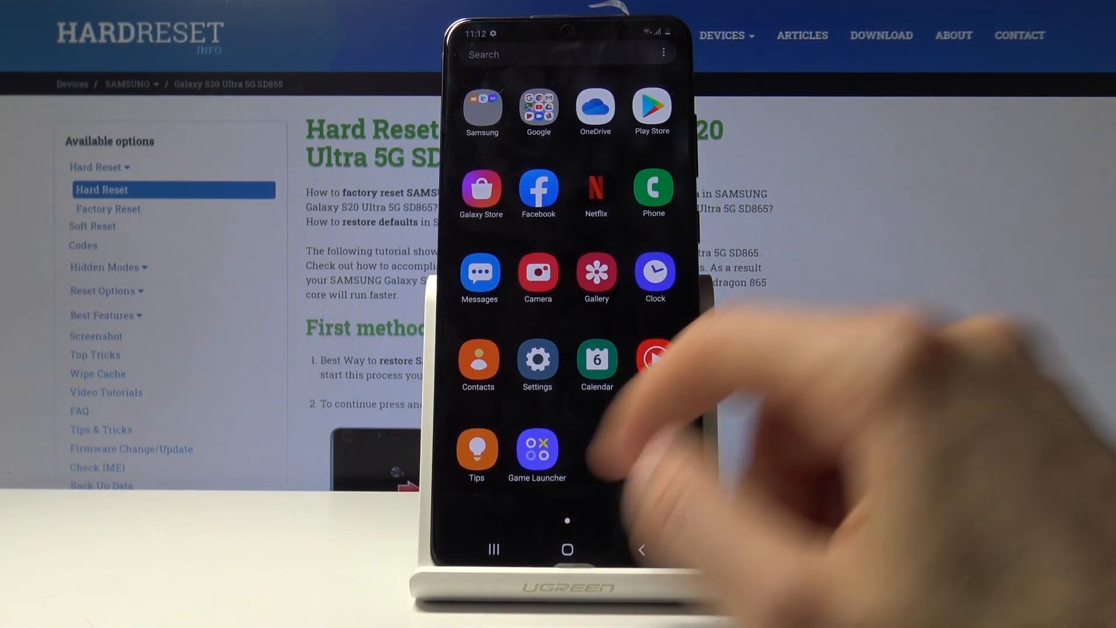
{"action": "left_click", "coordinate": [537, 449]}
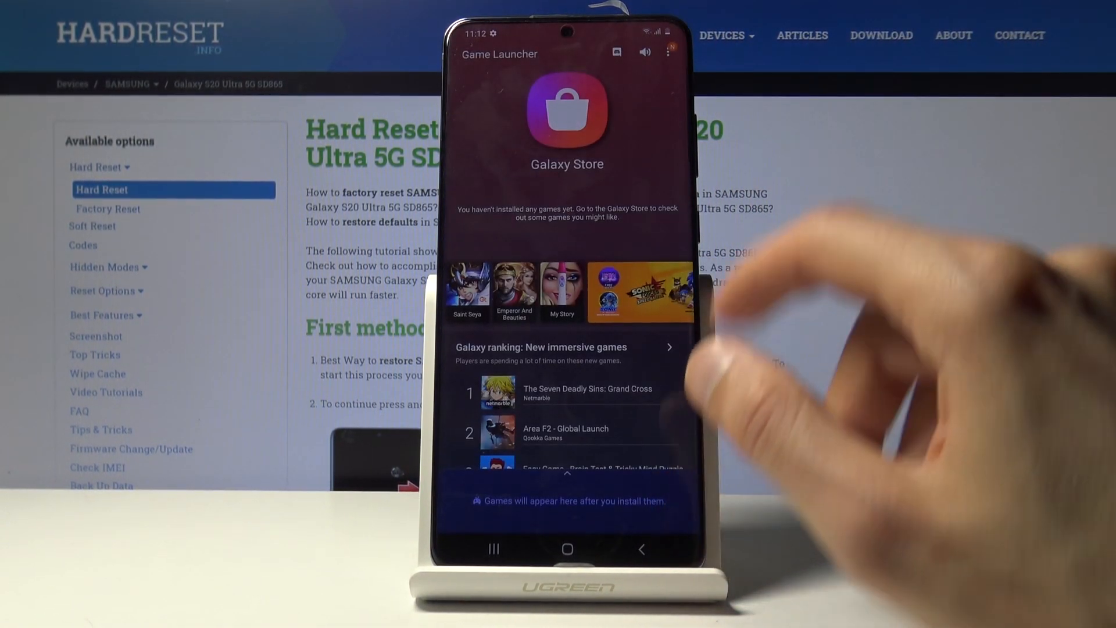
View Game Launcher's options menu, then go home and open Settings from page two.
{"action": "left_click", "coordinate": [668, 52]}
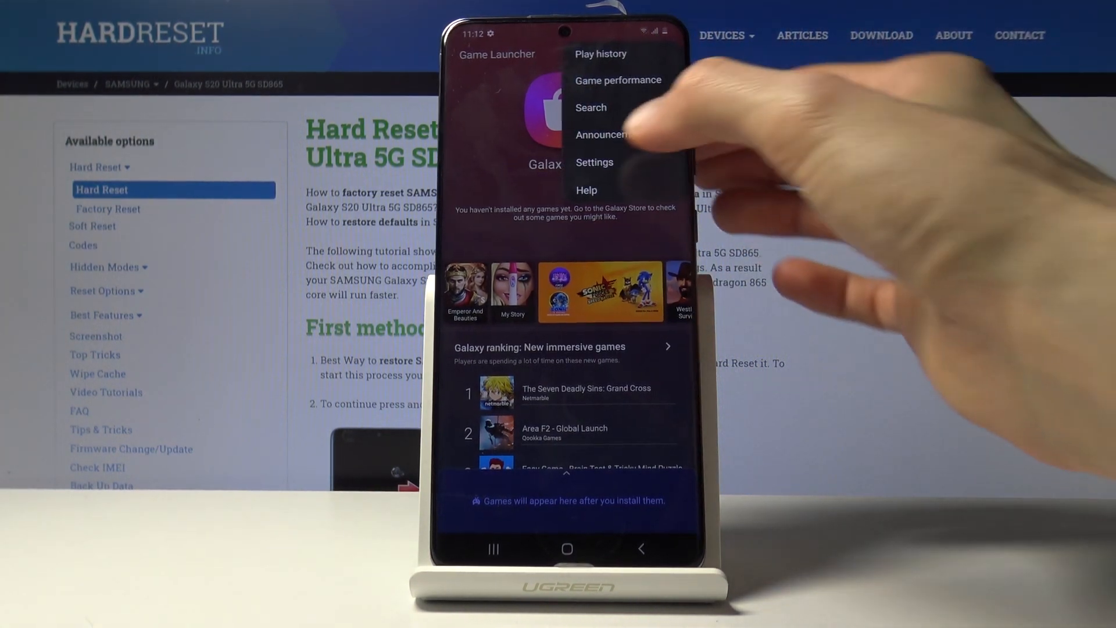
{"action": "left_click", "coordinate": [595, 162]}
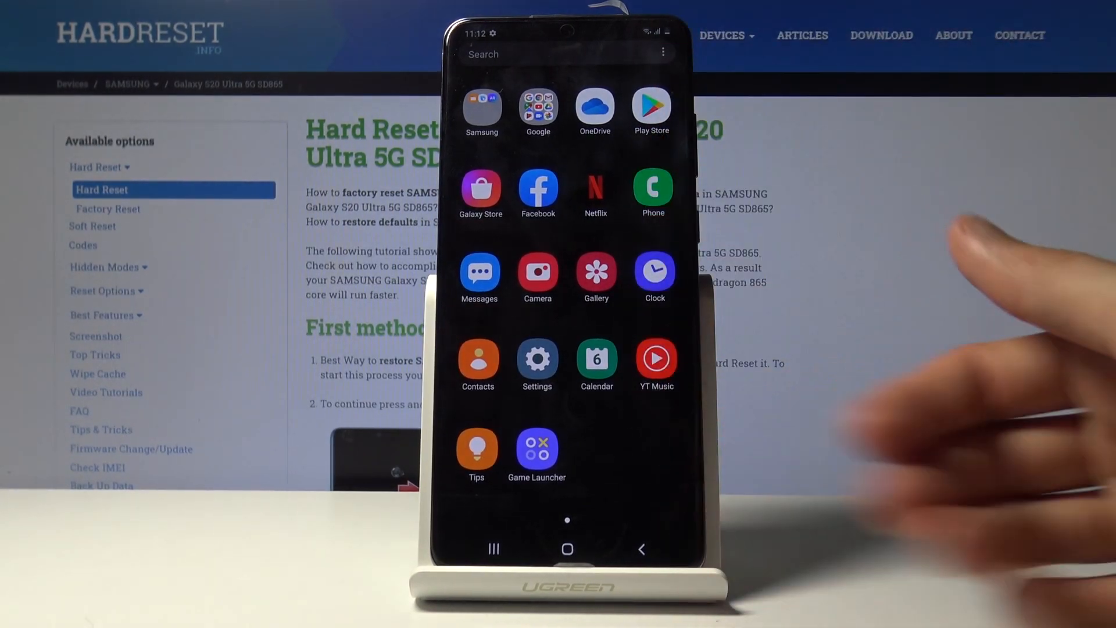
{"action": "left_click", "coordinate": [567, 549]}
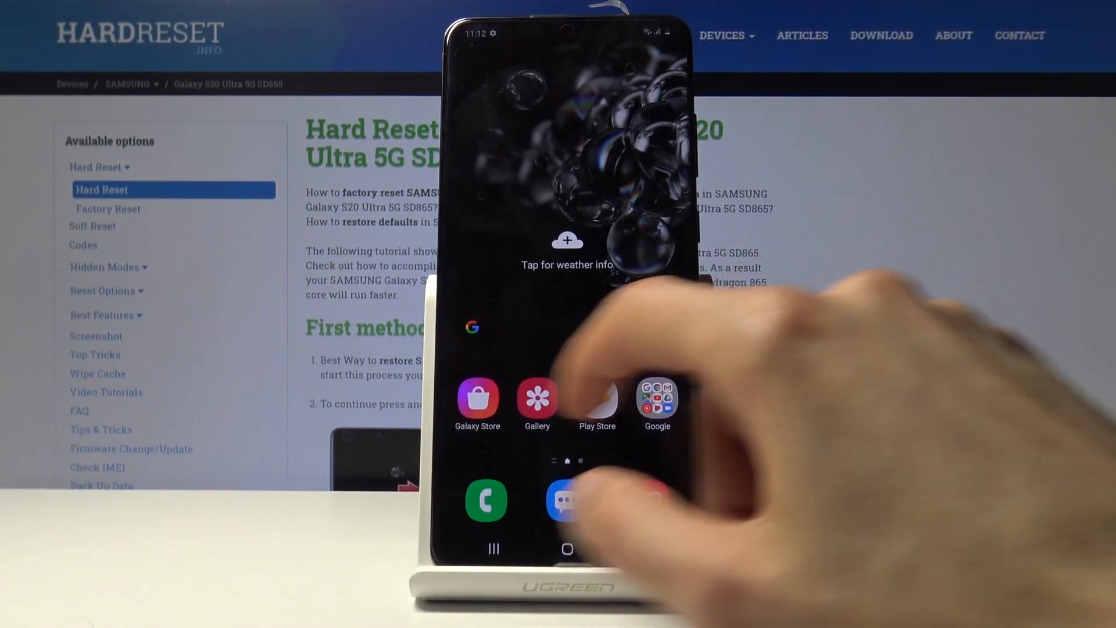
{"action": "scroll", "scroll_direction": "left", "scroll_amount": 3}
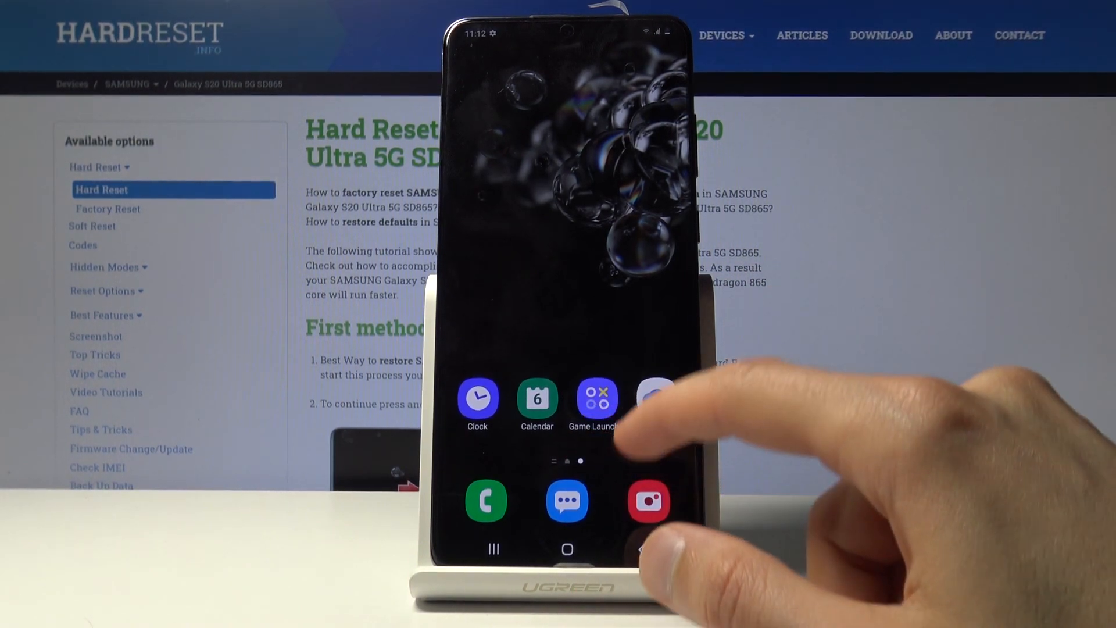
{"action": "left_click", "coordinate": [596, 398]}
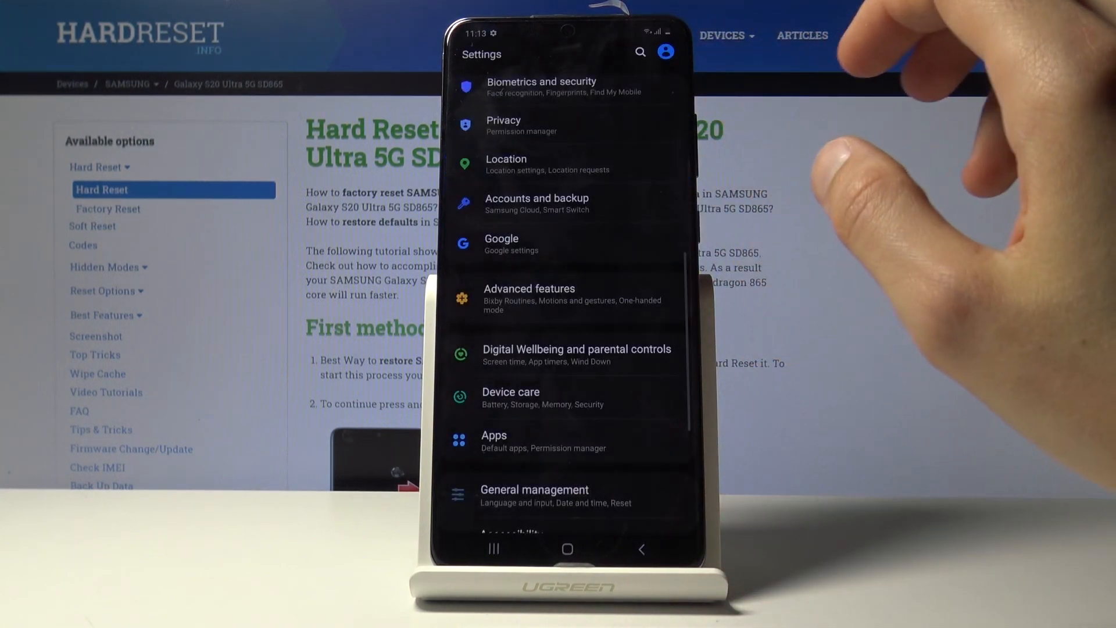
{"action": "scroll", "scroll_direction": "down", "scroll_amount": 3}
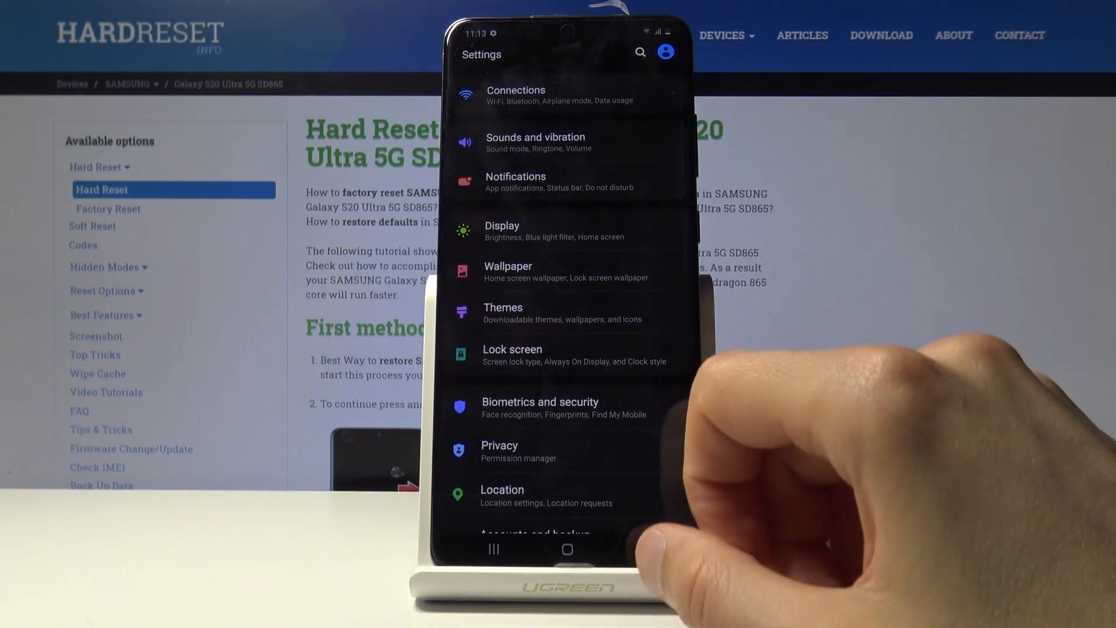
{"action": "scroll", "scroll_direction": "down", "scroll_amount": 3}
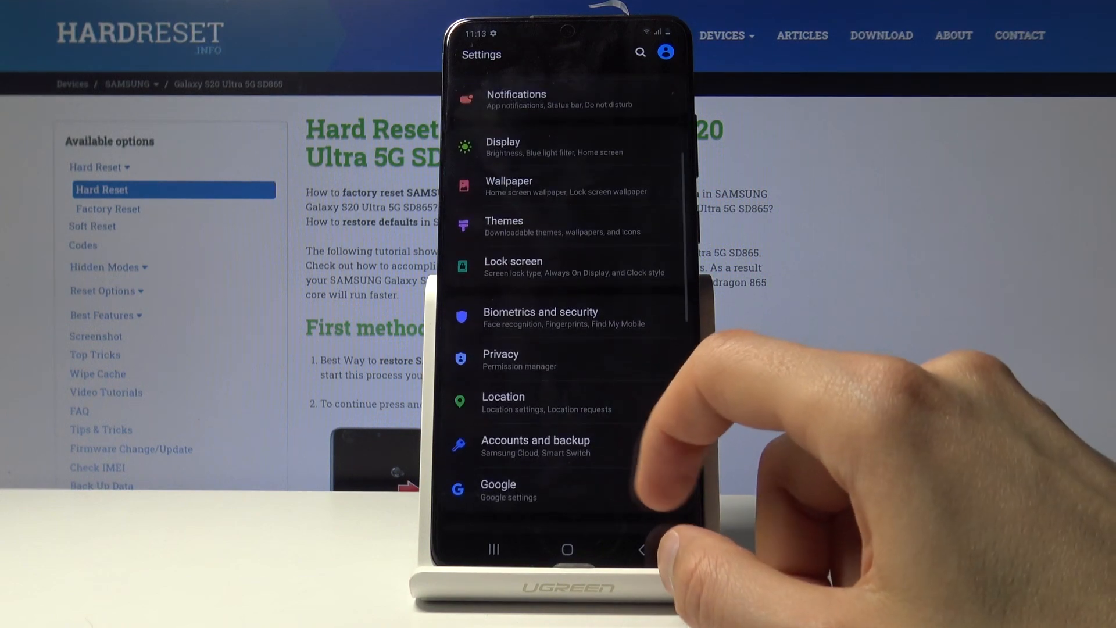
{"action": "scroll", "scroll_direction": "down", "scroll_amount": 3}
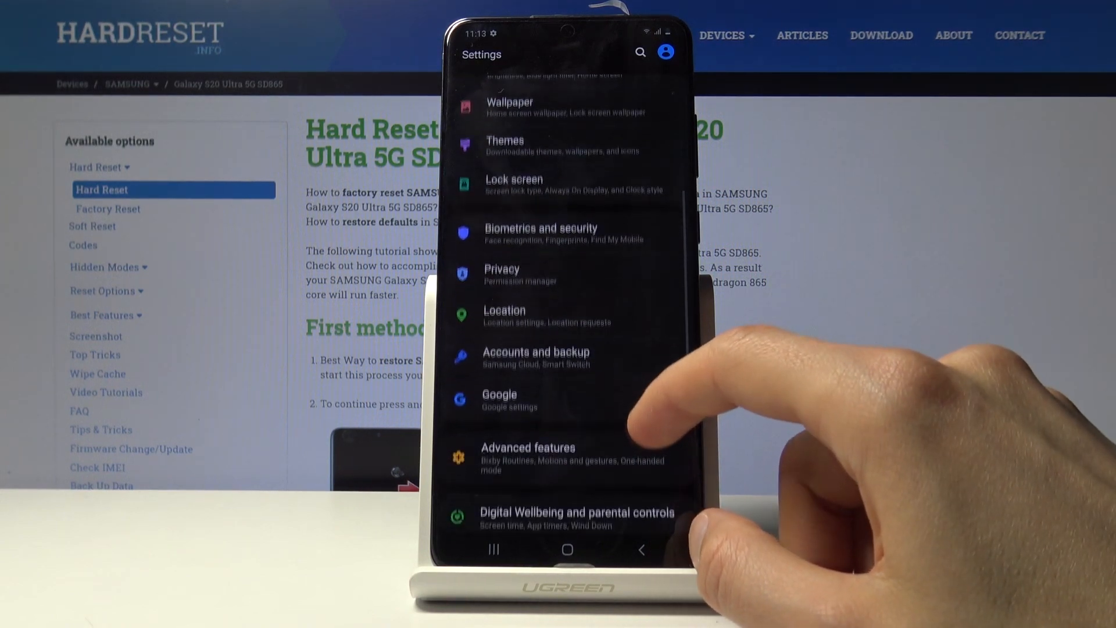
{"action": "left_click", "coordinate": [528, 453]}
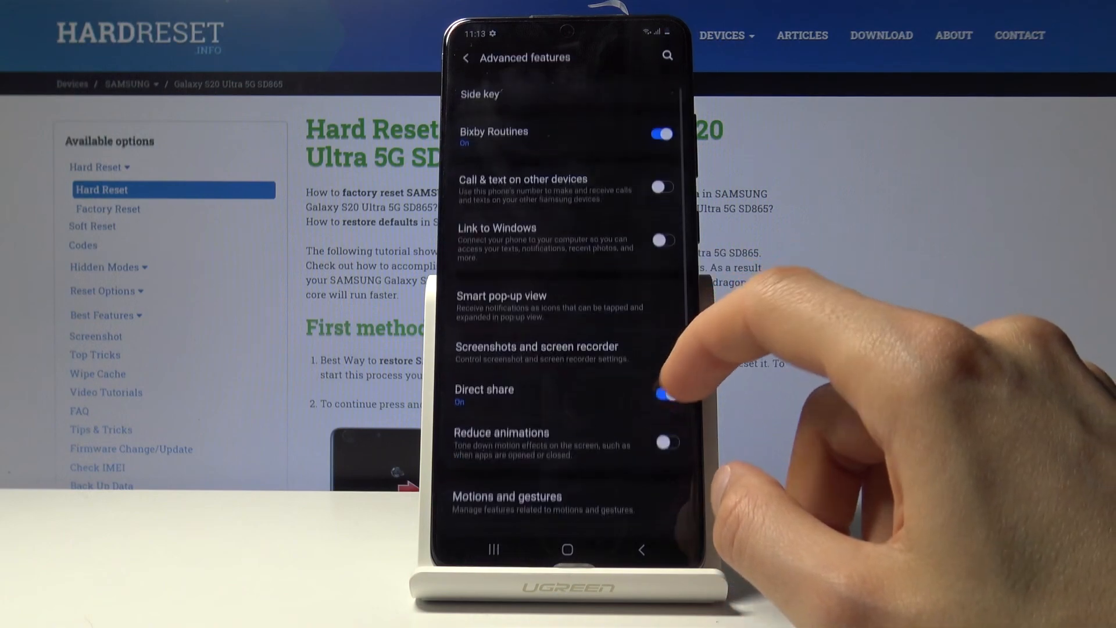
{"action": "scroll", "scroll_direction": "down", "scroll_amount": 3}
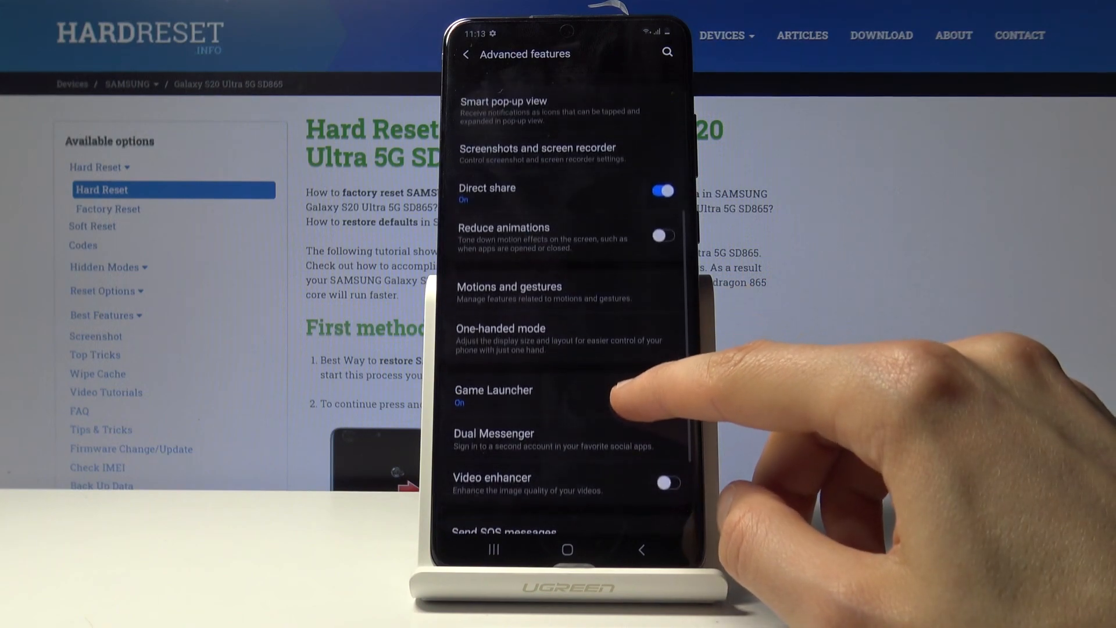
{"action": "scroll", "scroll_direction": "down", "scroll_amount": 3}
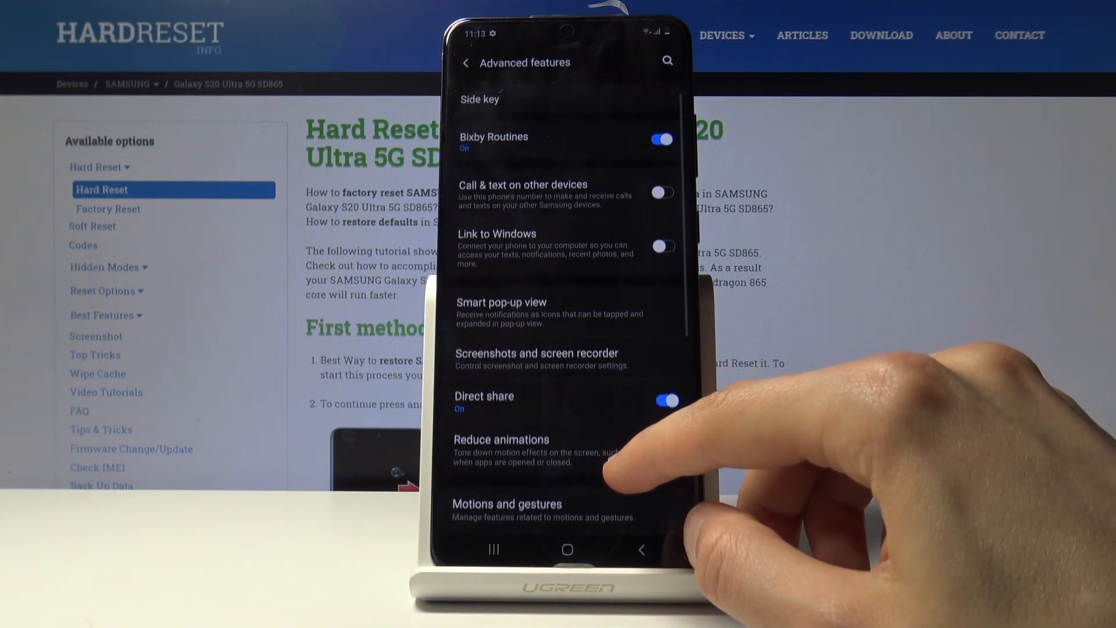
{"action": "scroll", "scroll_direction": "down", "scroll_amount": 3}
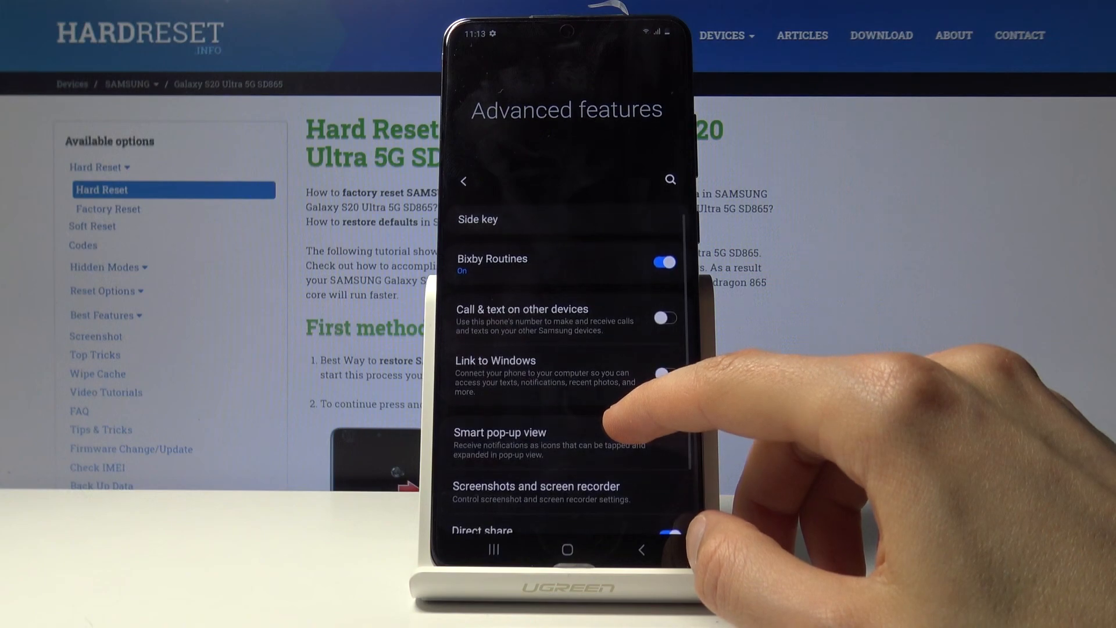
{"action": "scroll", "scroll_direction": "down", "scroll_amount": 3}
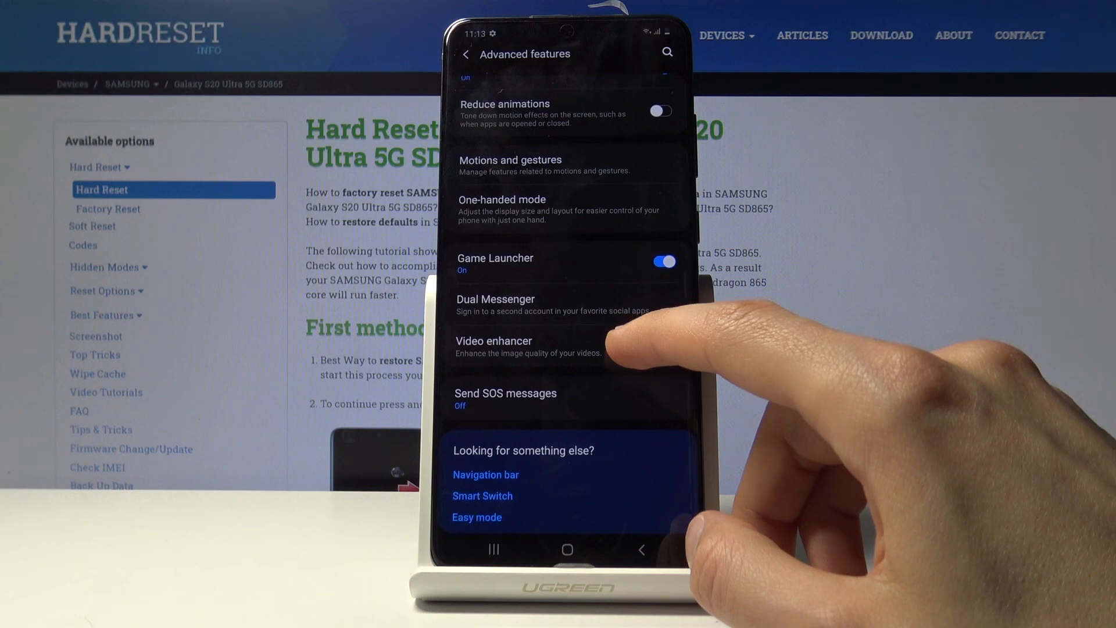
{"action": "left_click", "coordinate": [466, 54]}
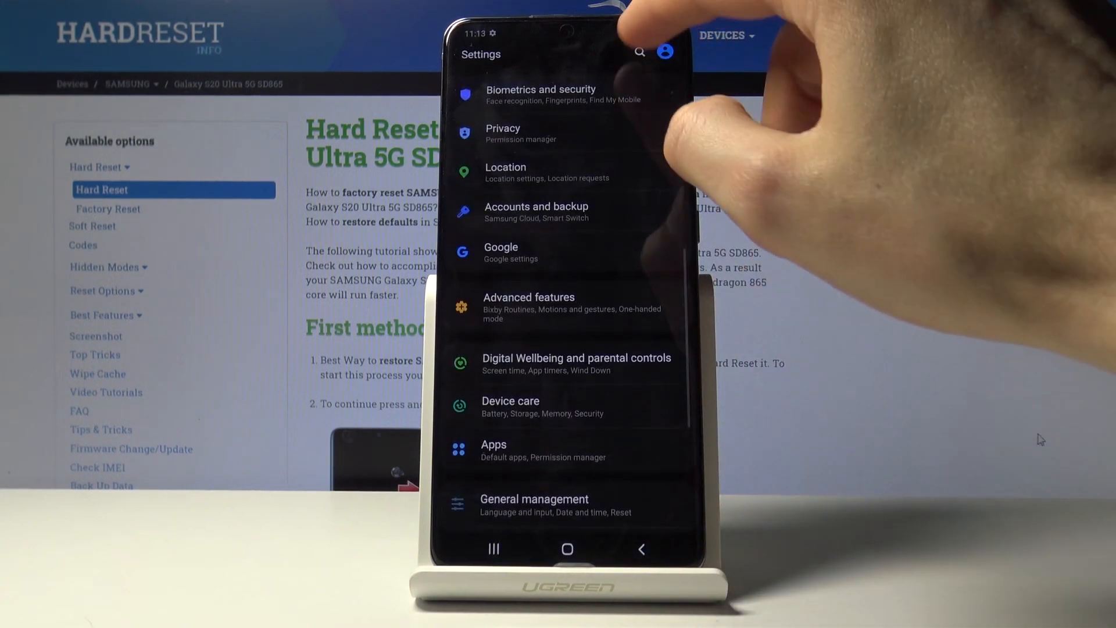
{"action": "left_click", "coordinate": [638, 52]}
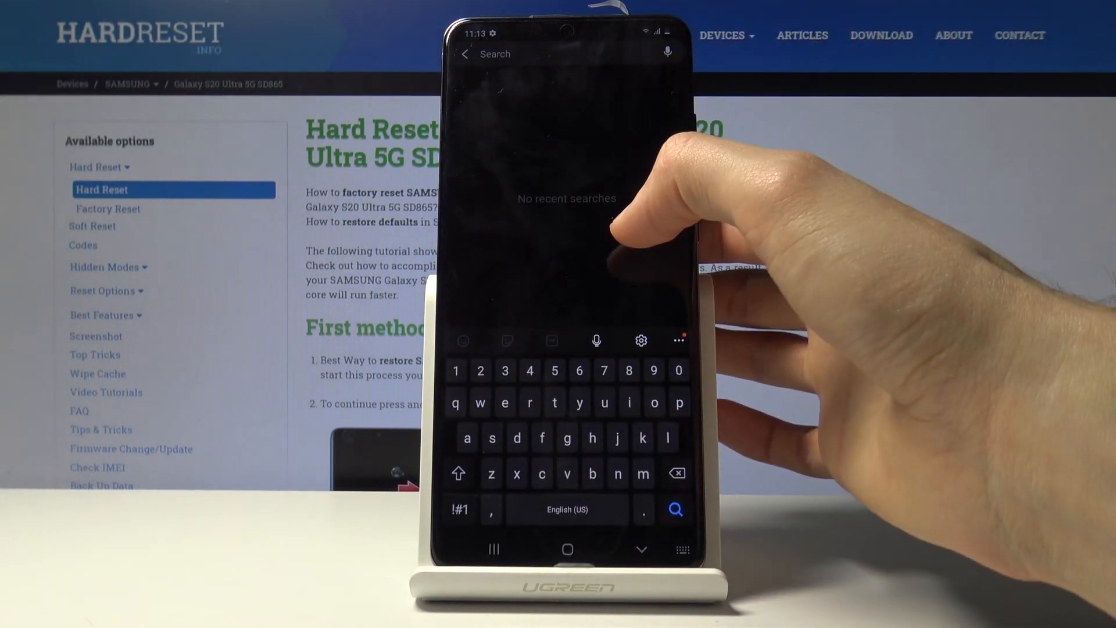
{"action": "mouse_move", "coordinate": [641, 285]}
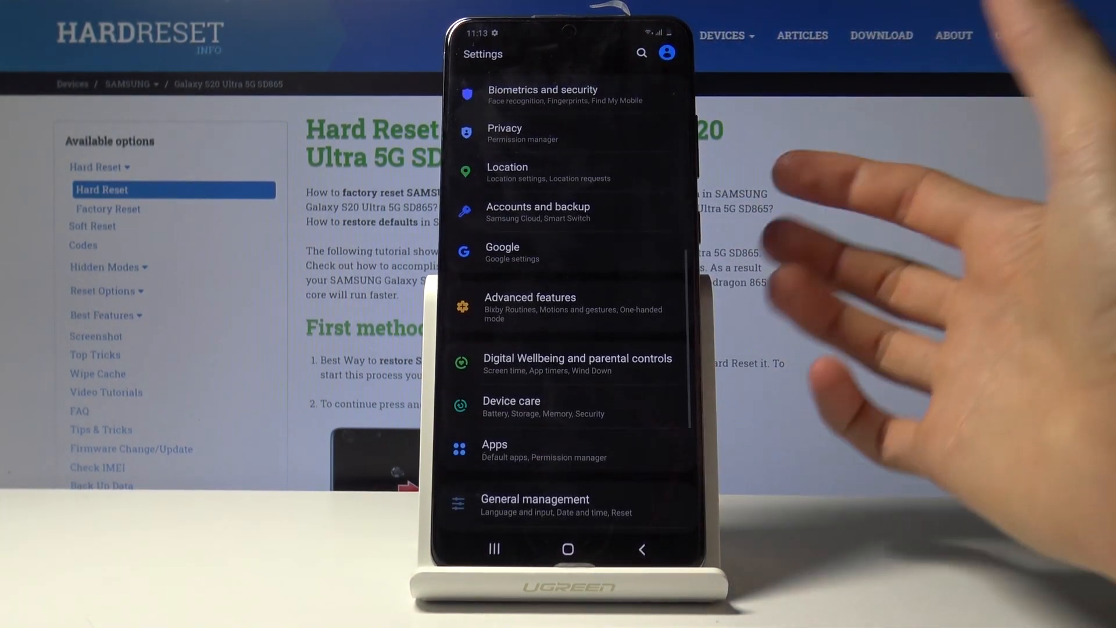
{"action": "scroll", "scroll_direction": "down", "scroll_amount": 3}
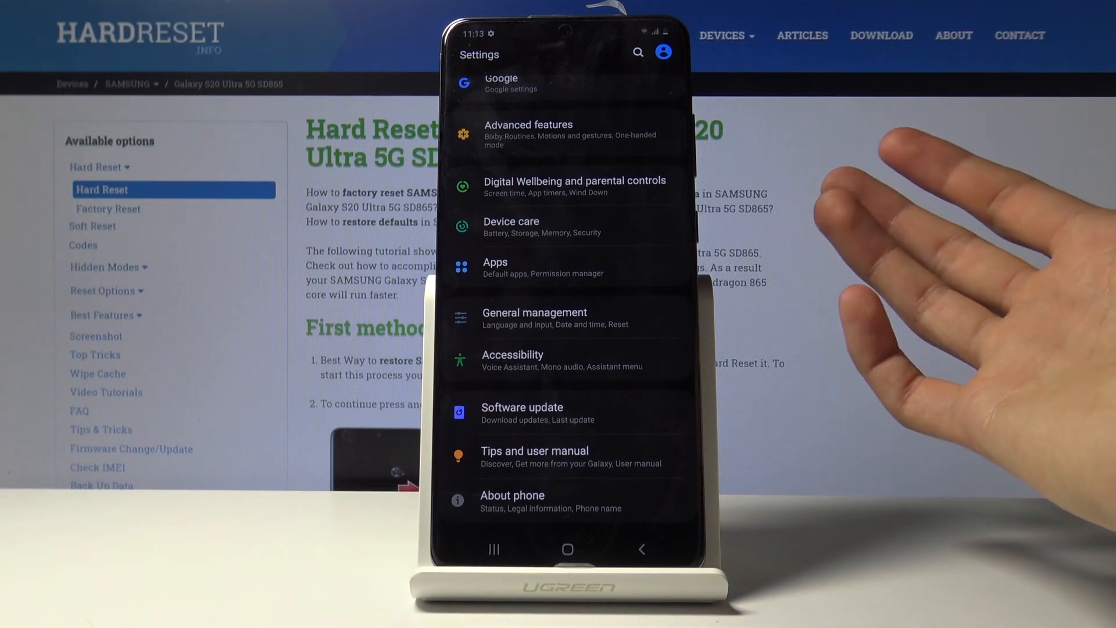
{"action": "scroll", "scroll_direction": "down", "scroll_amount": 3}
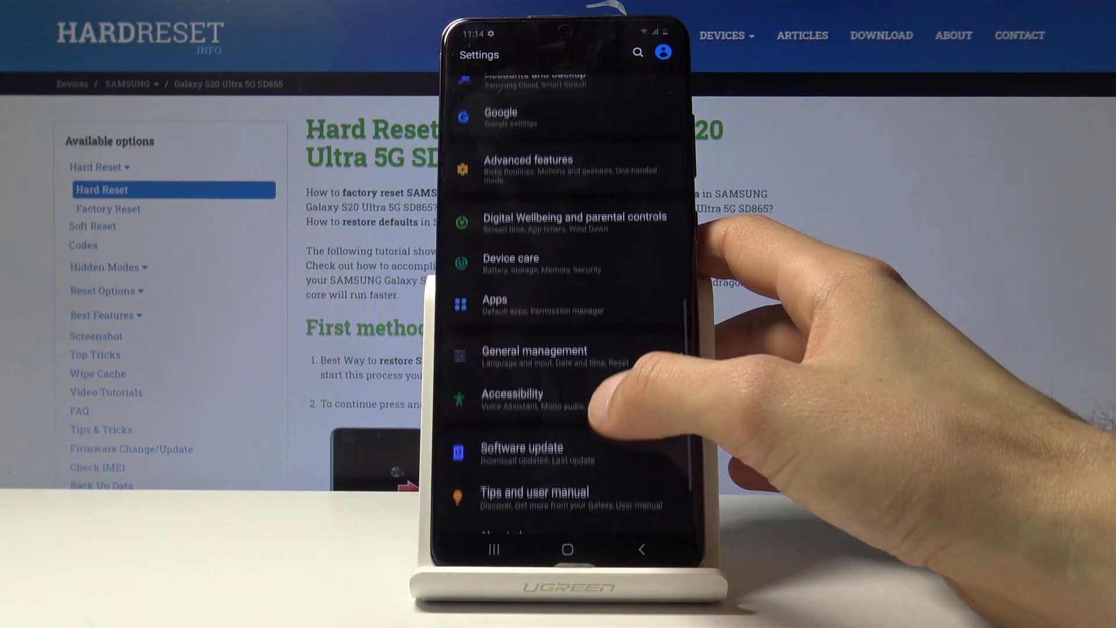
{"action": "scroll", "scroll_direction": "down", "scroll_amount": 3}
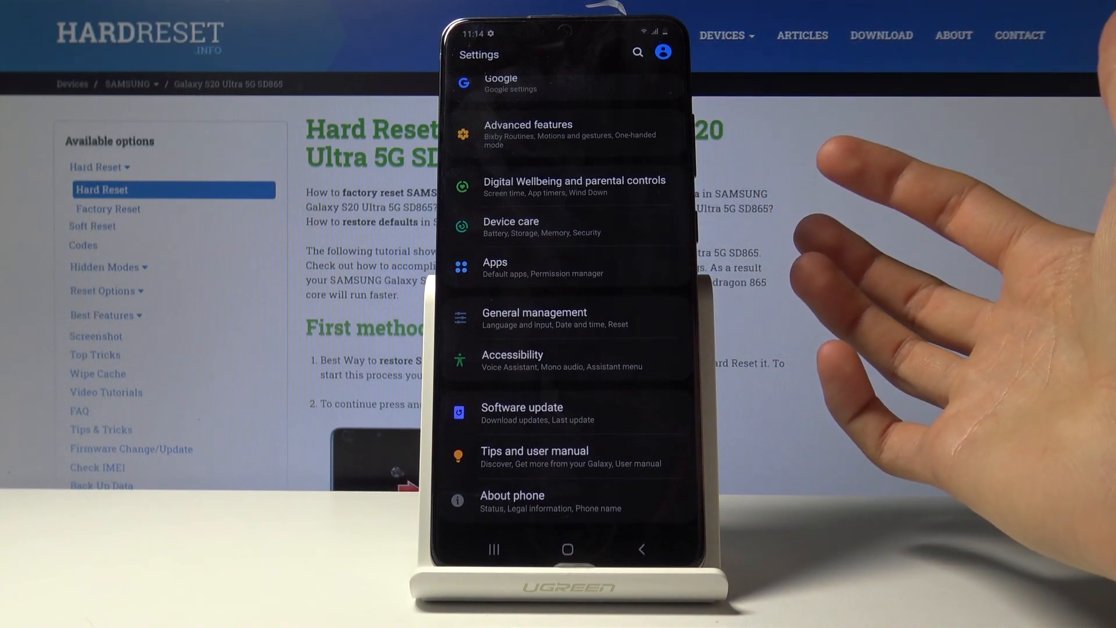
{"action": "left_click", "coordinate": [511, 501]}
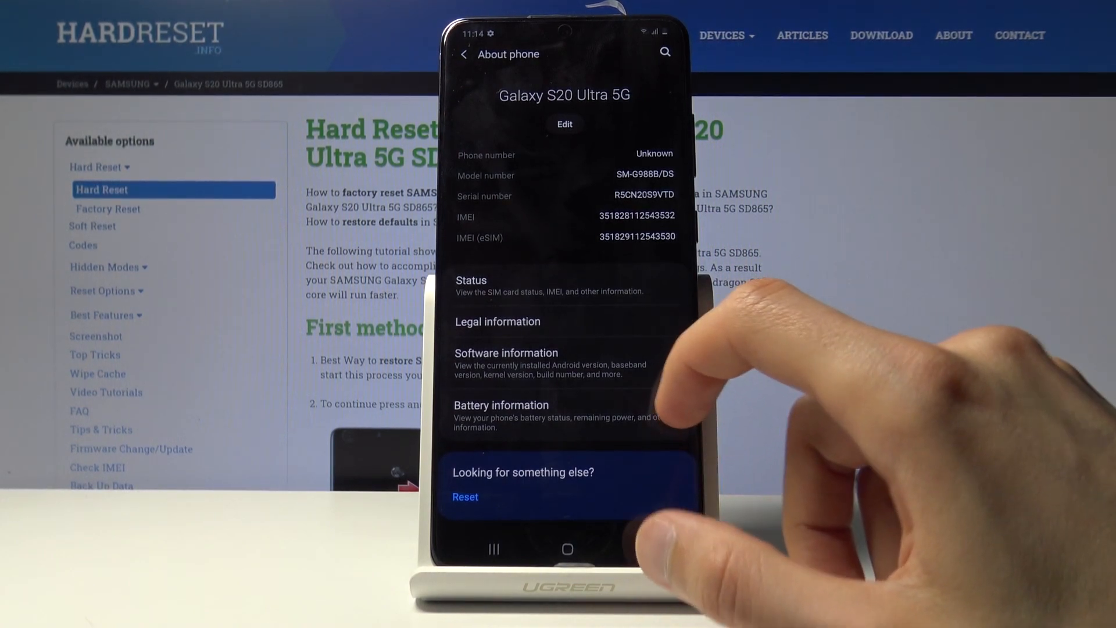
Enable developer mode from Build number in About phone's Software information, returning to About phone.
{"action": "left_click", "coordinate": [464, 54]}
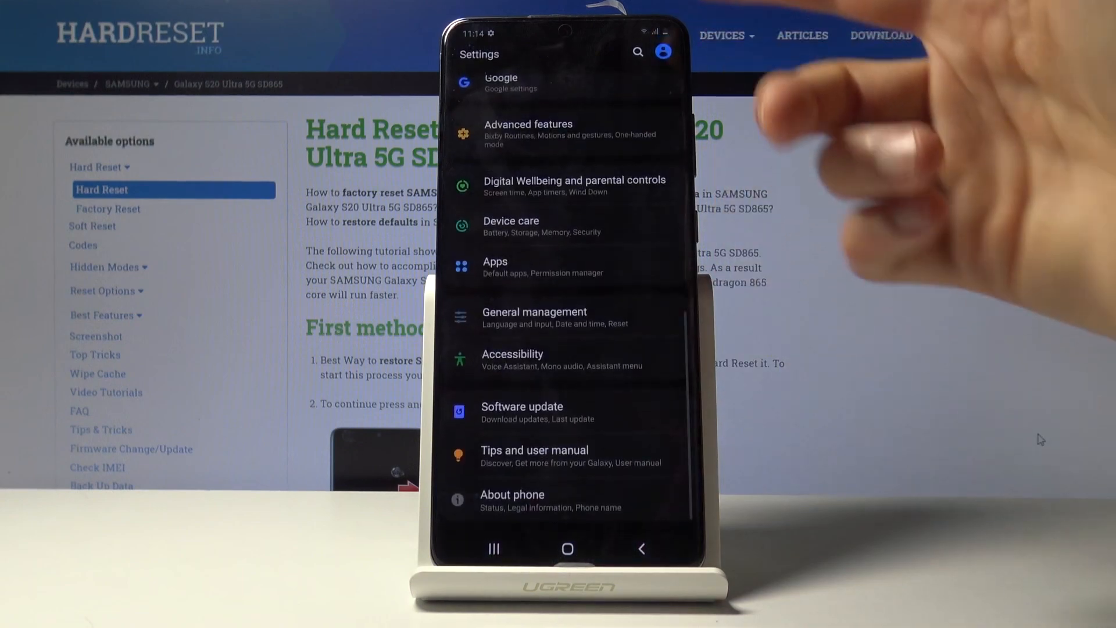
{"action": "left_click", "coordinate": [512, 500]}
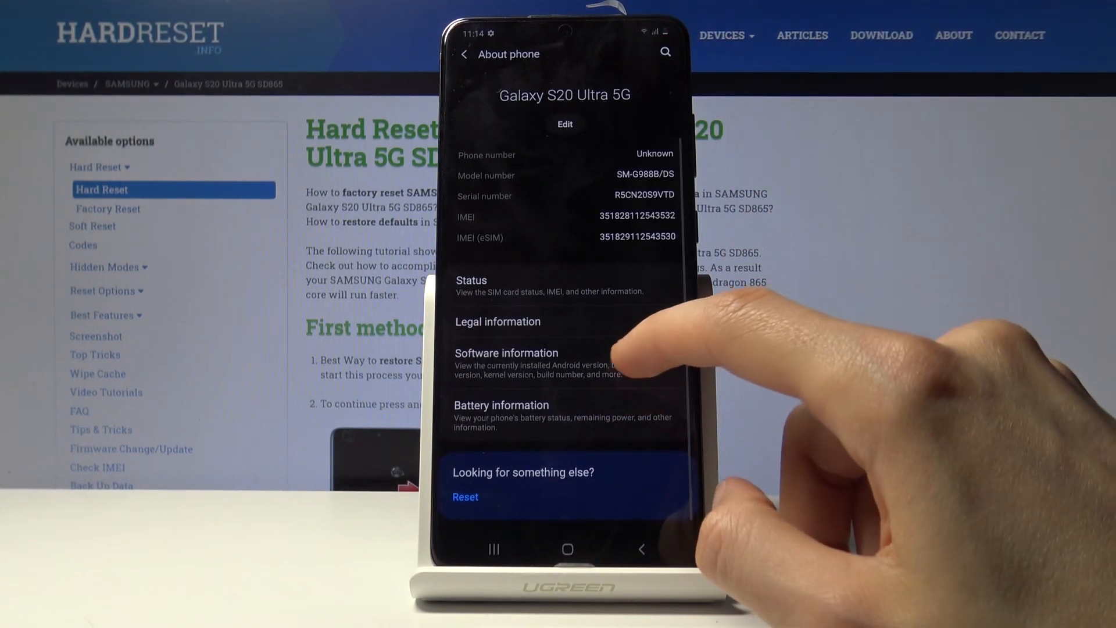
{"action": "left_click", "coordinate": [507, 352]}
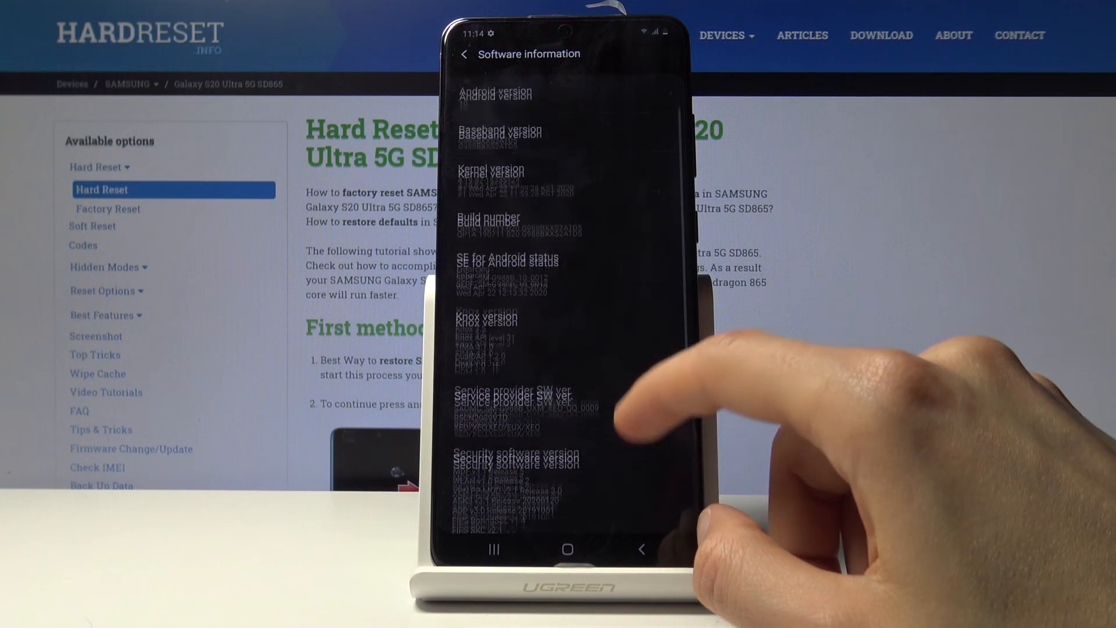
{"action": "scroll", "scroll_direction": "down", "scroll_amount": 3}
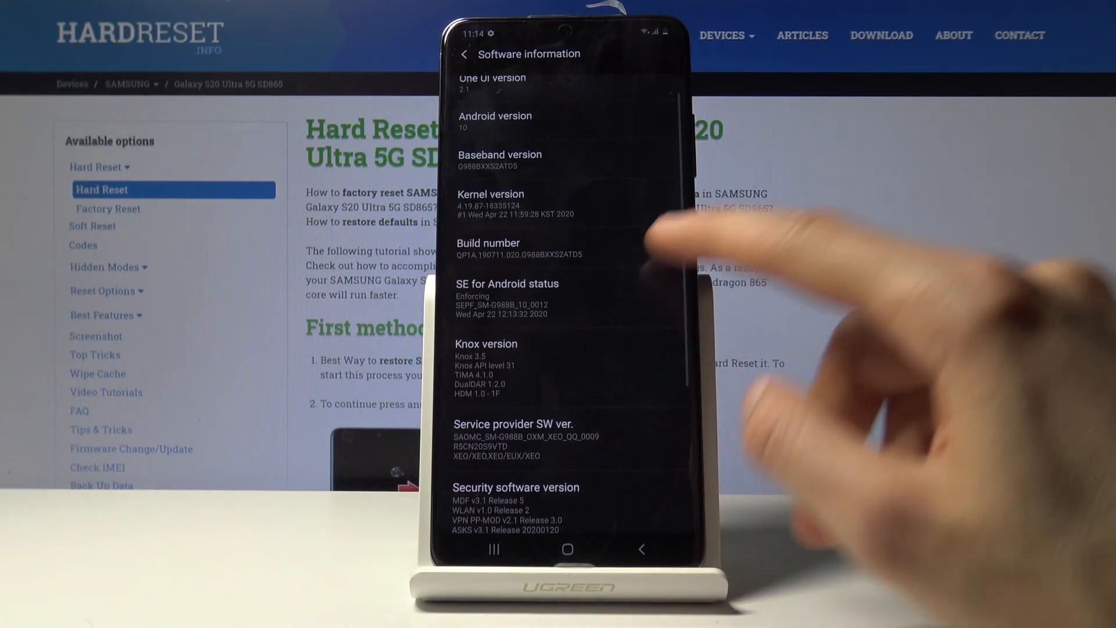
{"action": "left_click", "coordinate": [513, 249]}
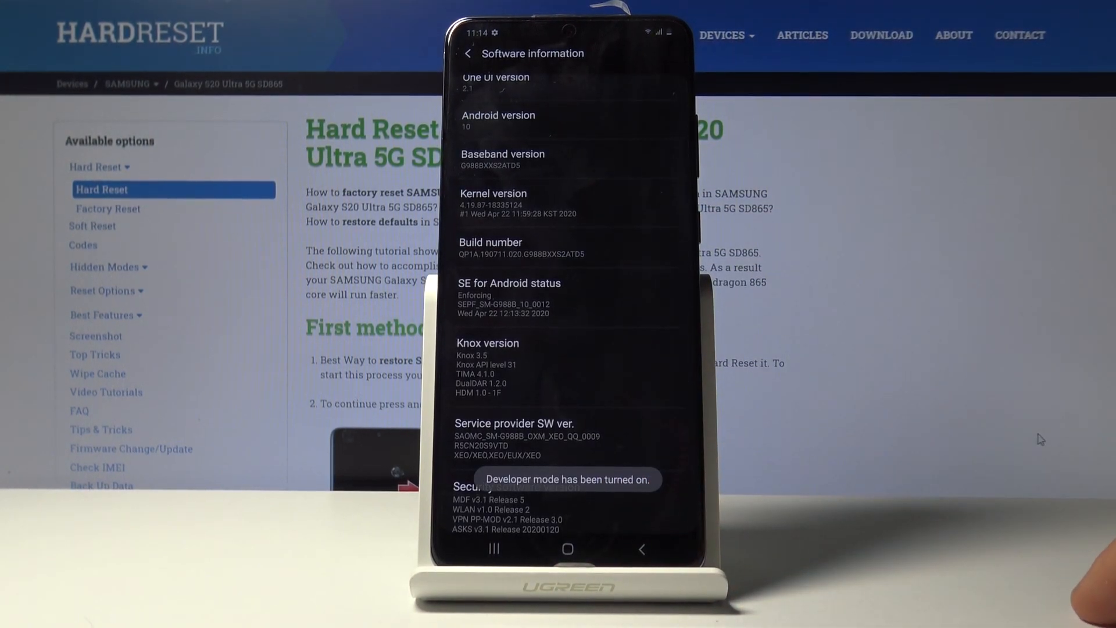
{"action": "left_click", "coordinate": [468, 54]}
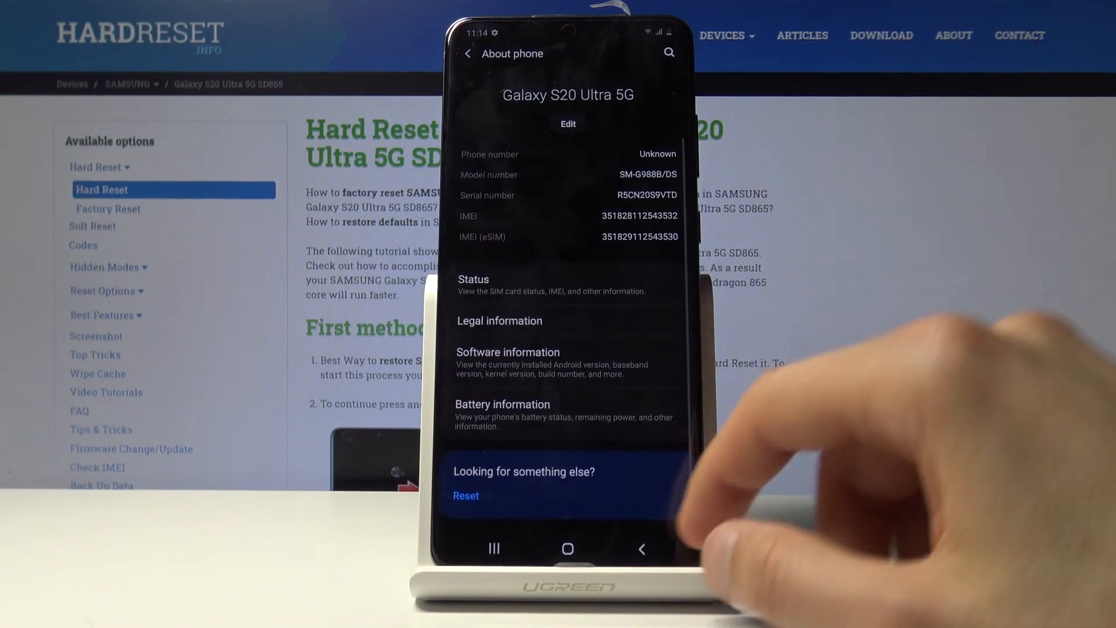
Open Developer options from main Settings and scroll to the window, transition and animator scales.
{"action": "left_click", "coordinate": [469, 54]}
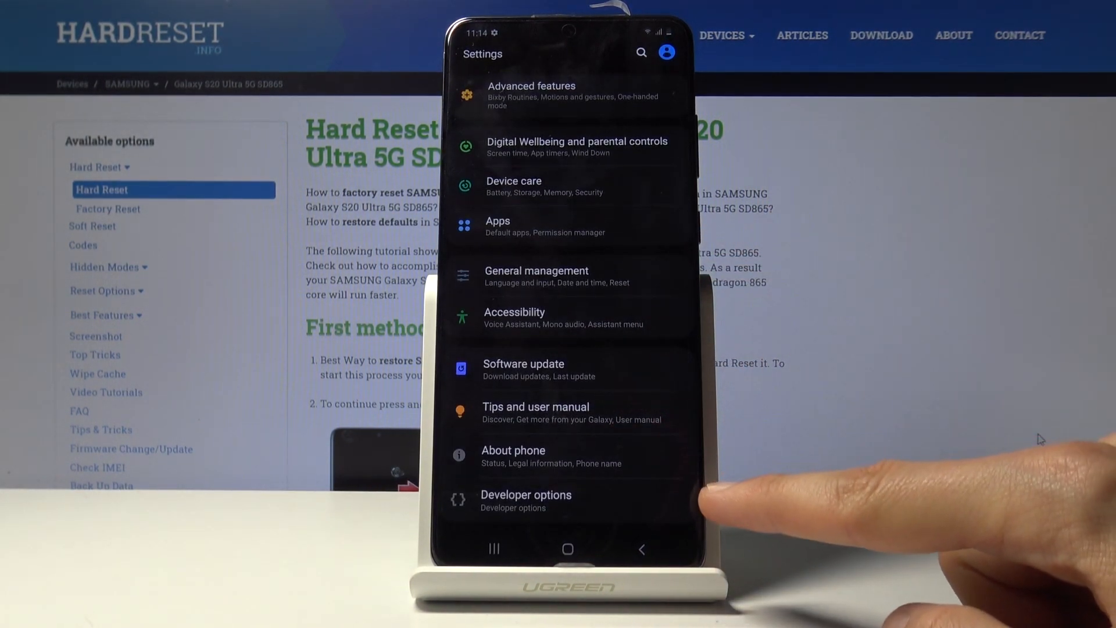
{"action": "left_click", "coordinate": [525, 501]}
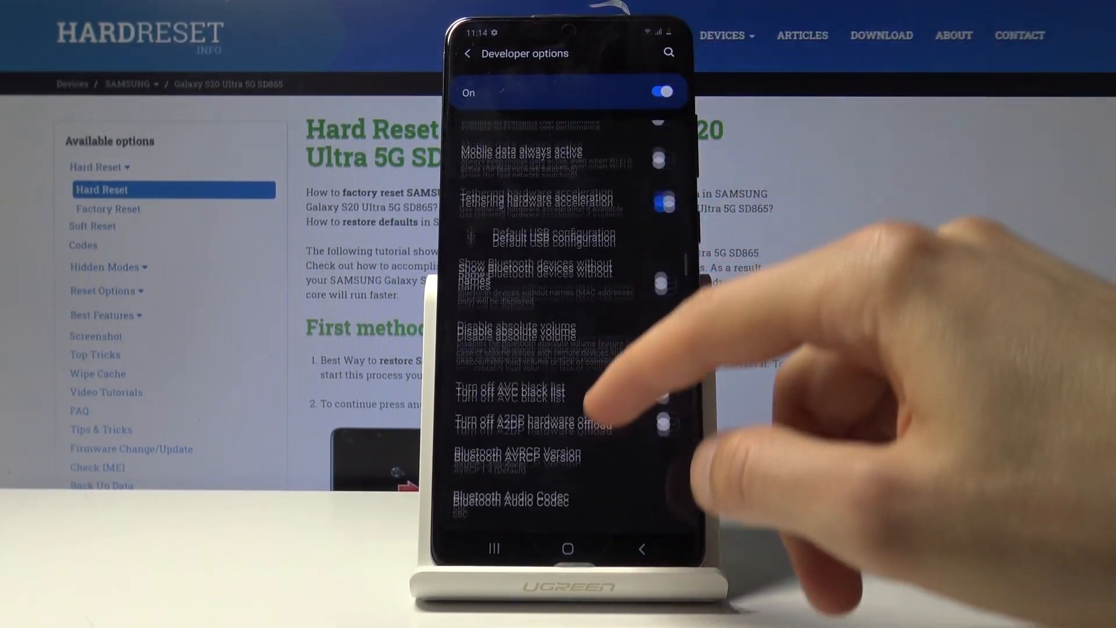
{"action": "scroll", "scroll_direction": "down", "scroll_amount": 3}
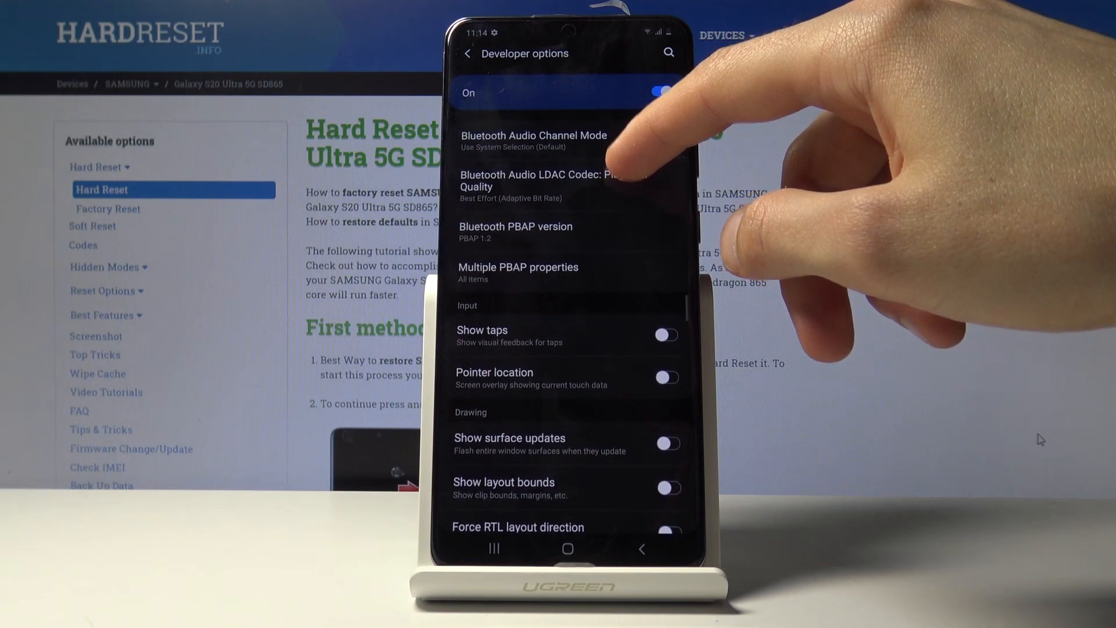
{"action": "scroll", "scroll_direction": "down", "scroll_amount": 3}
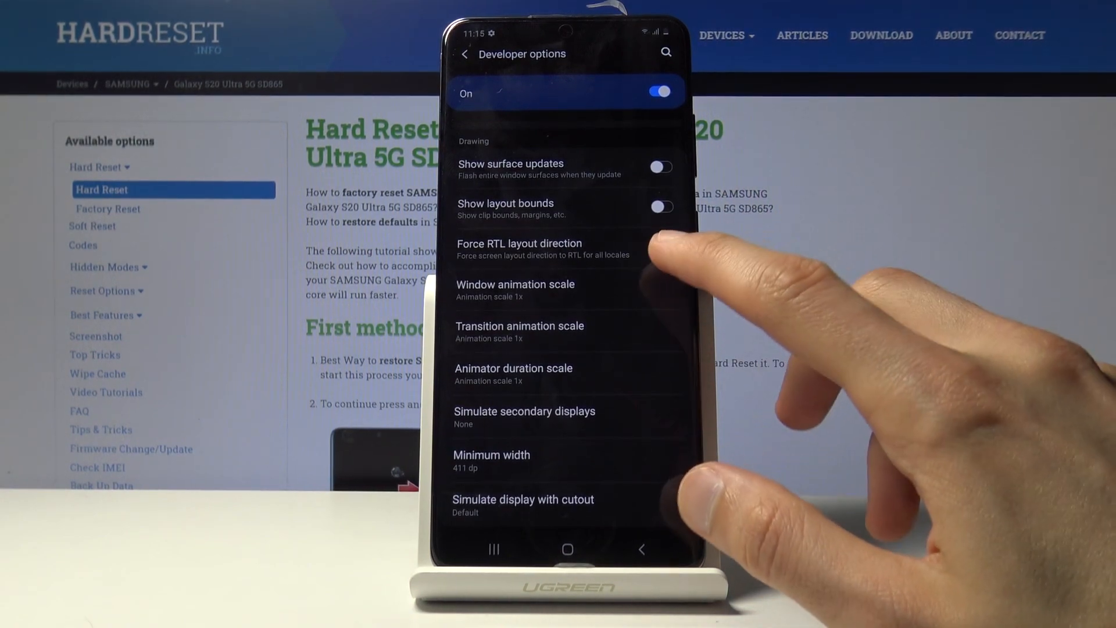
Set Window animation scale to Animation off, correcting an accidental 10x choice.
{"action": "left_click", "coordinate": [515, 284]}
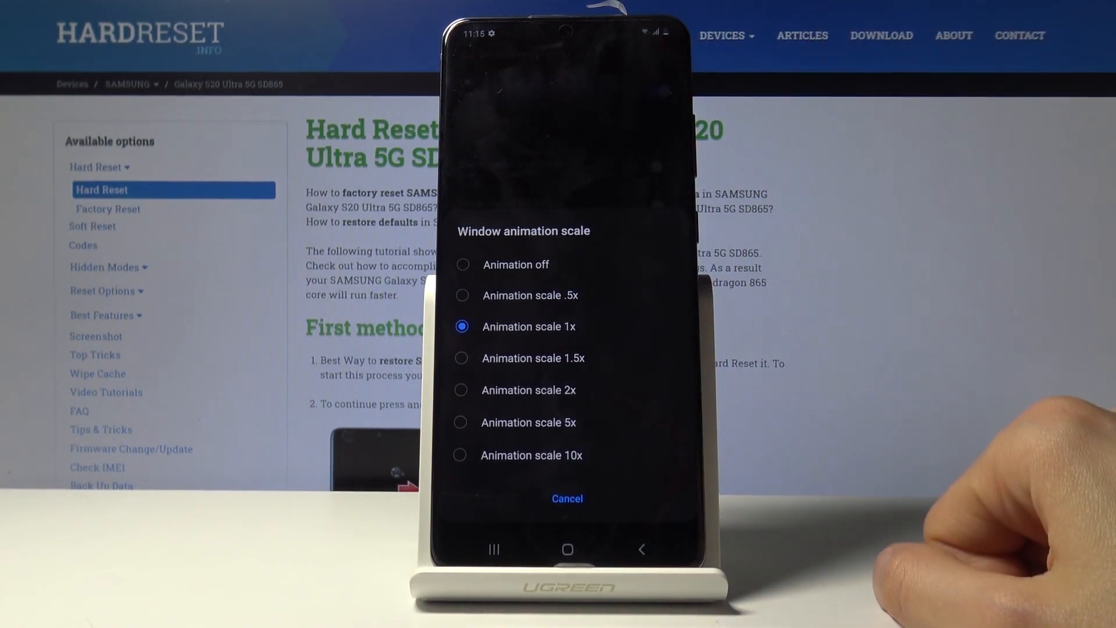
{"action": "left_click", "coordinate": [531, 455]}
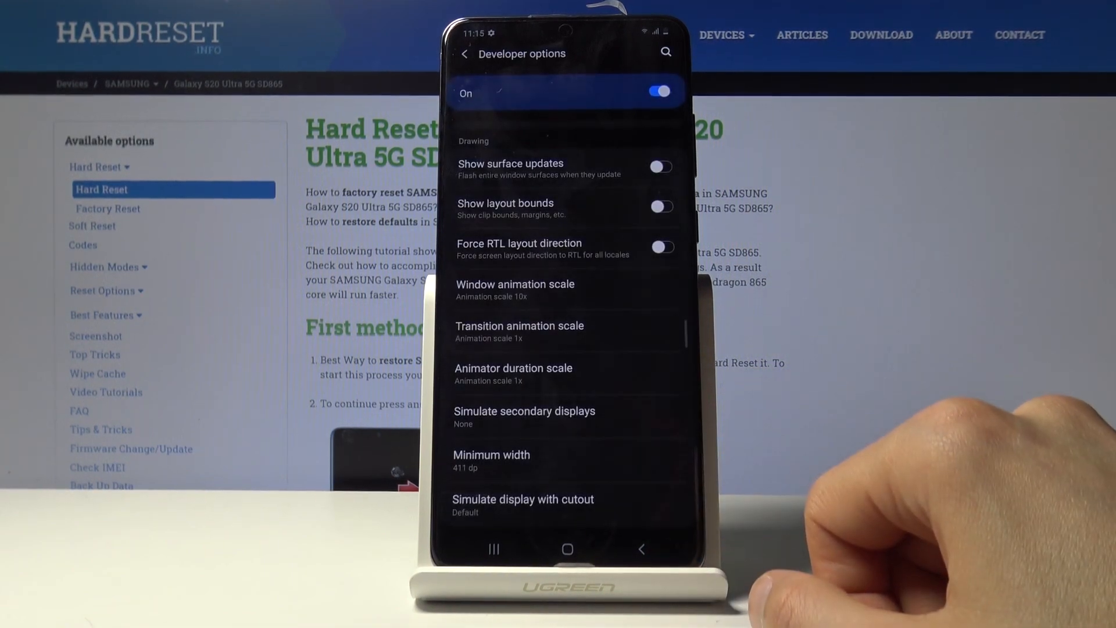
{"action": "left_click", "coordinate": [515, 289]}
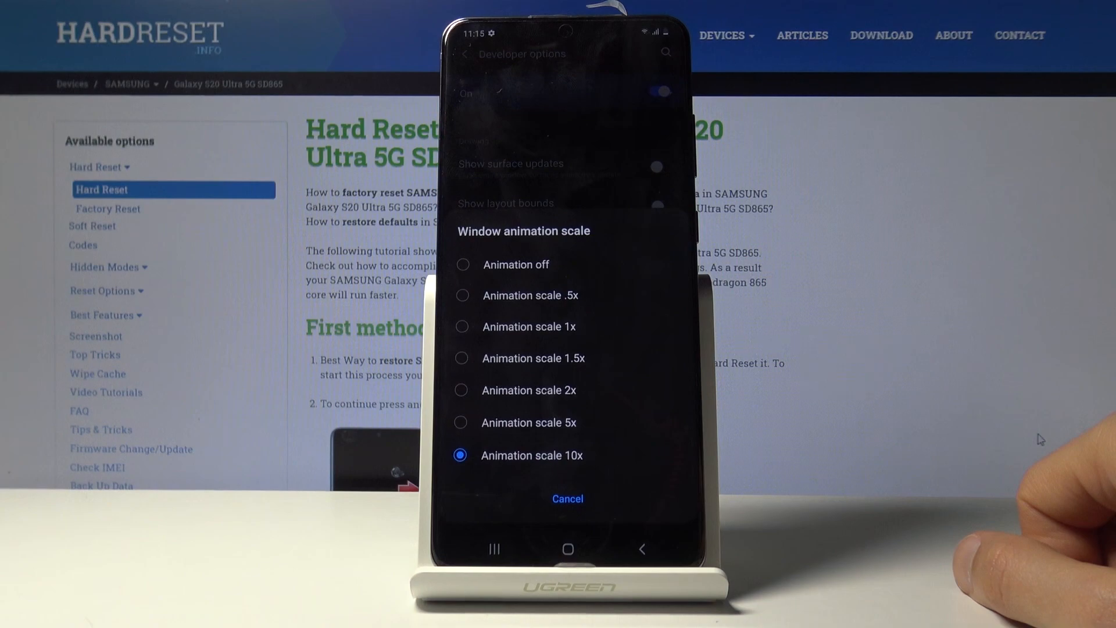
{"action": "mouse_move", "coordinate": [890, 356]}
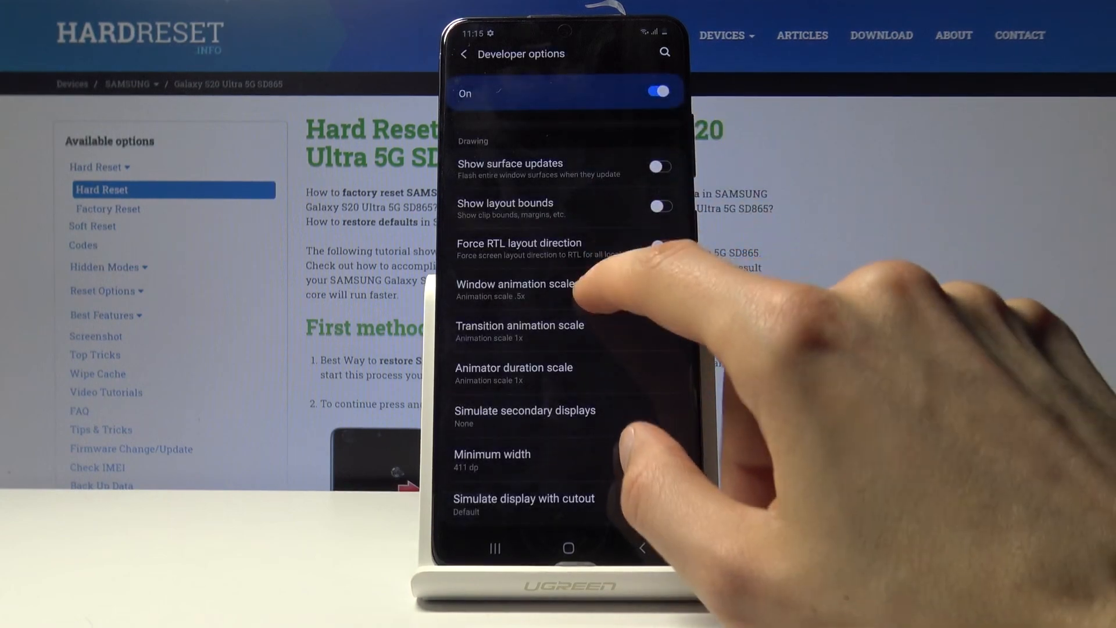
{"action": "left_click", "coordinate": [517, 283]}
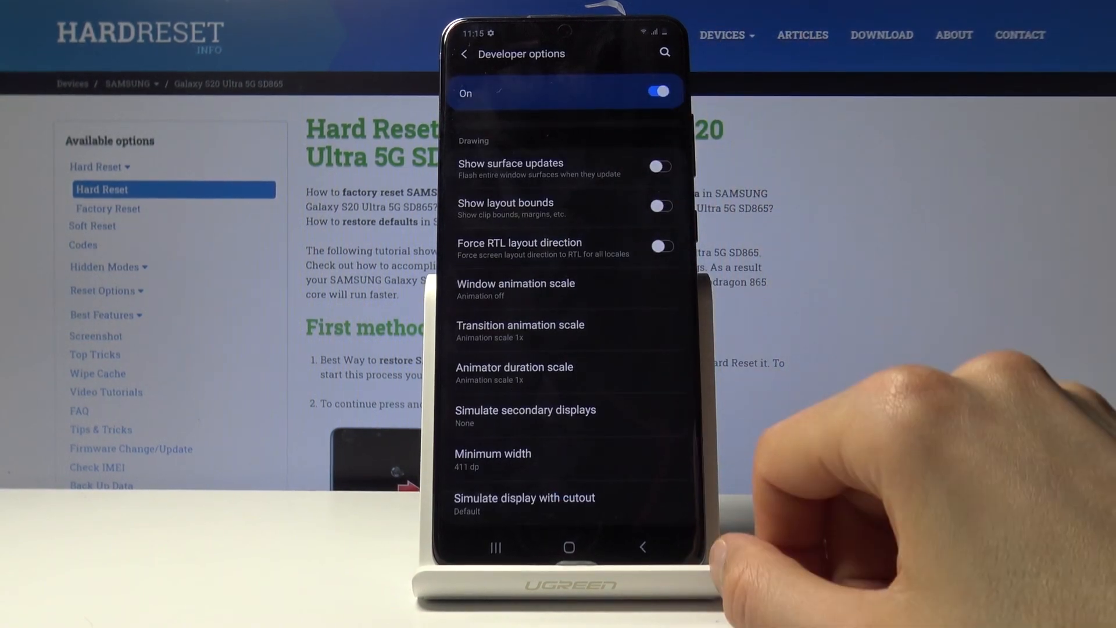
Reduce Transition animation scale and Animator duration scale to .5x.
{"action": "left_click", "coordinate": [519, 329]}
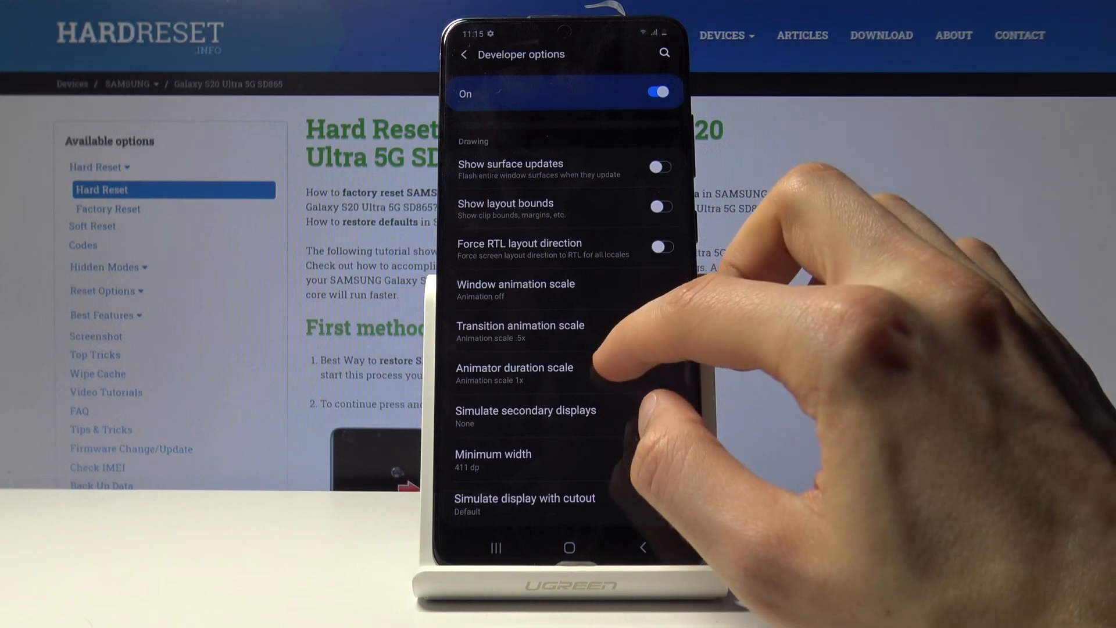
{"action": "left_click", "coordinate": [514, 373]}
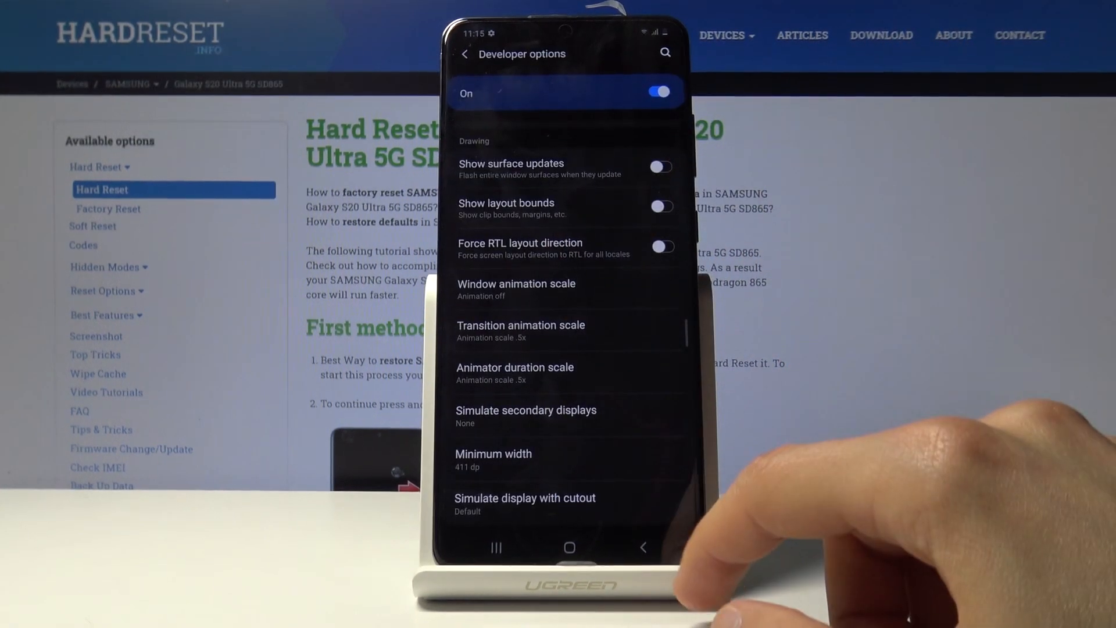
{"action": "left_click", "coordinate": [568, 547]}
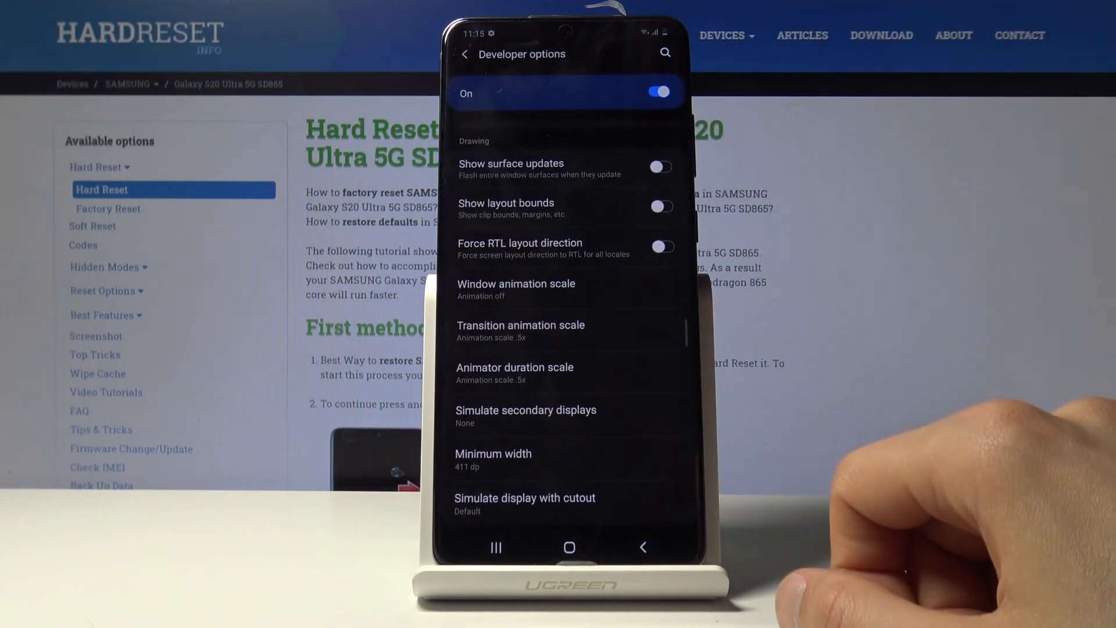
{"action": "left_click", "coordinate": [520, 331]}
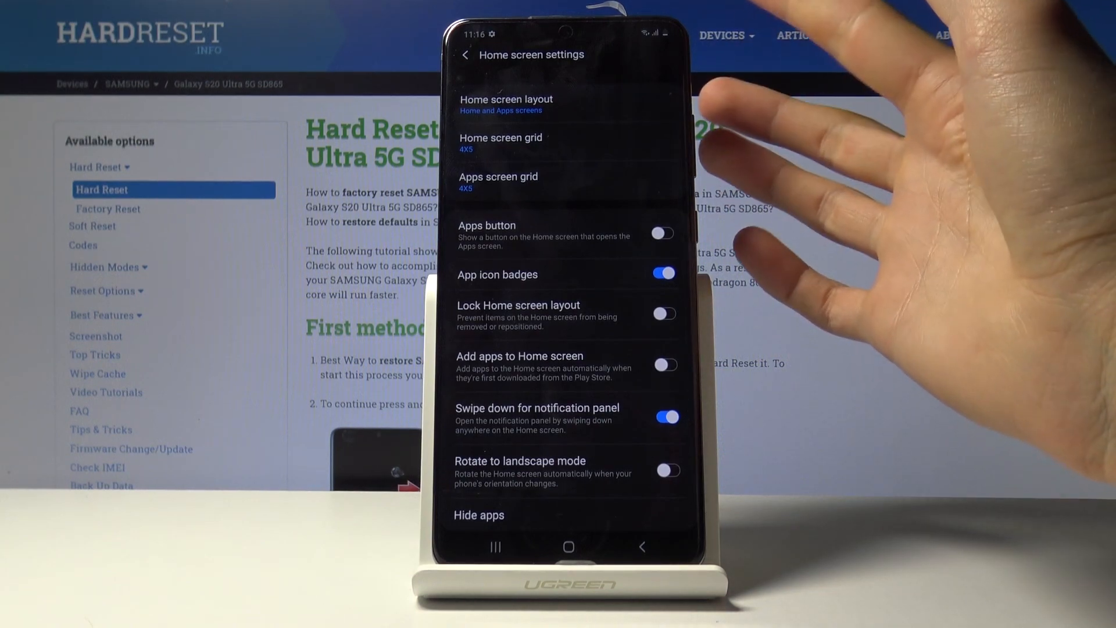
Open Hide apps from Home screen settings and scroll through the Select apps list.
{"action": "scroll", "scroll_direction": "down", "scroll_amount": 3}
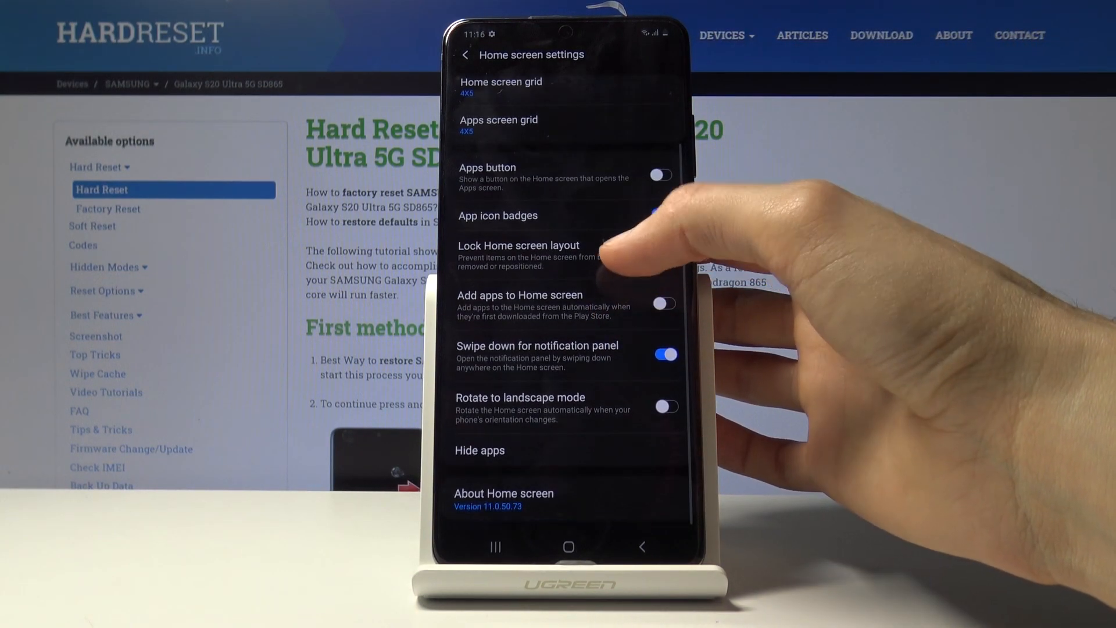
{"action": "left_click", "coordinate": [479, 450]}
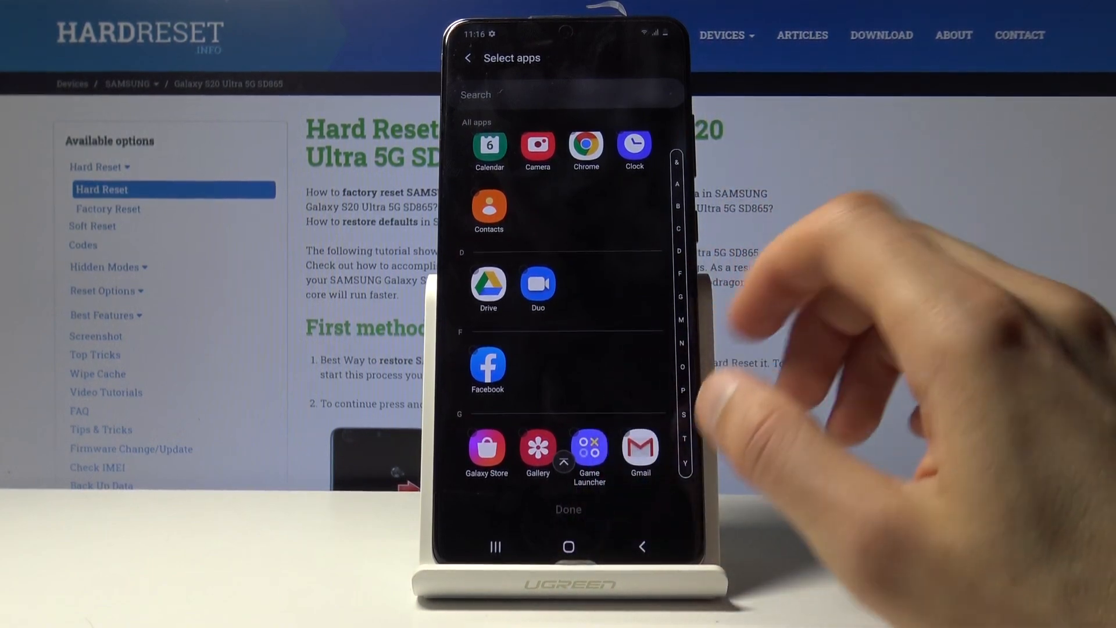
{"action": "scroll", "scroll_direction": "down", "scroll_amount": 3}
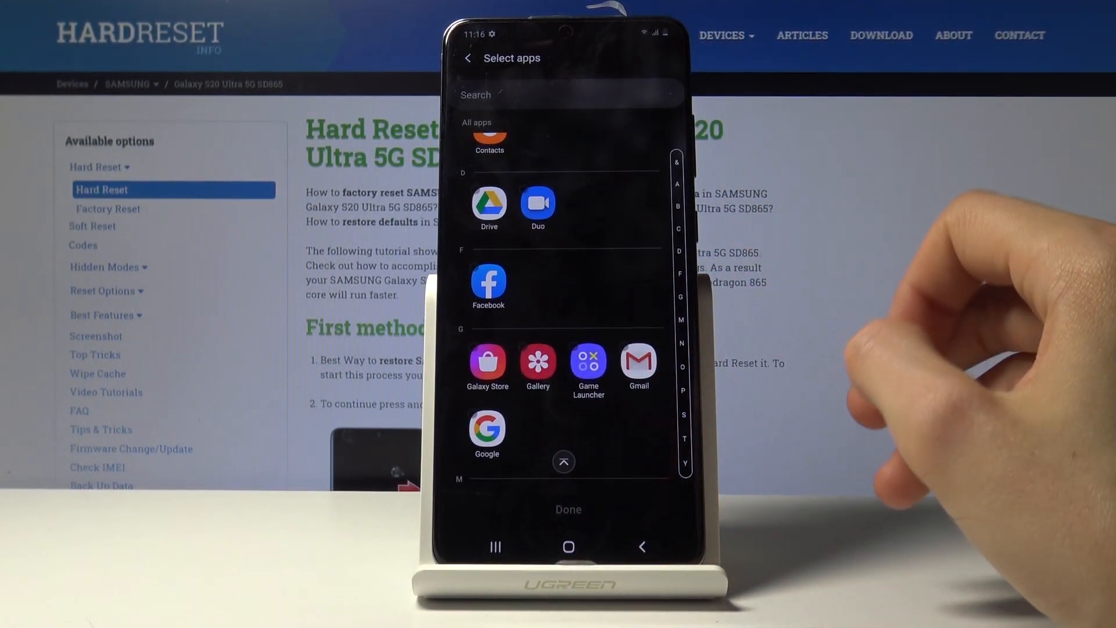
{"action": "scroll", "scroll_direction": "down", "scroll_amount": 3}
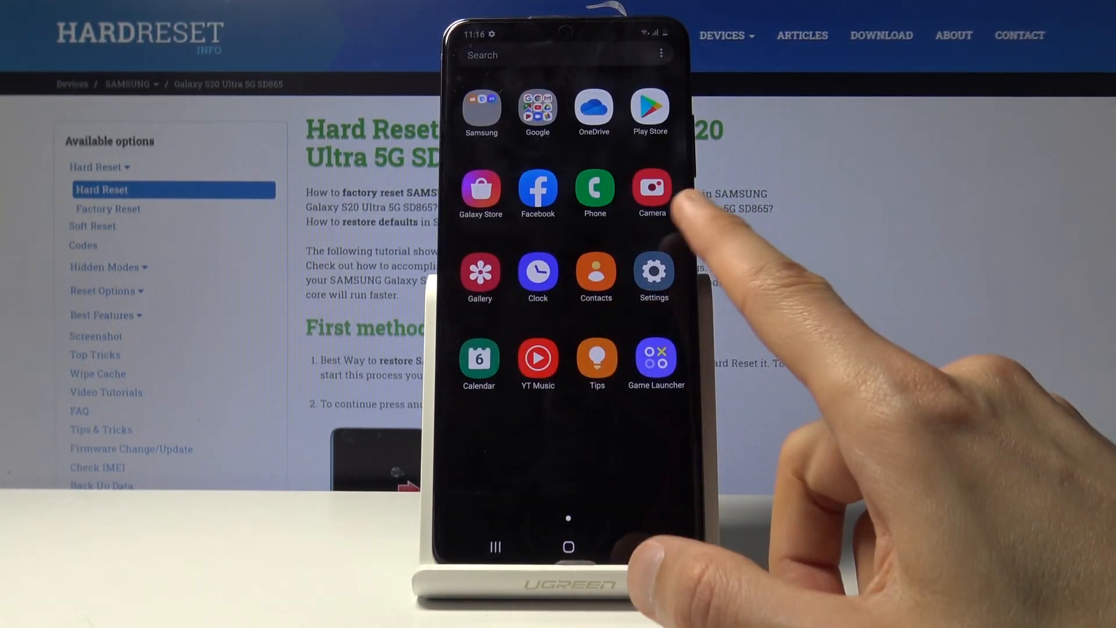
Launch Messages by searching 'm' in the apps screen, then search and open Netflix.
{"action": "left_click", "coordinate": [541, 54]}
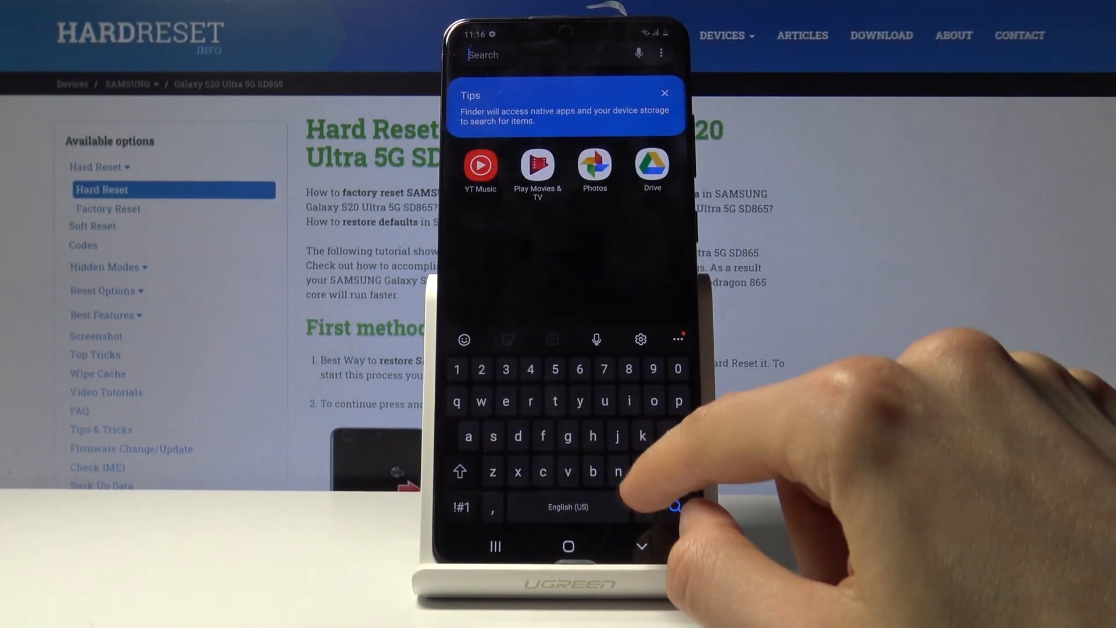
{"action": "type", "text": "m"}
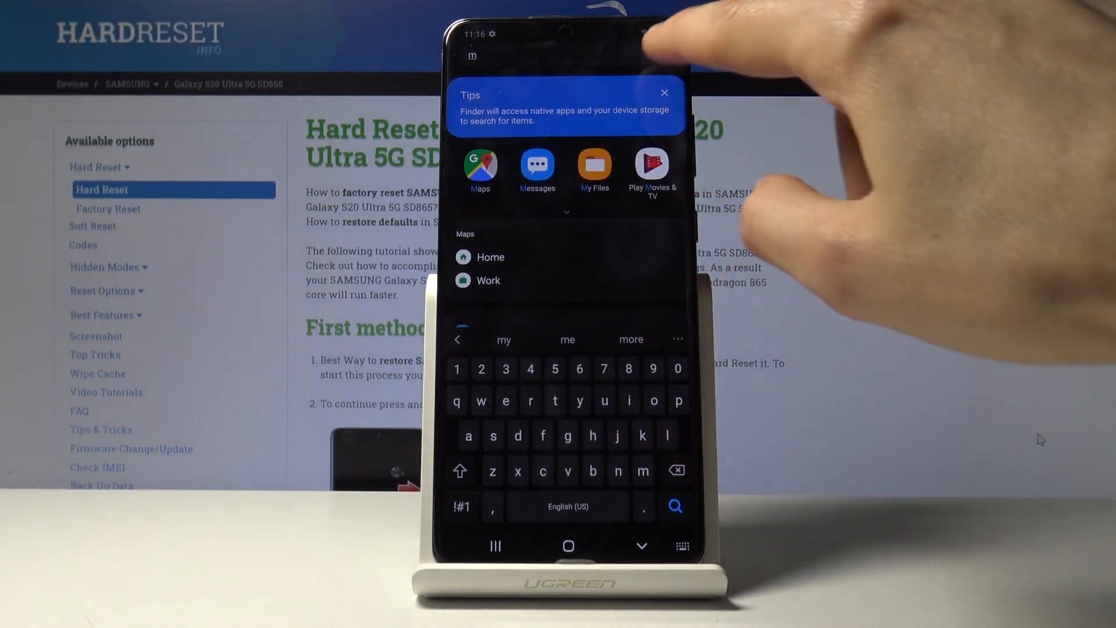
{"action": "left_click", "coordinate": [537, 166]}
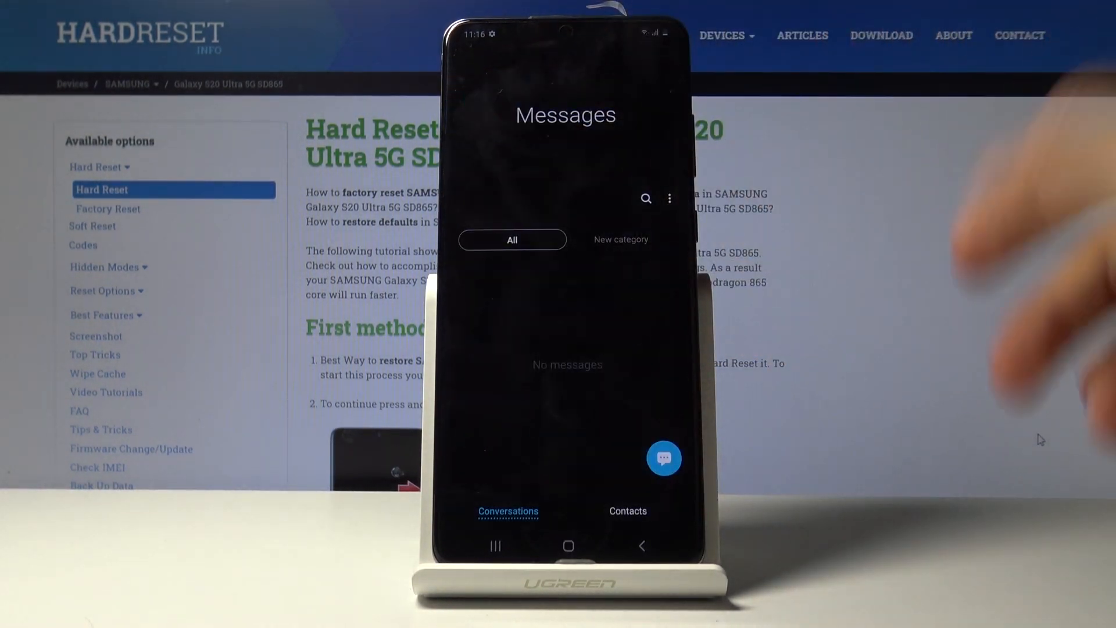
{"action": "left_click", "coordinate": [568, 546]}
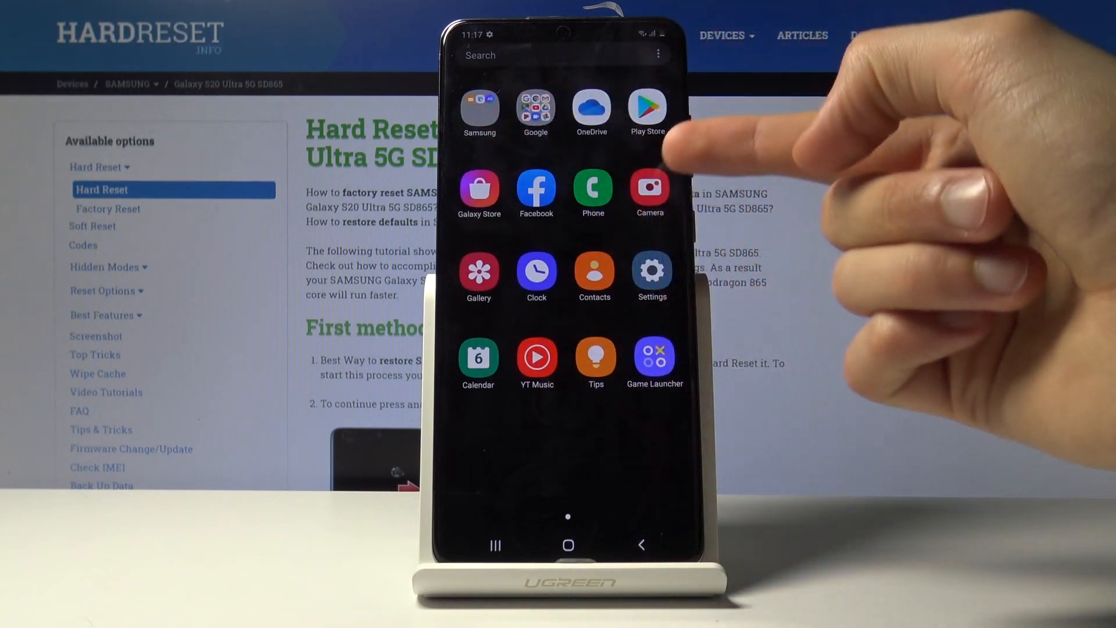
{"action": "left_click", "coordinate": [530, 55]}
{"action": "type", "text": "ne"}
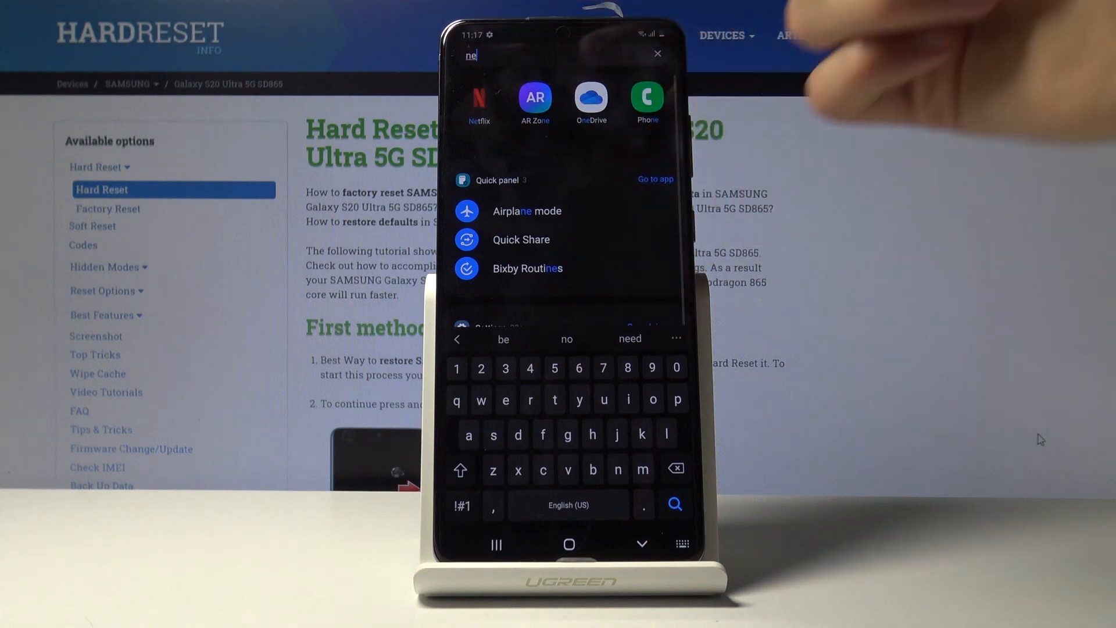
{"action": "left_click", "coordinate": [479, 98]}
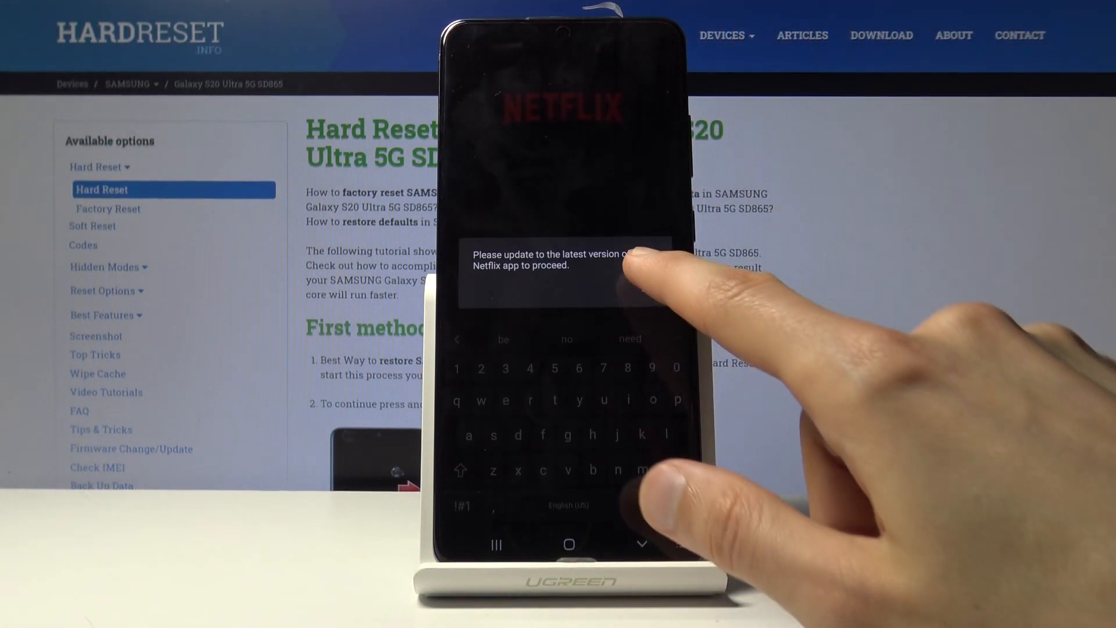